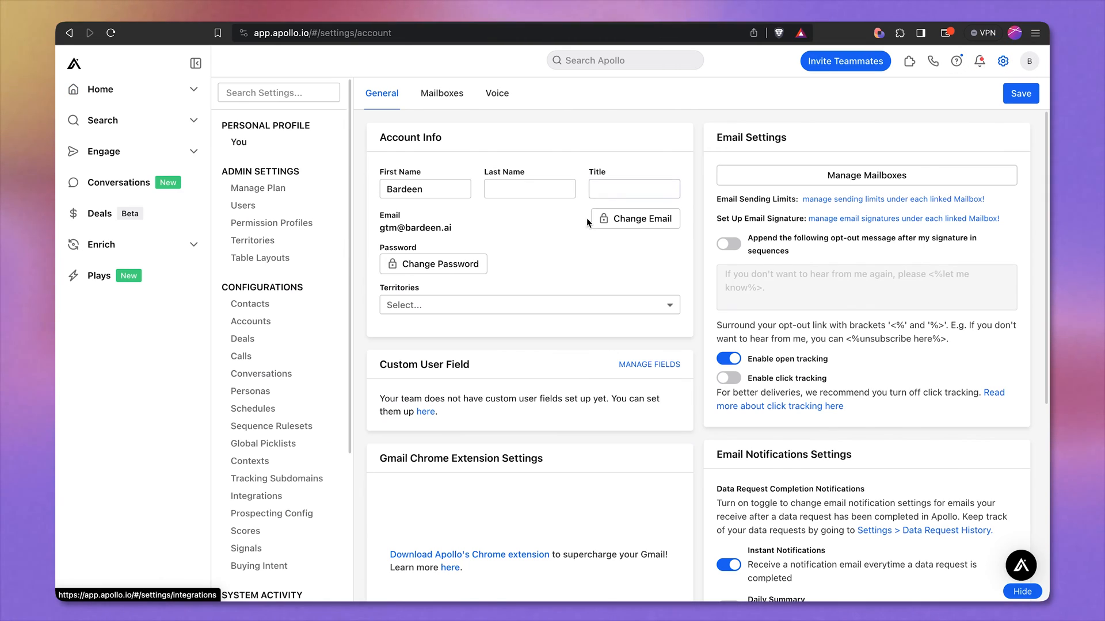
Step: Connect the HubSpot integration from Settings > Integrations and approve Apollo's access with Yes, Continue
{"action": "left_click", "coordinate": [255, 496]}
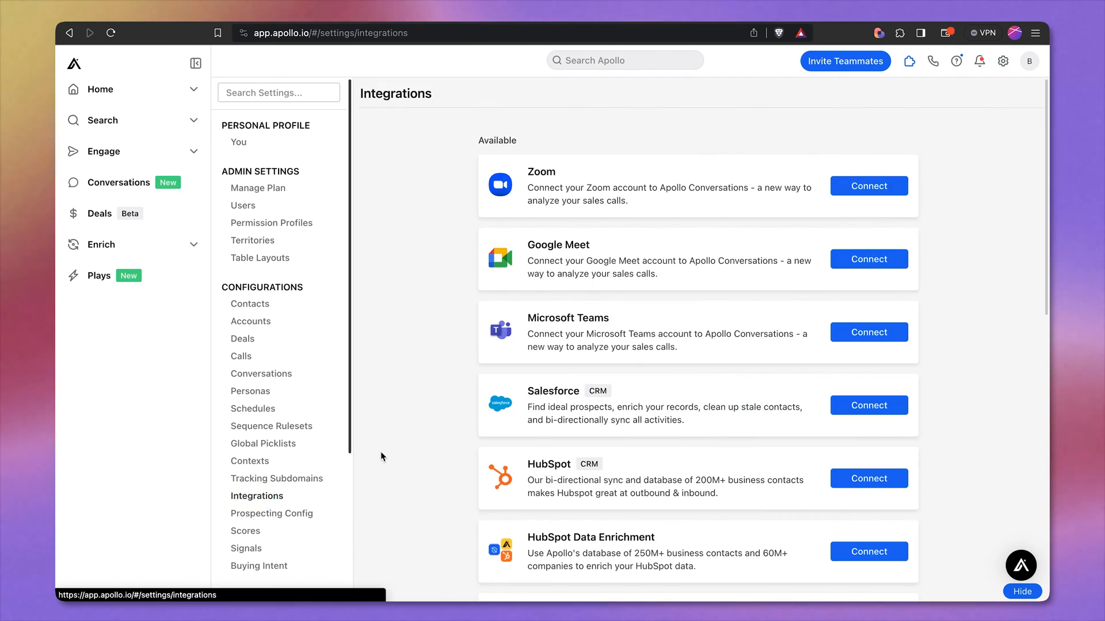
{"action": "scroll", "scroll_direction": "down", "scroll_amount": 3}
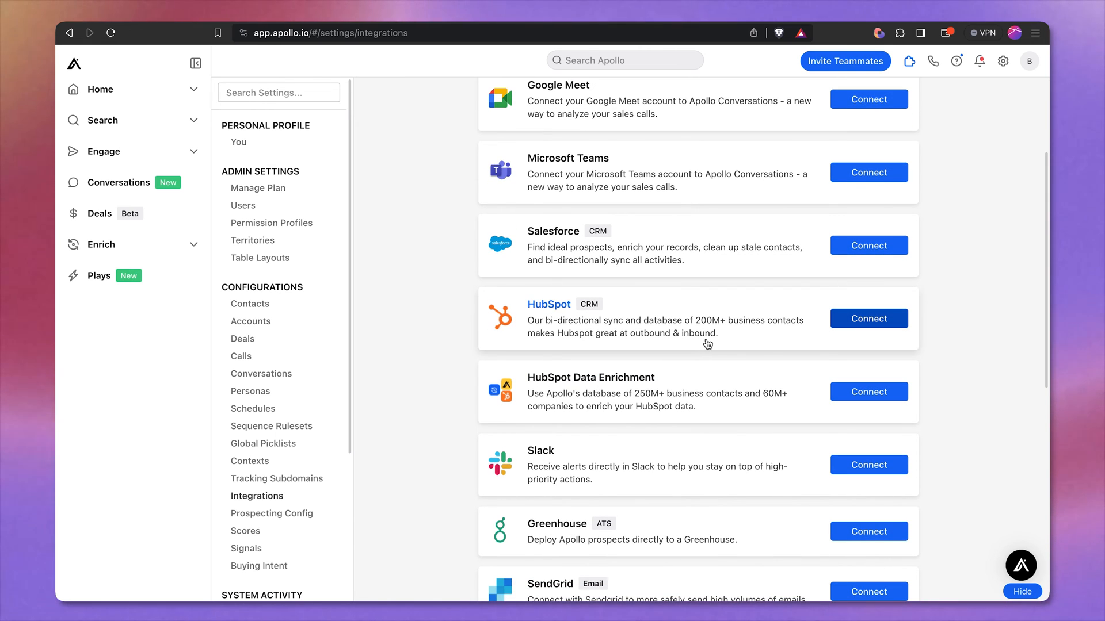
{"action": "left_click", "coordinate": [868, 319]}
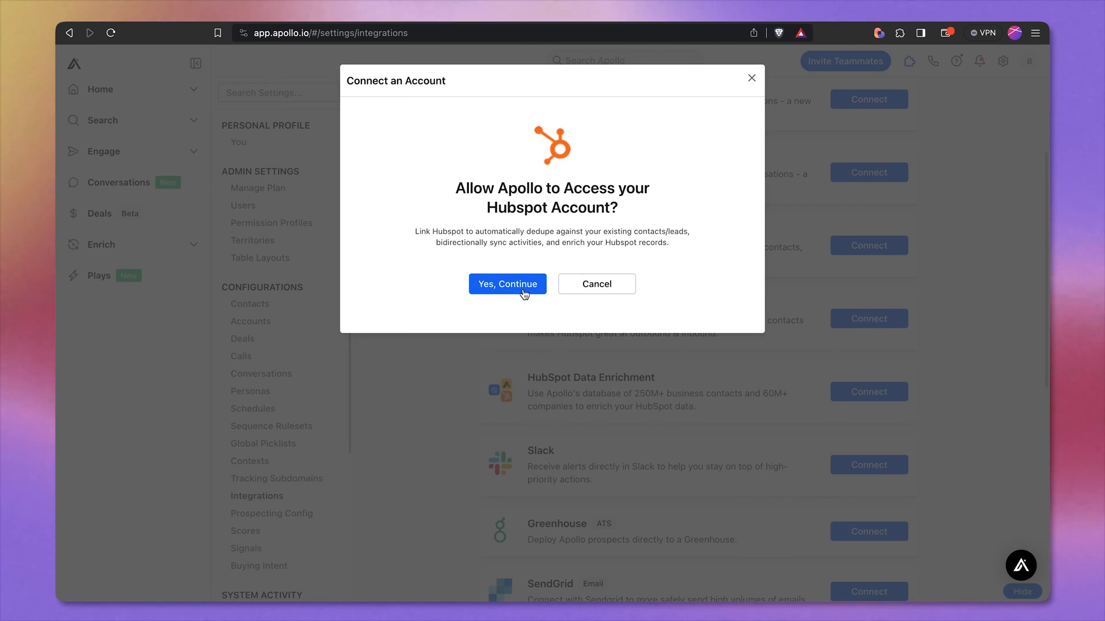
{"action": "left_click", "coordinate": [507, 284]}
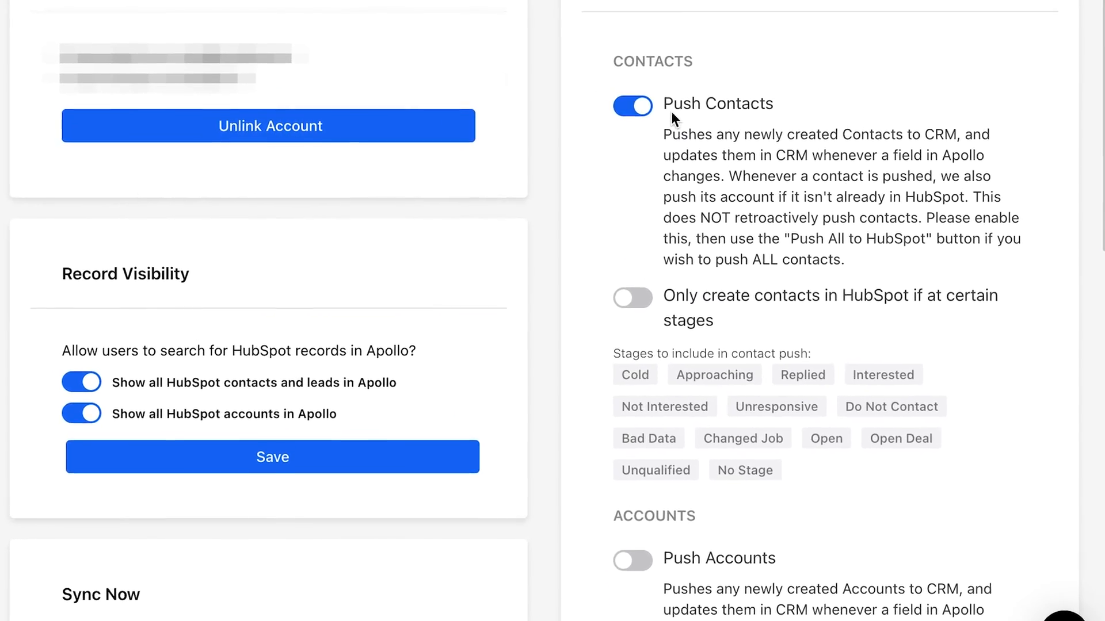
Step: Limit contact creation in HubSpot to the Replied stage and enable Push Accounts
{"action": "left_click", "coordinate": [641, 303]}
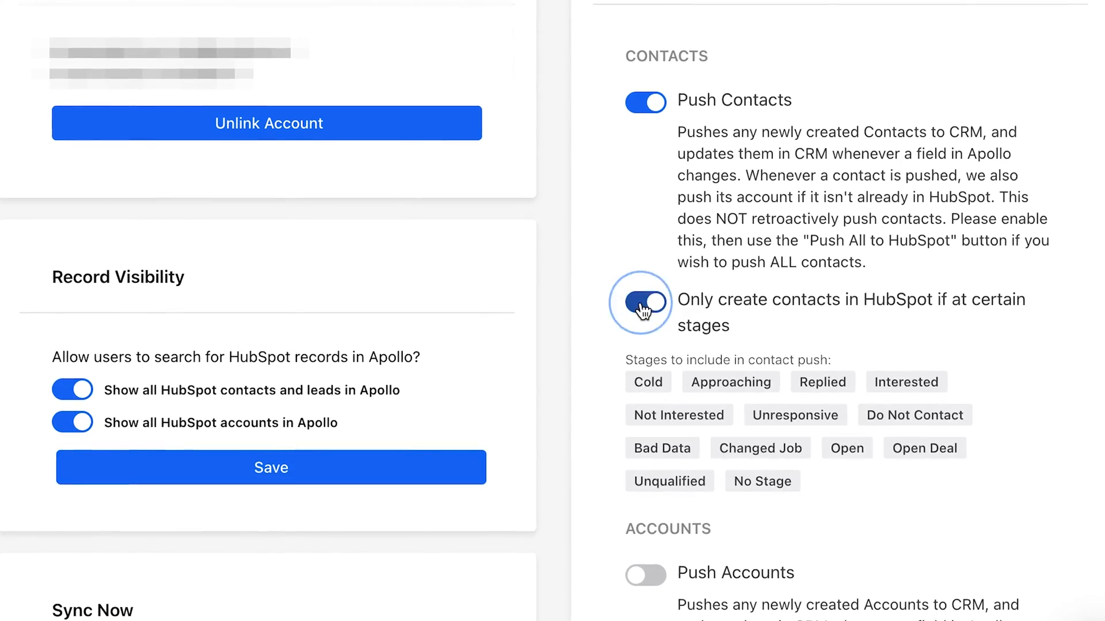
{"action": "left_click", "coordinate": [801, 382]}
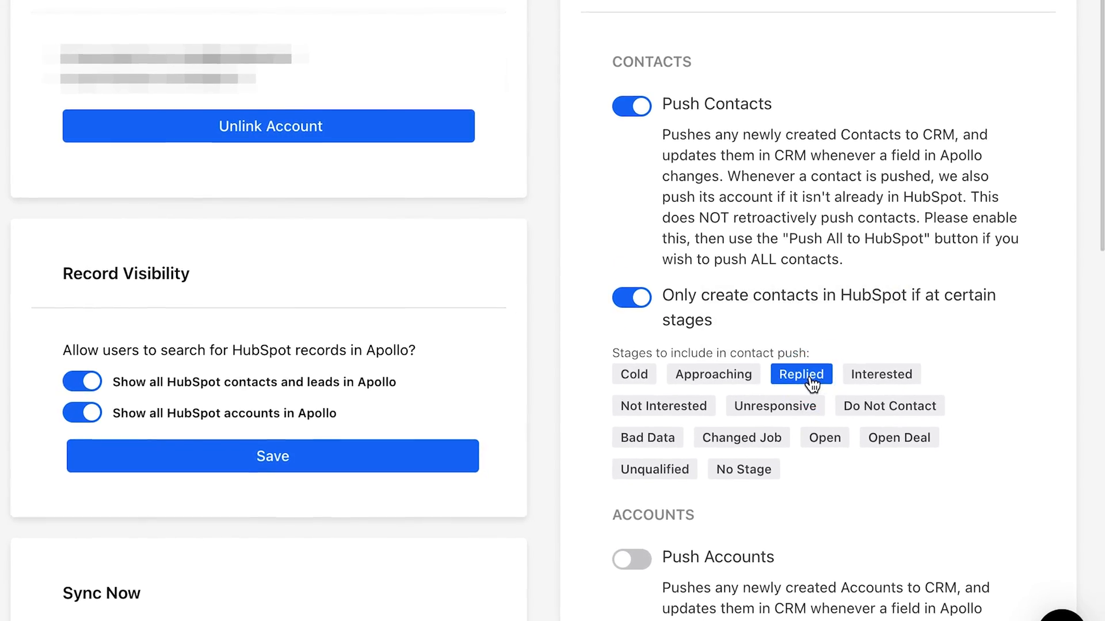
{"action": "scroll", "scroll_direction": "down", "scroll_amount": 3}
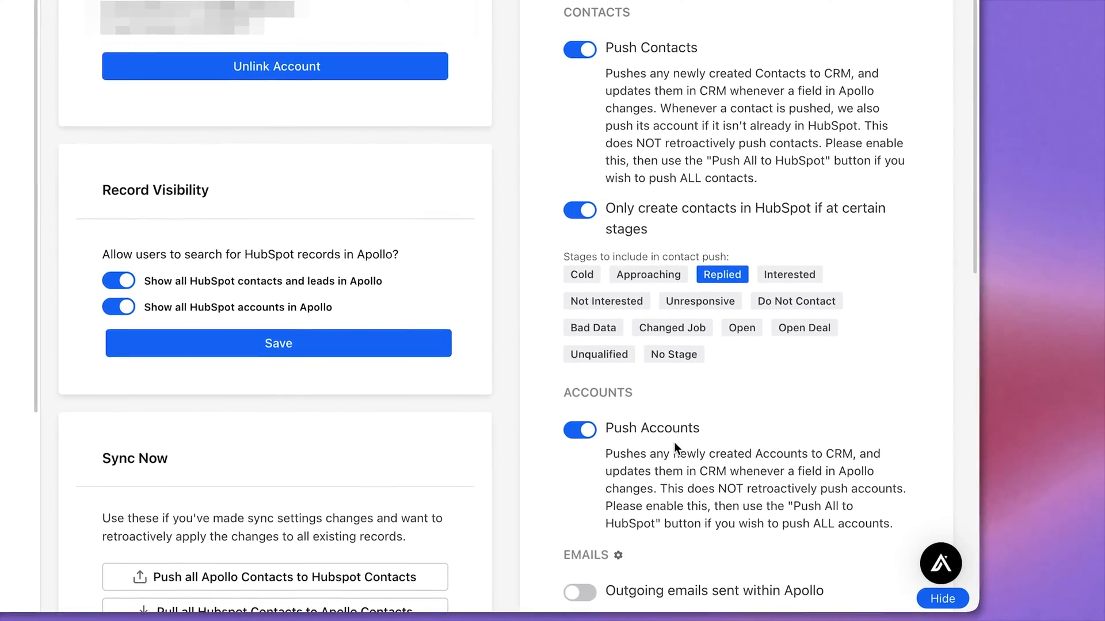
{"action": "scroll", "scroll_direction": "down", "scroll_amount": 3}
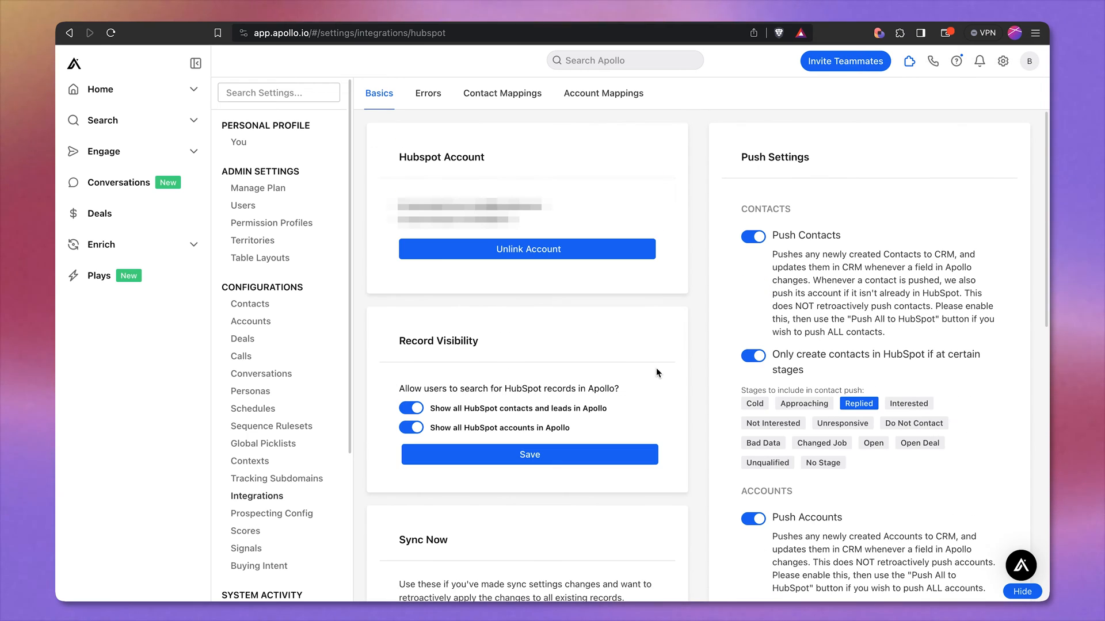
{"action": "left_click", "coordinate": [101, 120]}
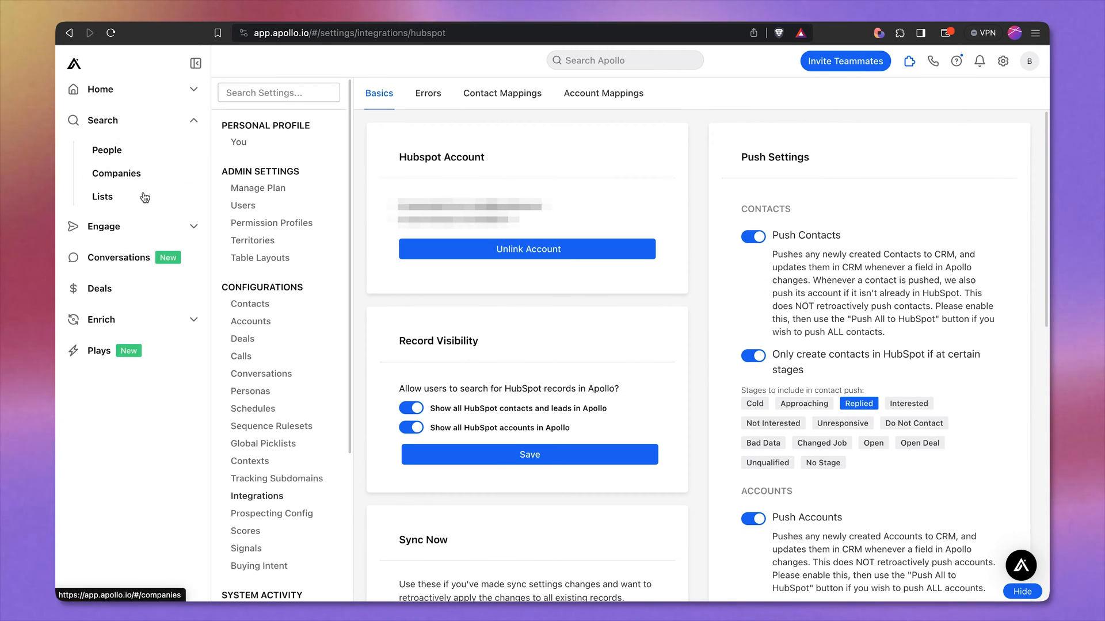
Step: Select all people in the DEMO list and choose Map HubSpot Stages from the HubSpot actions
{"action": "left_click", "coordinate": [107, 149]}
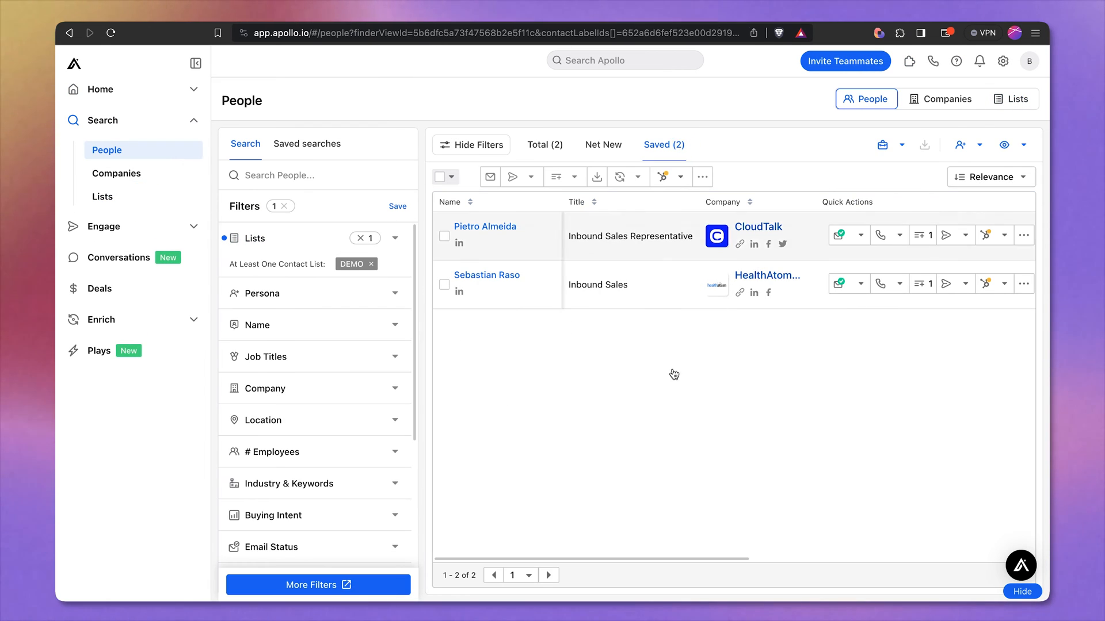
{"action": "left_click", "coordinate": [453, 178]}
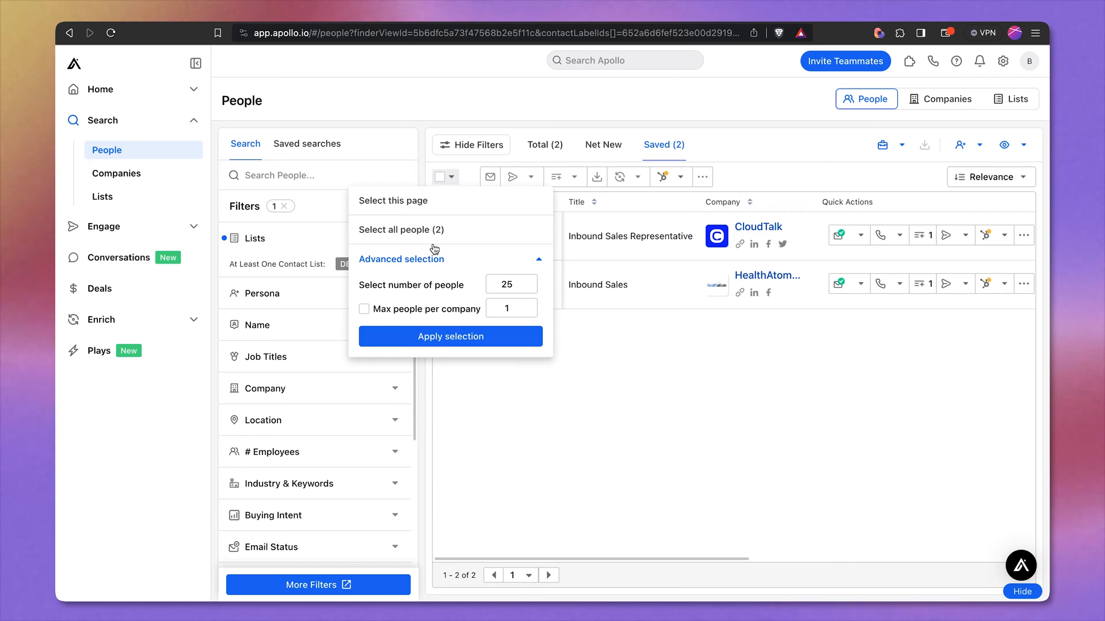
{"action": "left_click", "coordinate": [450, 336]}
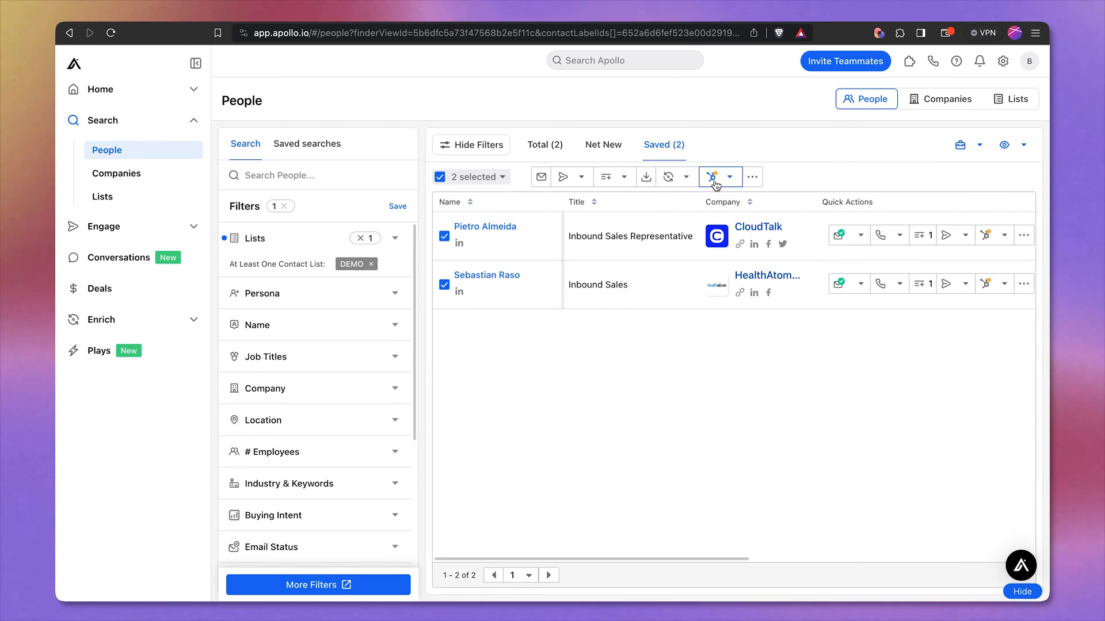
{"action": "left_click", "coordinate": [713, 177]}
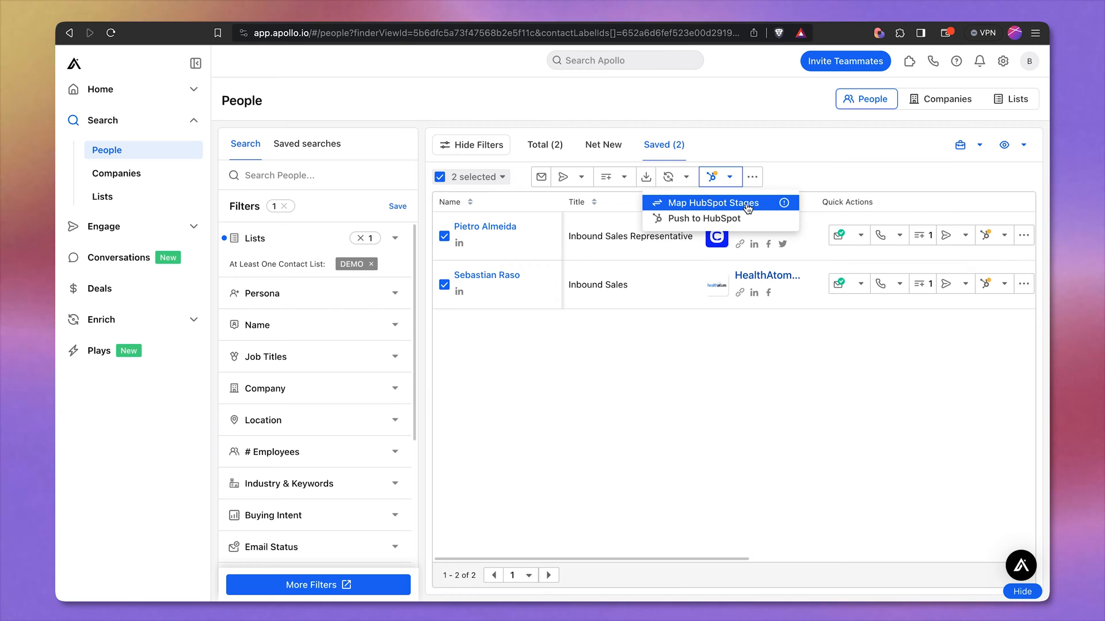
{"action": "left_click", "coordinate": [709, 202]}
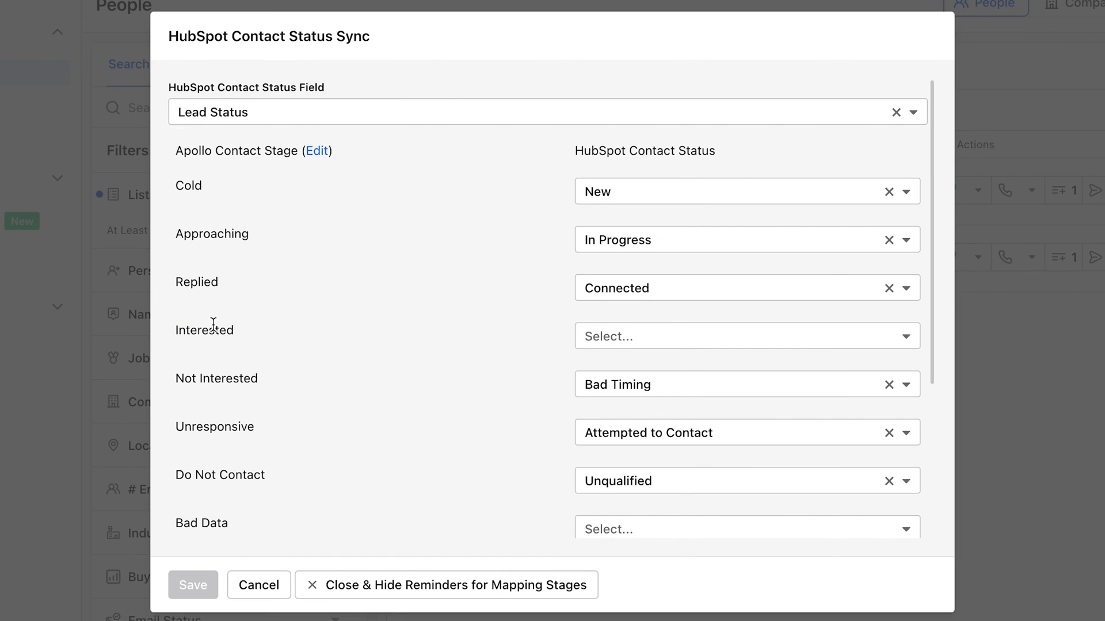
Step: Review the stage-to-status mapping unchanged, then push the two selected people to HubSpot
{"action": "scroll", "scroll_direction": "down", "scroll_amount": 3}
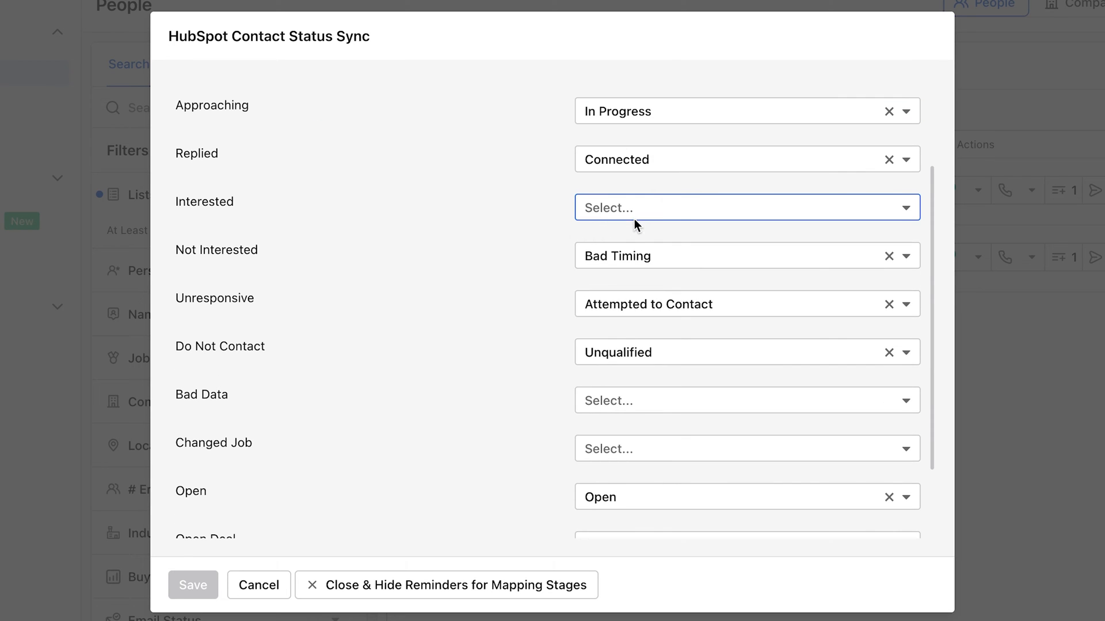
{"action": "left_click", "coordinate": [740, 207]}
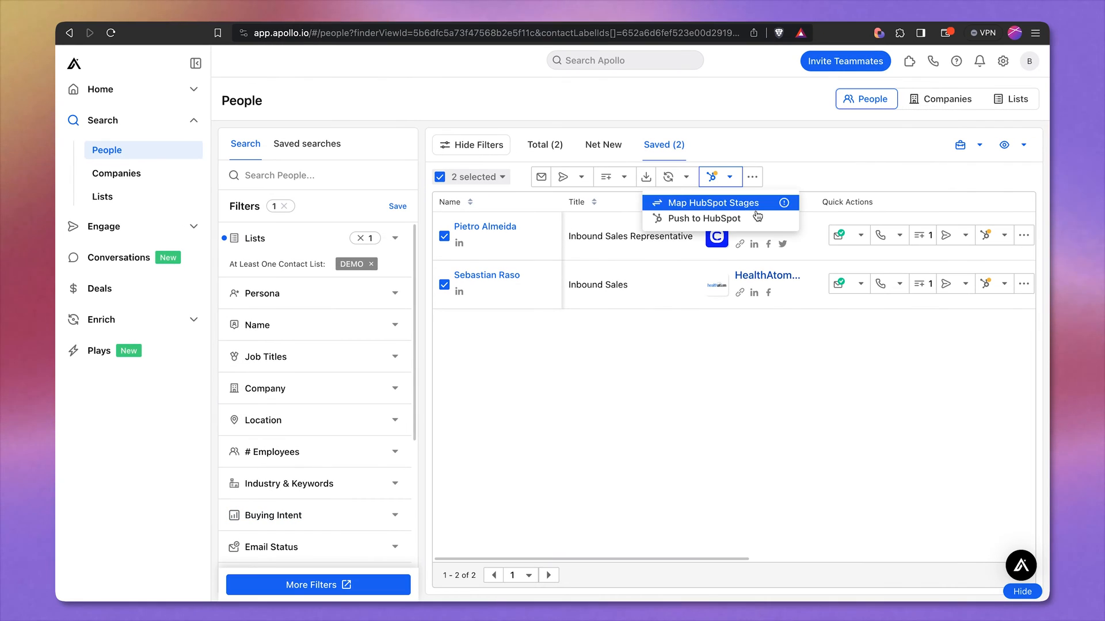
{"action": "left_click", "coordinate": [703, 218]}
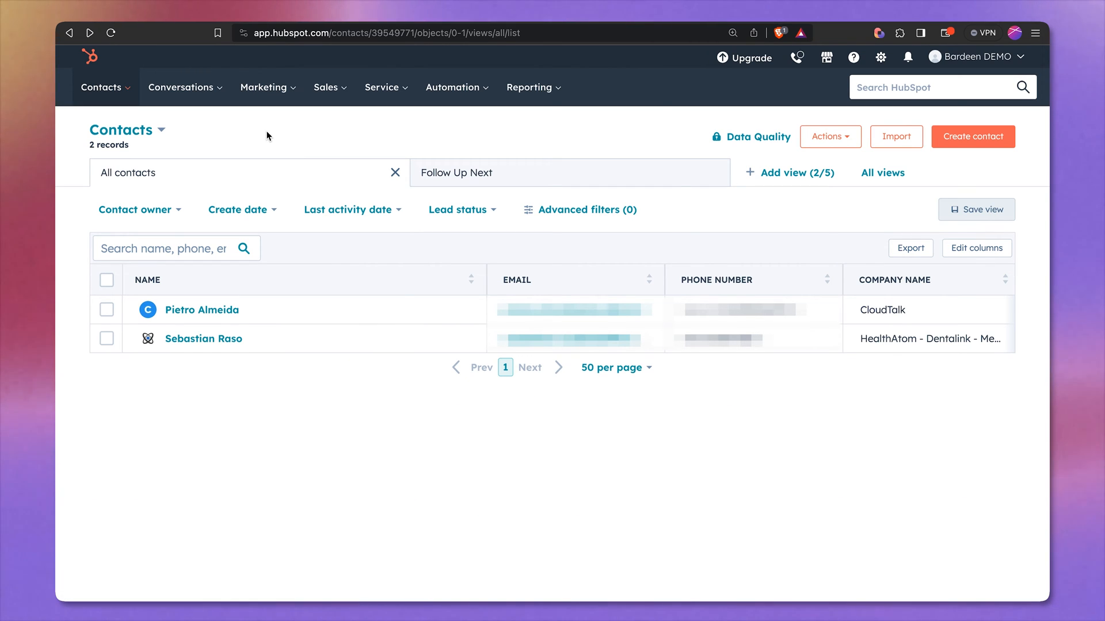
{"action": "left_click", "coordinate": [203, 338]}
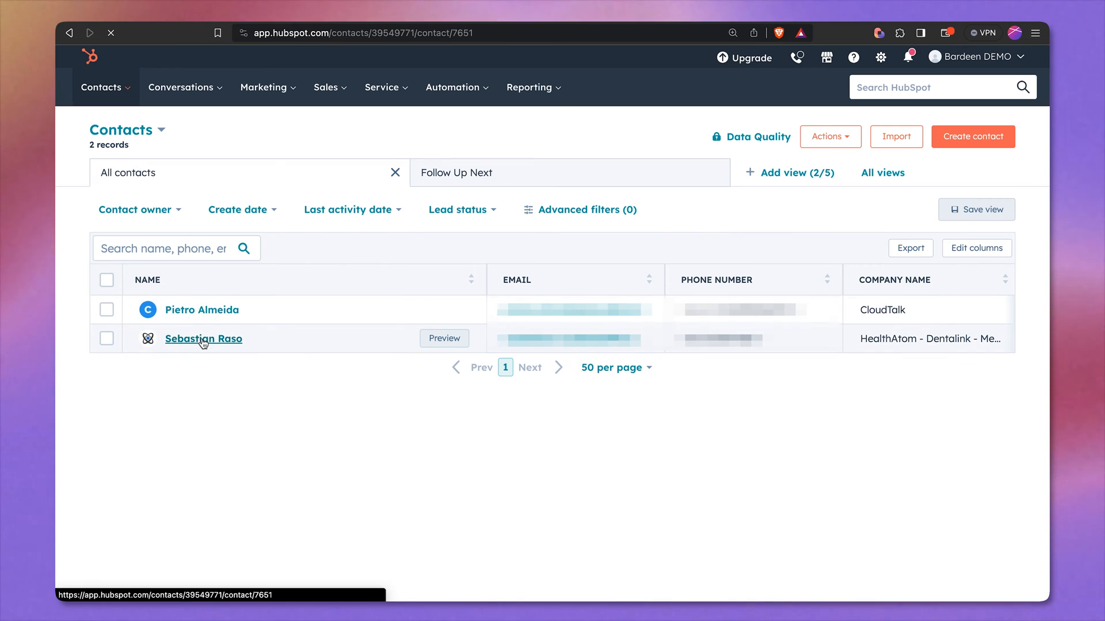
{"action": "left_click", "coordinate": [203, 338]}
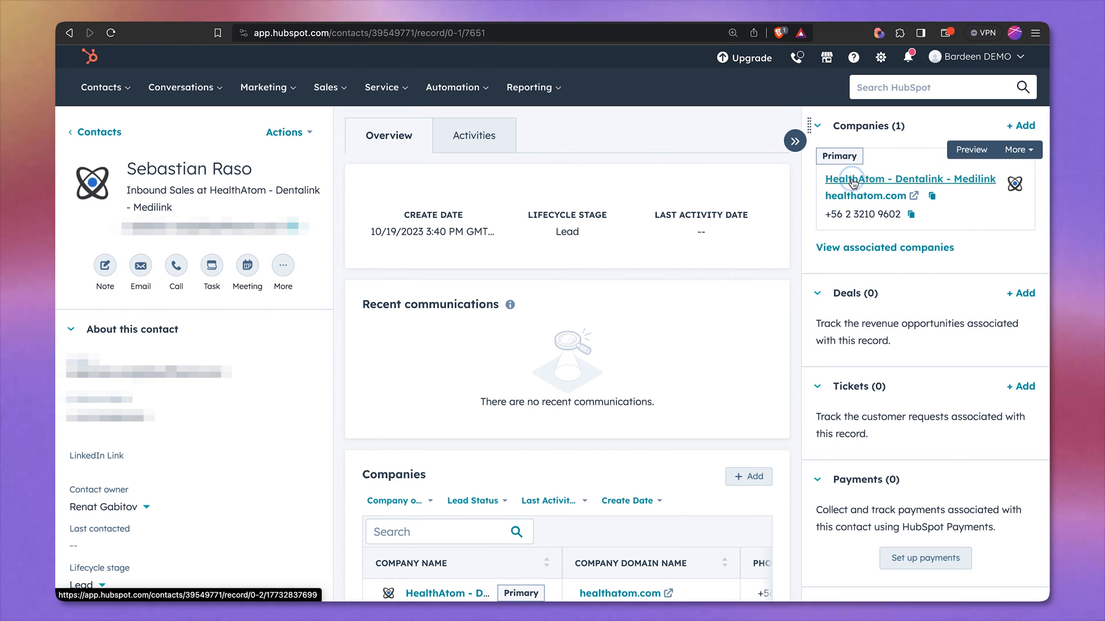
{"action": "left_click", "coordinate": [909, 178]}
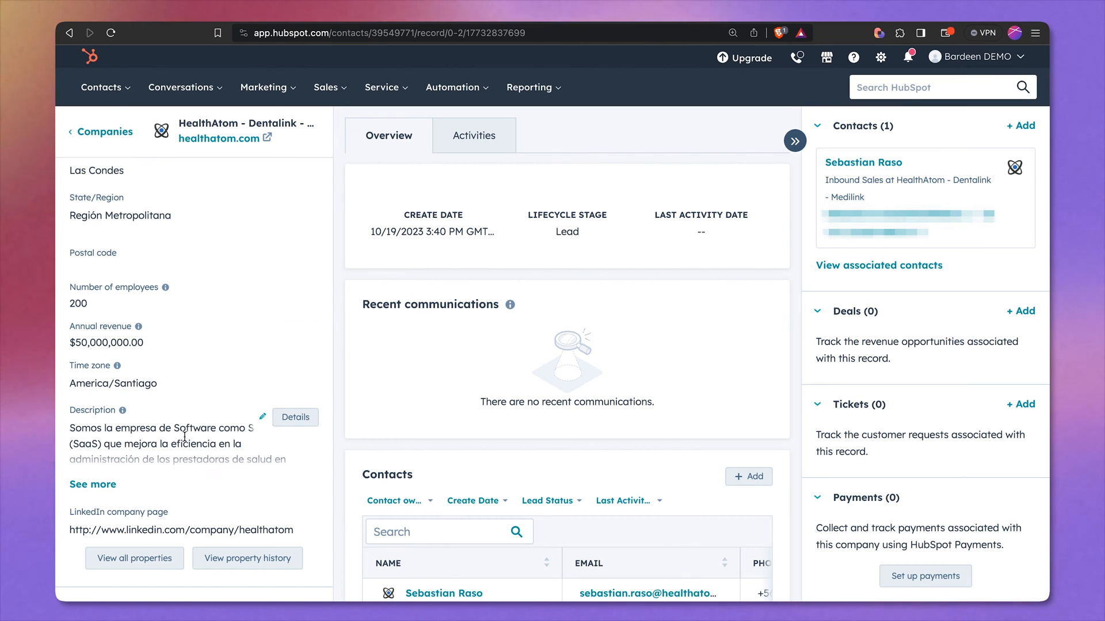
{"action": "left_click", "coordinate": [92, 485]}
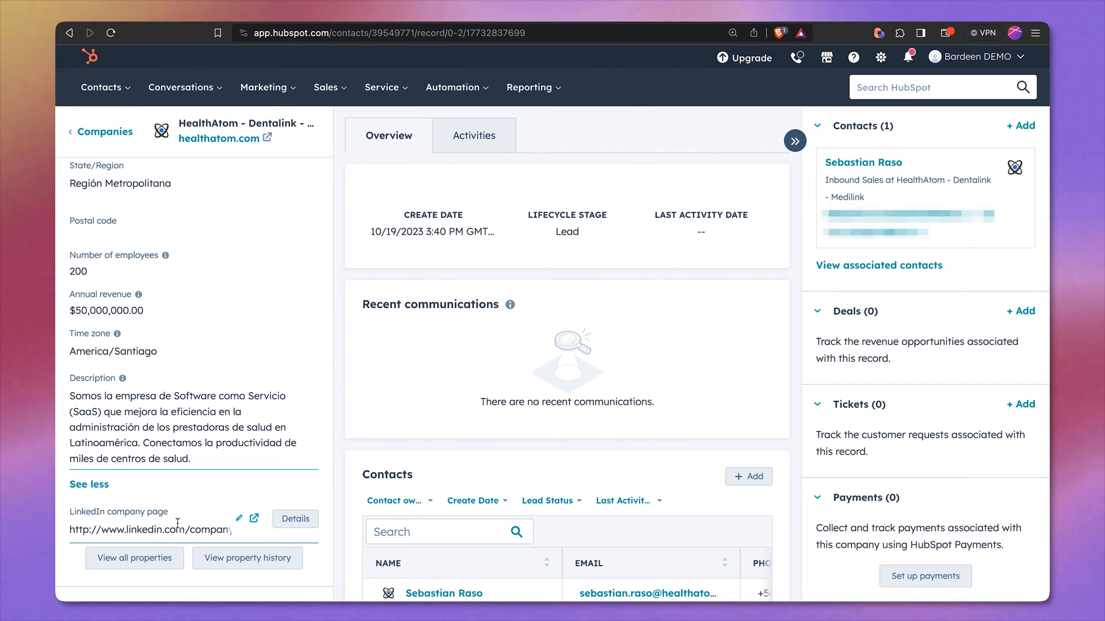
{"action": "left_click", "coordinate": [253, 519]}
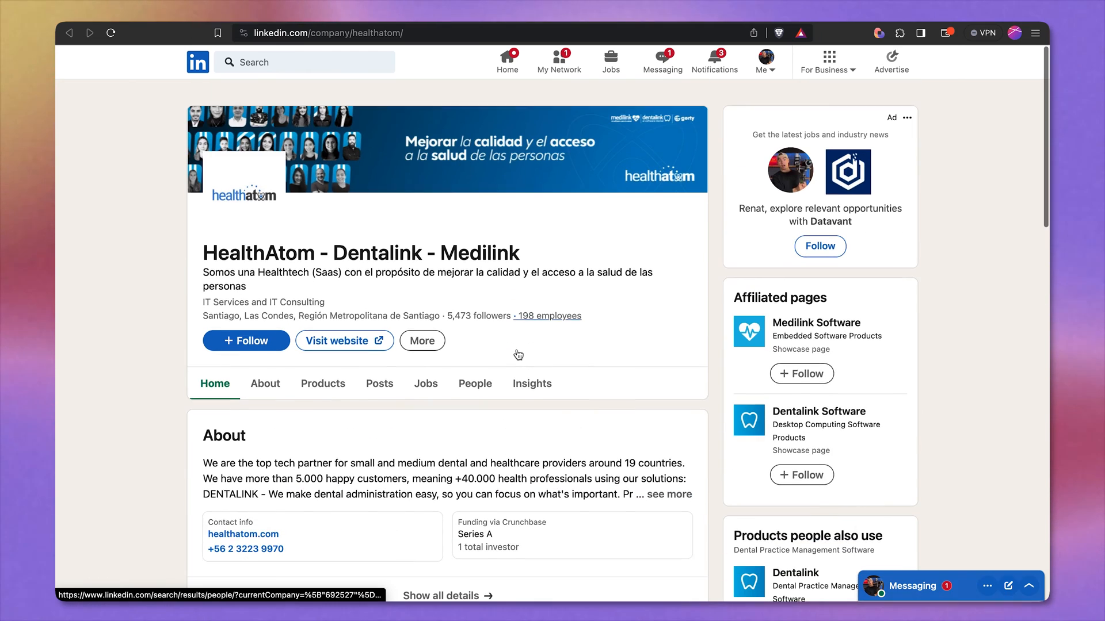
{"action": "scroll", "scroll_direction": "down", "scroll_amount": 3}
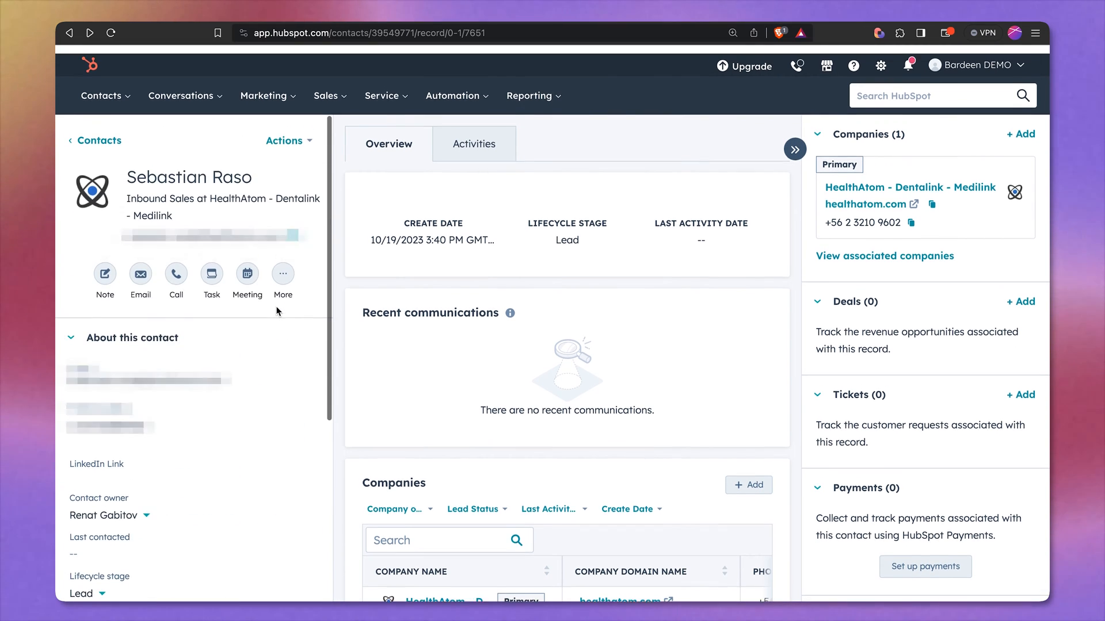
{"action": "scroll", "scroll_direction": "down", "scroll_amount": 3}
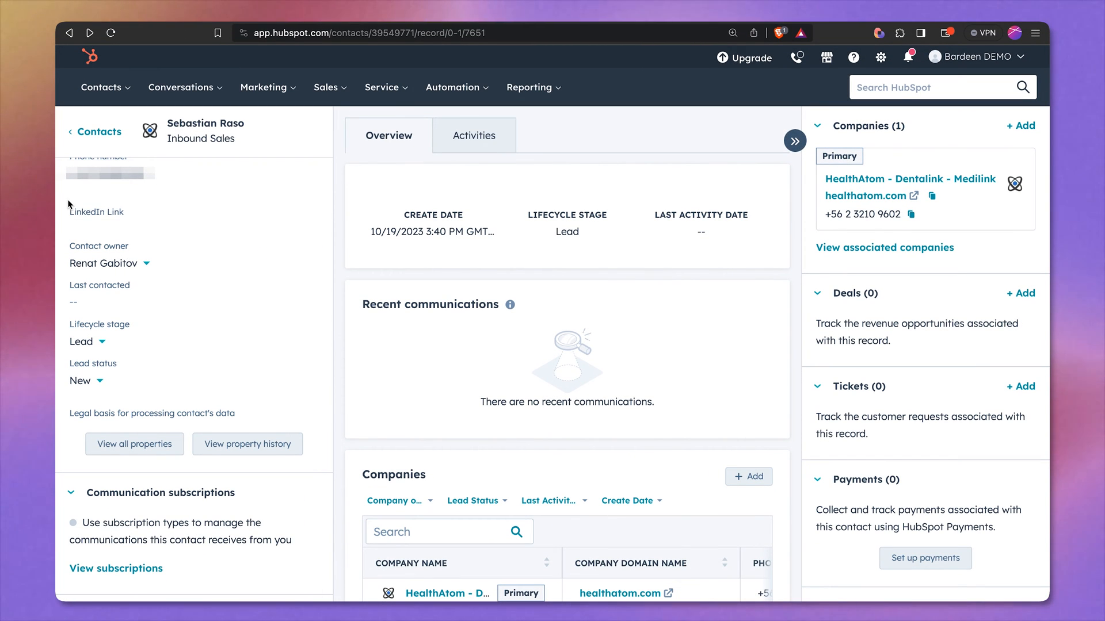
{"action": "mouse_move", "coordinate": [112, 208]}
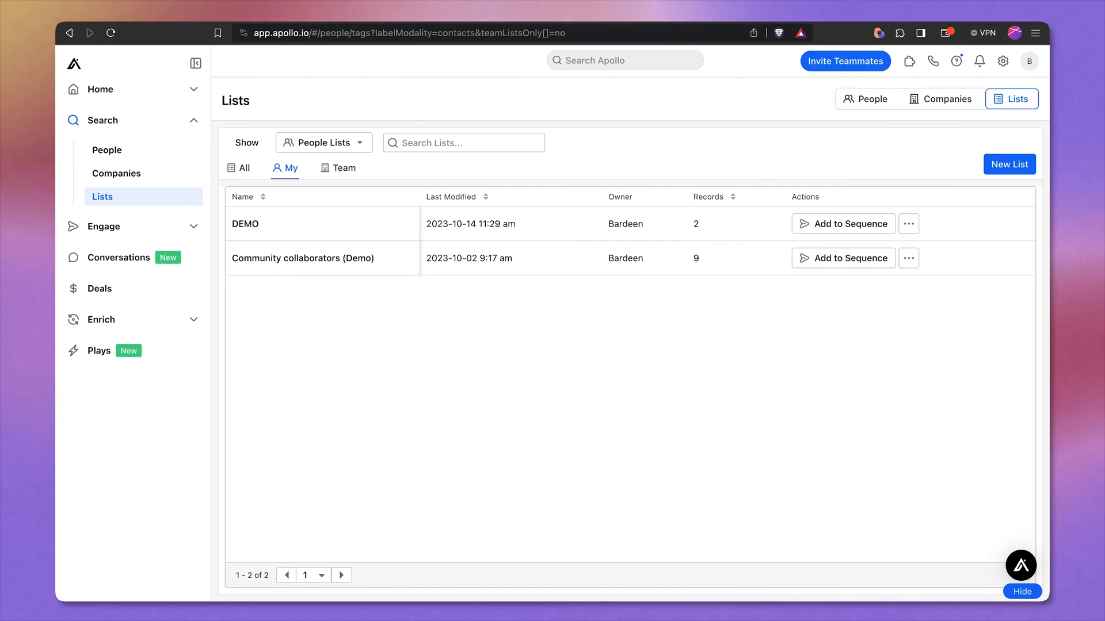
{"action": "mouse_move", "coordinate": [382, 197]}
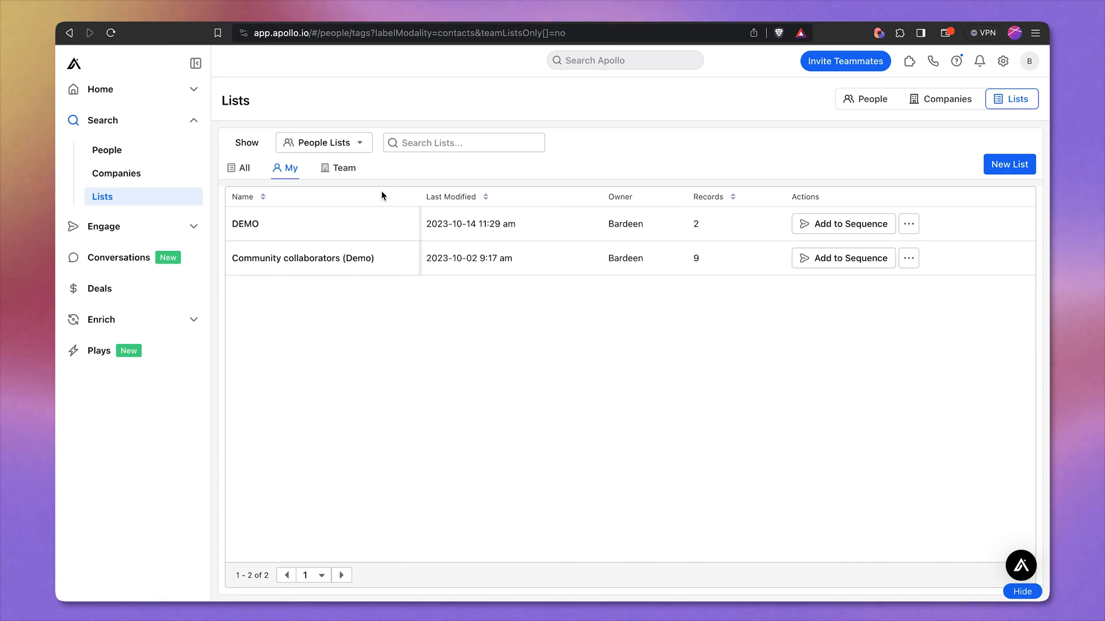
Step: Navigate to the HubSpot integration's Contact Mappings showing Apollo stages paired with lead statuses
{"action": "left_click", "coordinate": [1003, 61]}
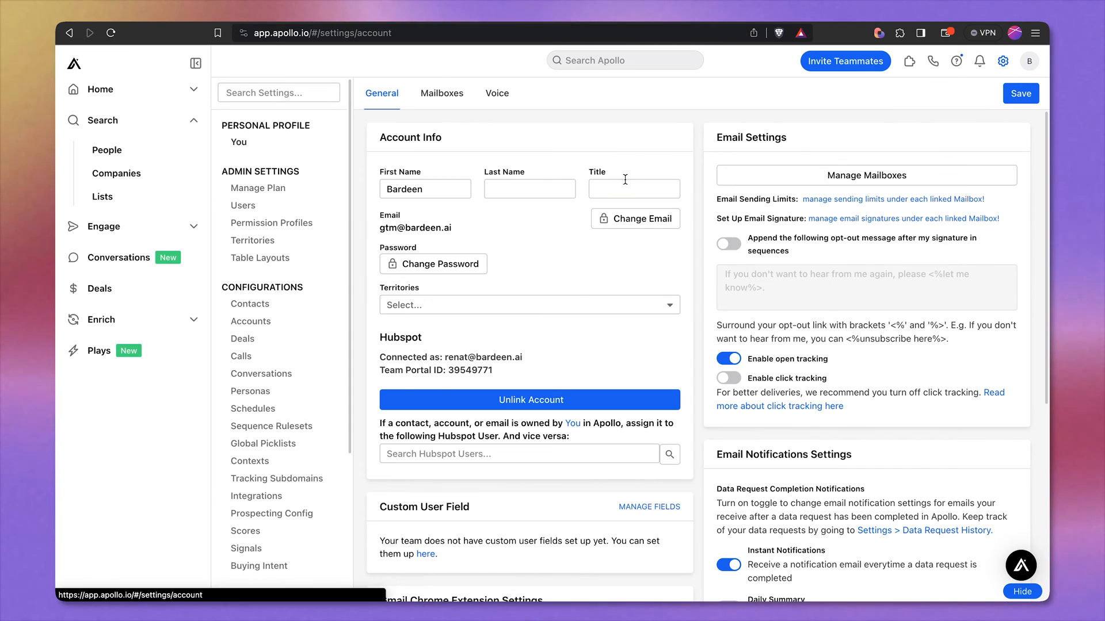
{"action": "left_click", "coordinate": [257, 495]}
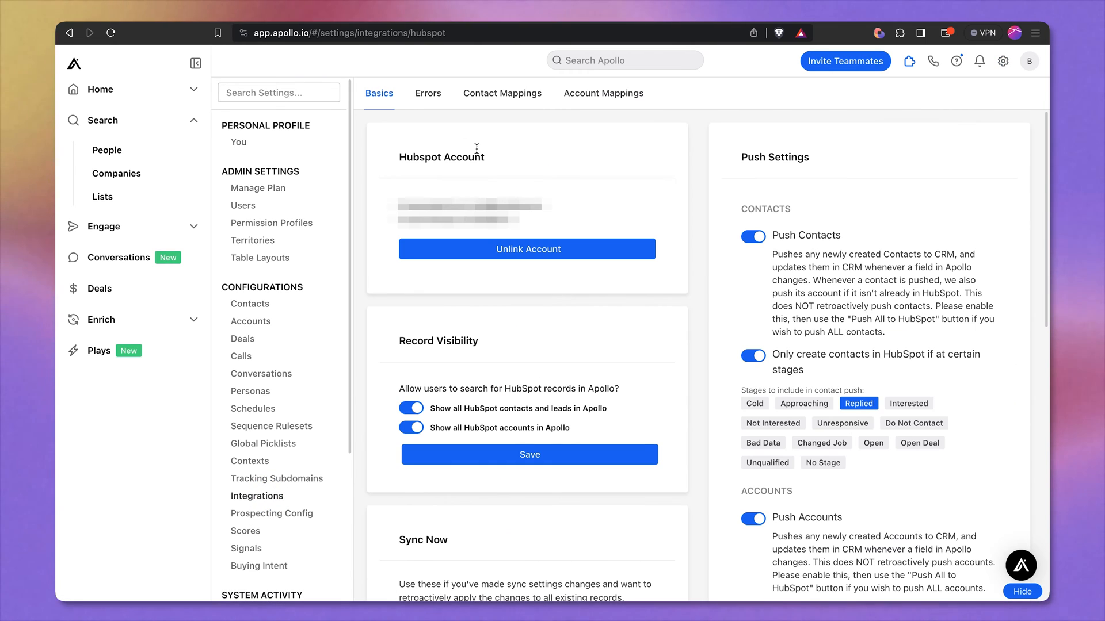
{"action": "left_click", "coordinate": [502, 93]}
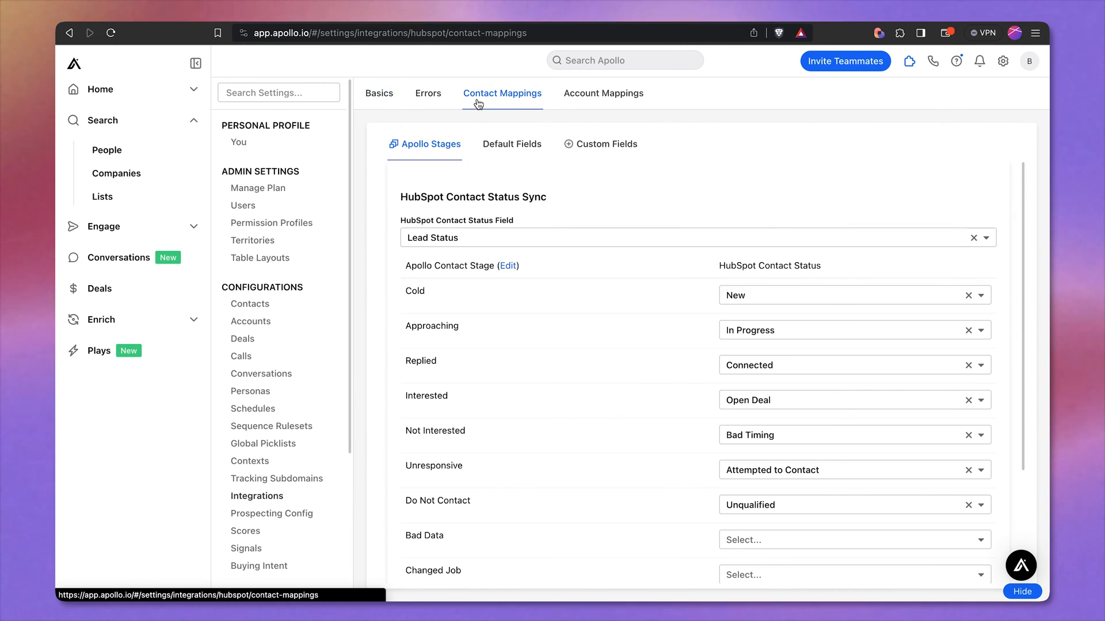
Step: Map Person Linkedin Profile to HubSpot's LinkedIn link field and save the mappings
{"action": "left_click", "coordinate": [512, 143]}
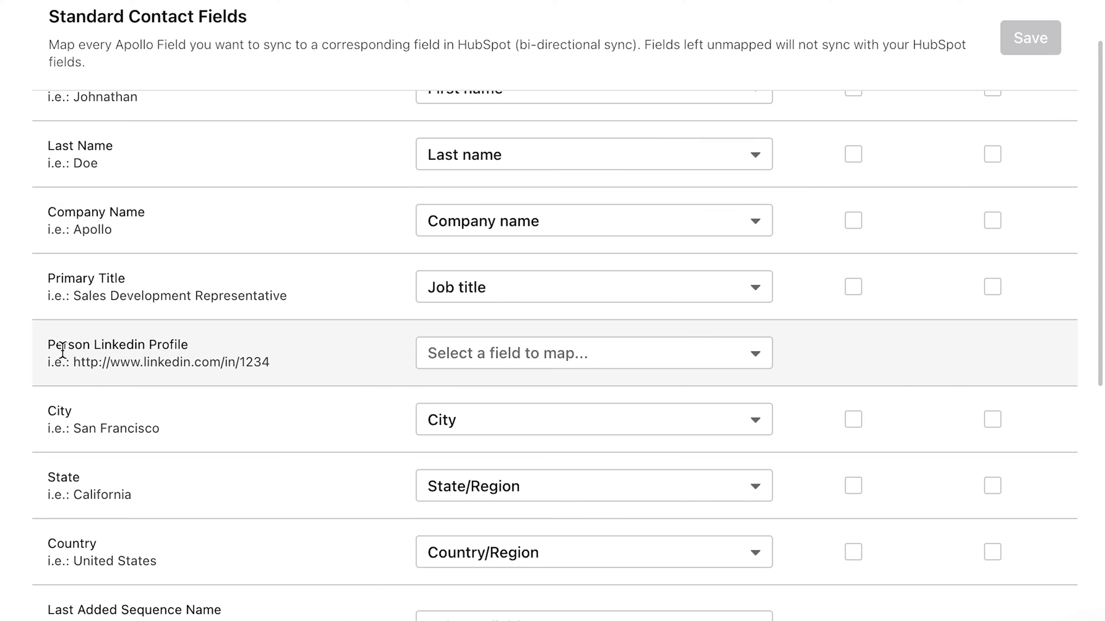
{"action": "left_click", "coordinate": [592, 354]}
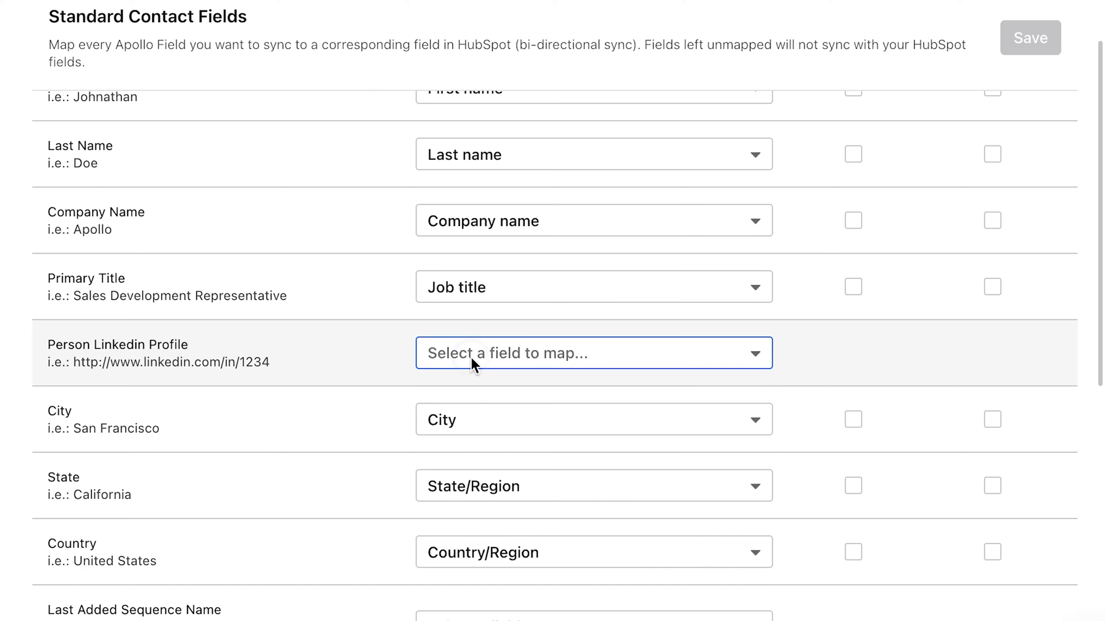
{"action": "left_click", "coordinate": [592, 353]}
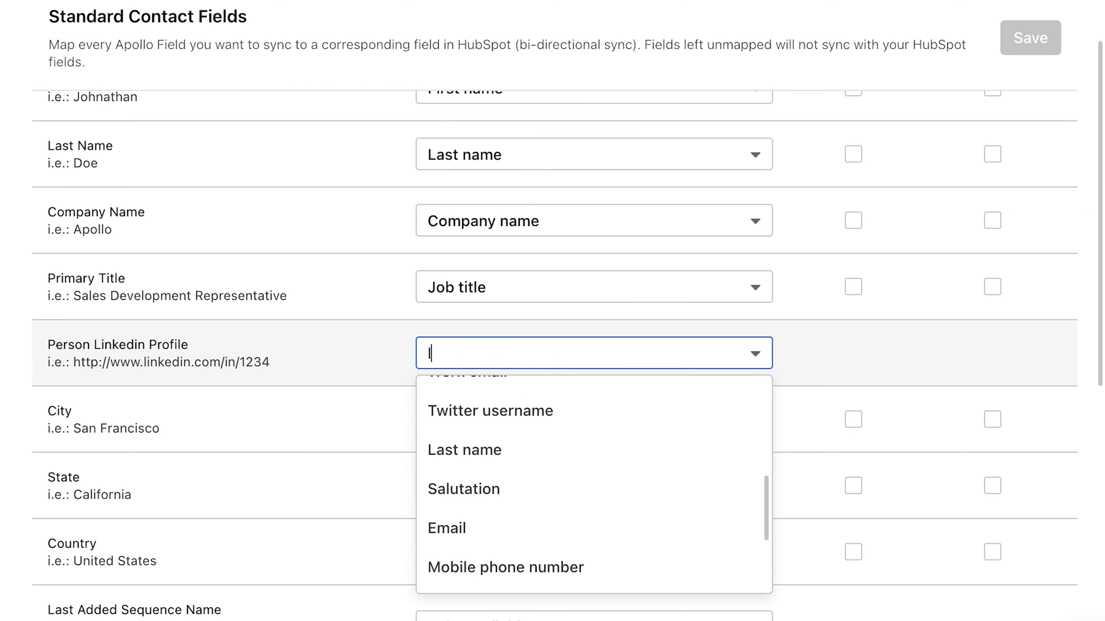
{"action": "type", "text": "link"}
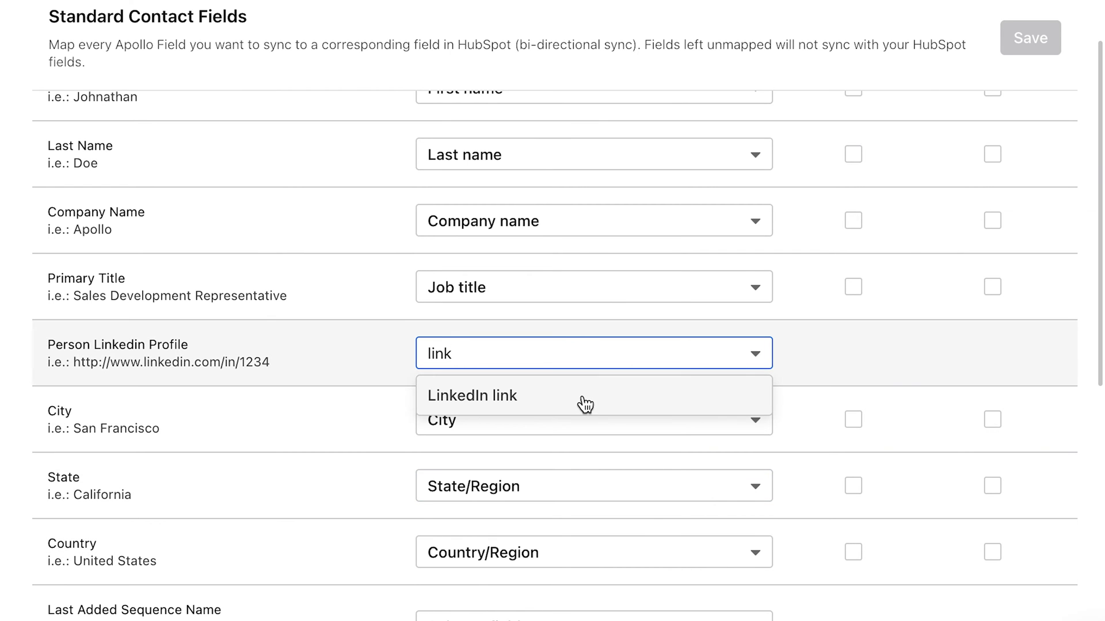
{"action": "left_click", "coordinate": [472, 395]}
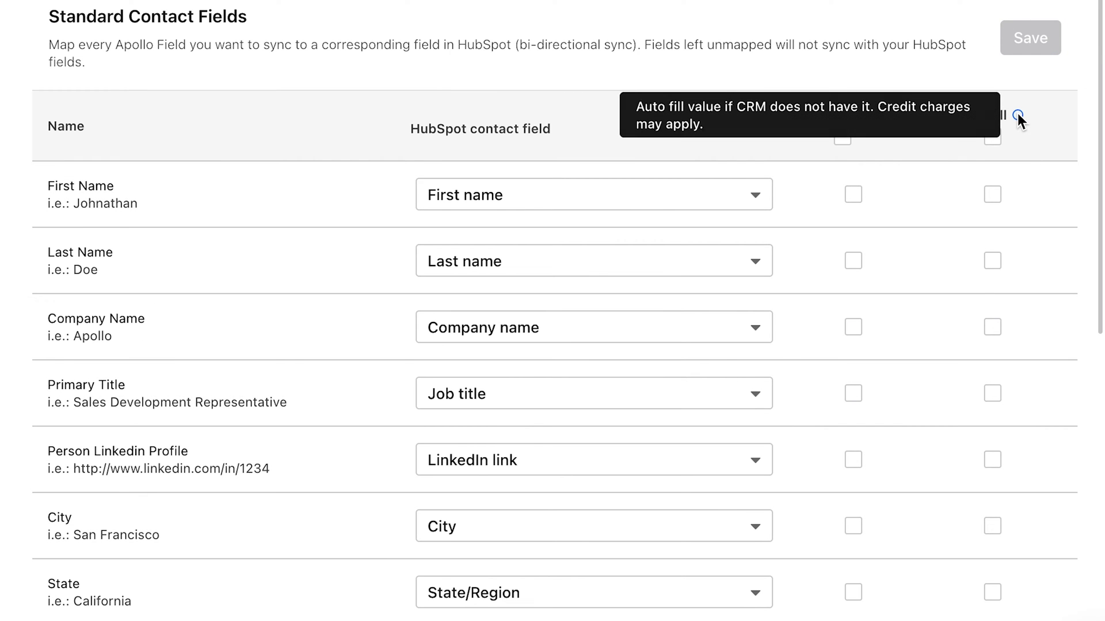
{"action": "mouse_move", "coordinate": [1010, 255]}
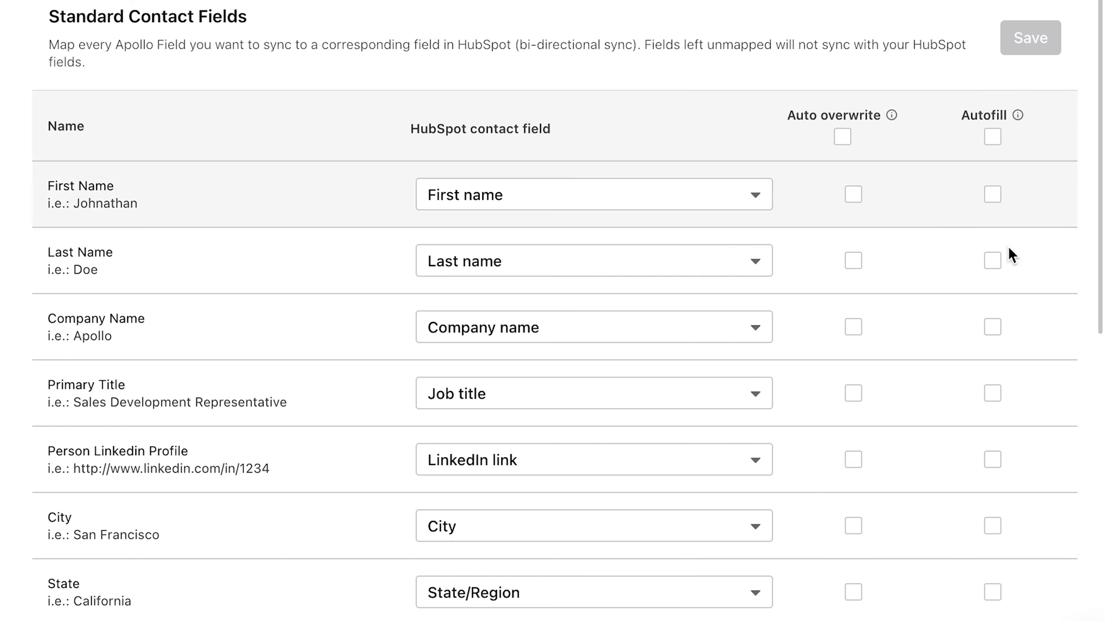
{"action": "mouse_move", "coordinate": [983, 475]}
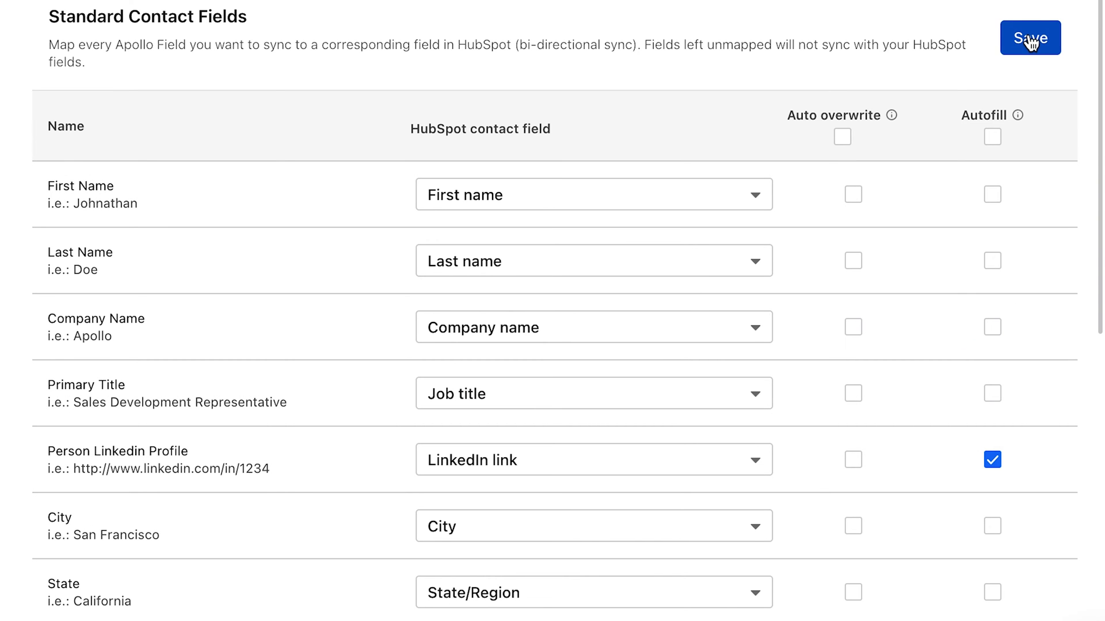
{"action": "left_click", "coordinate": [1029, 38]}
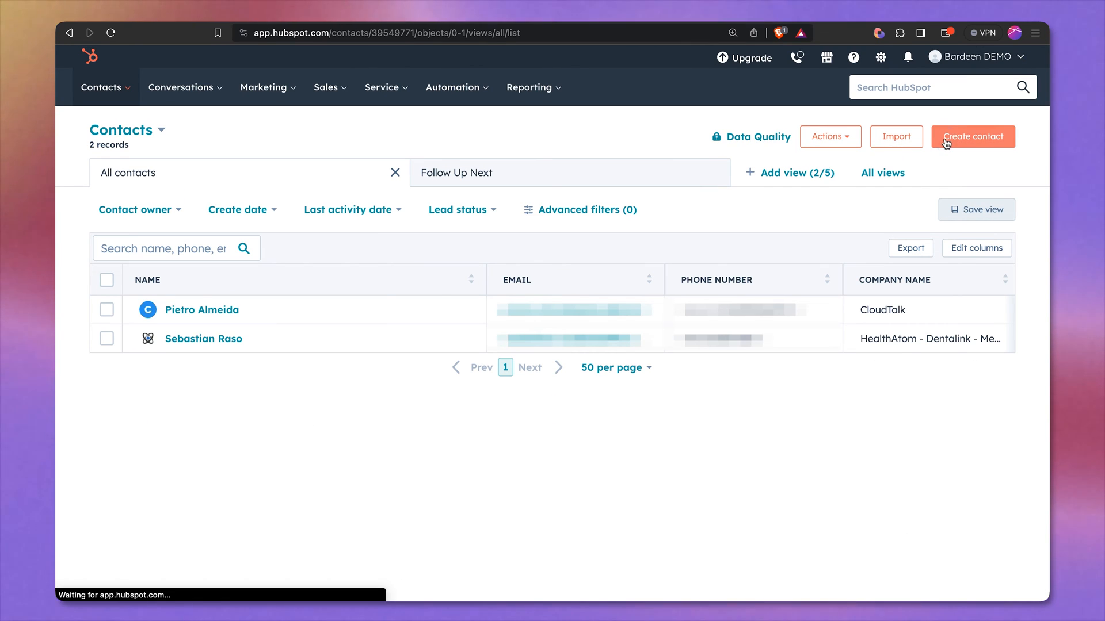
Step: Return to the HubSpot integration Basics after saving the mapping
{"action": "left_click", "coordinate": [972, 136]}
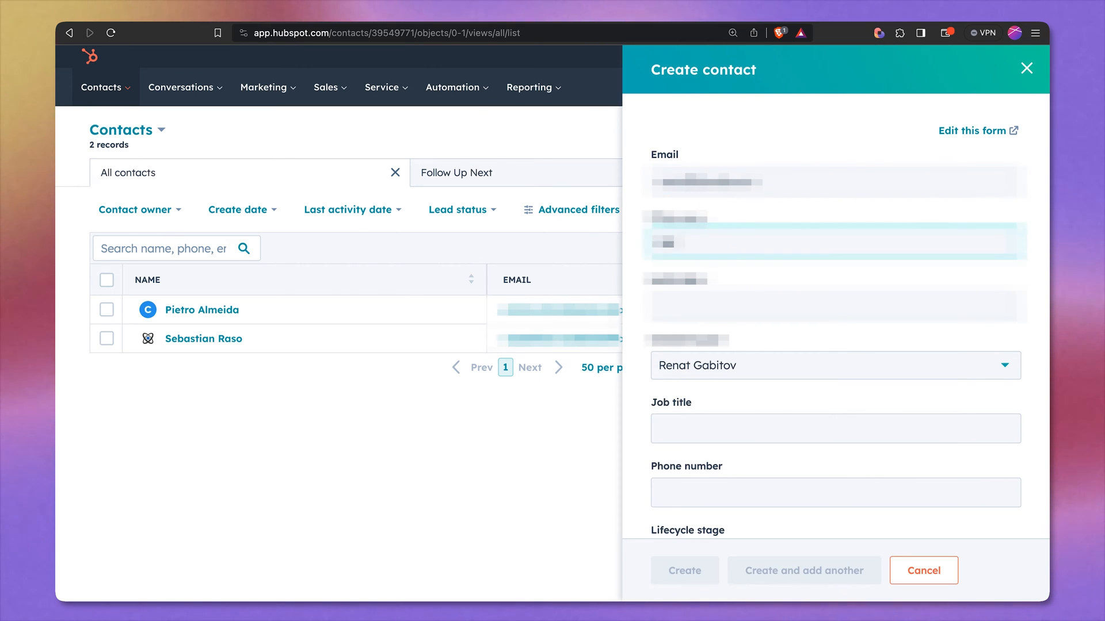
{"action": "left_click", "coordinate": [683, 571]}
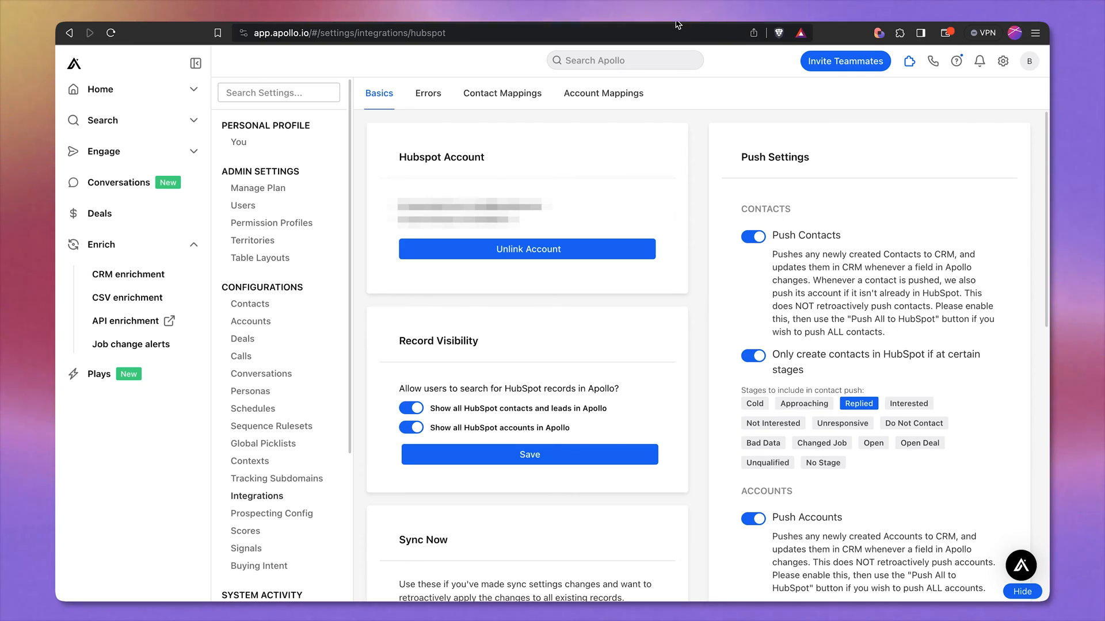
Step: Queue a pull of all HubSpot contacts into Apollo contacts with Pull Now
{"action": "left_click", "coordinate": [527, 451]}
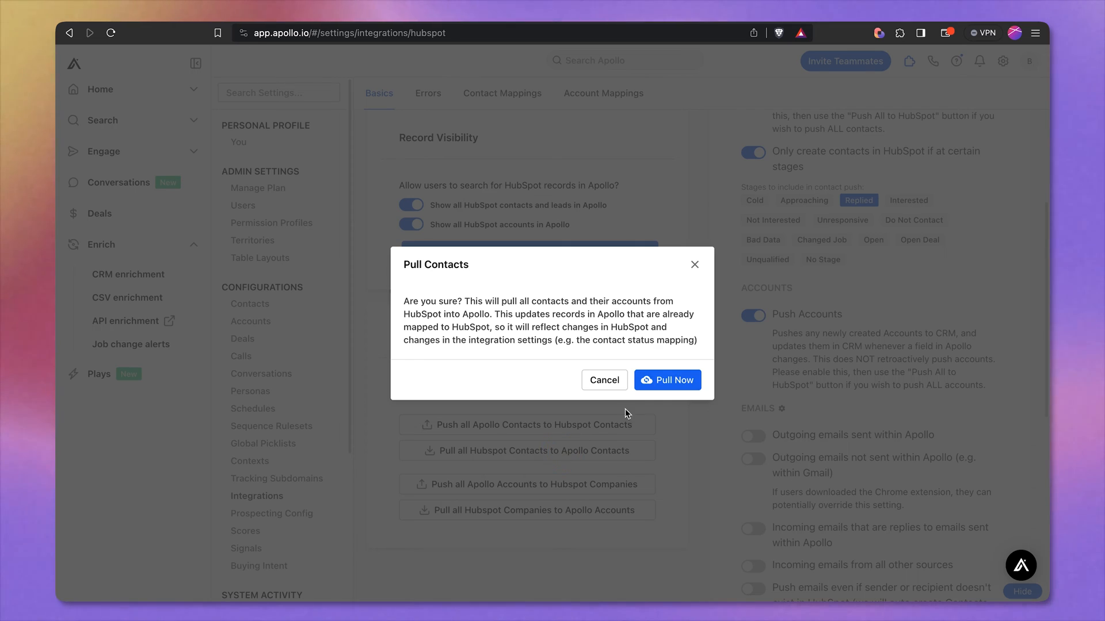
{"action": "left_click", "coordinate": [666, 380]}
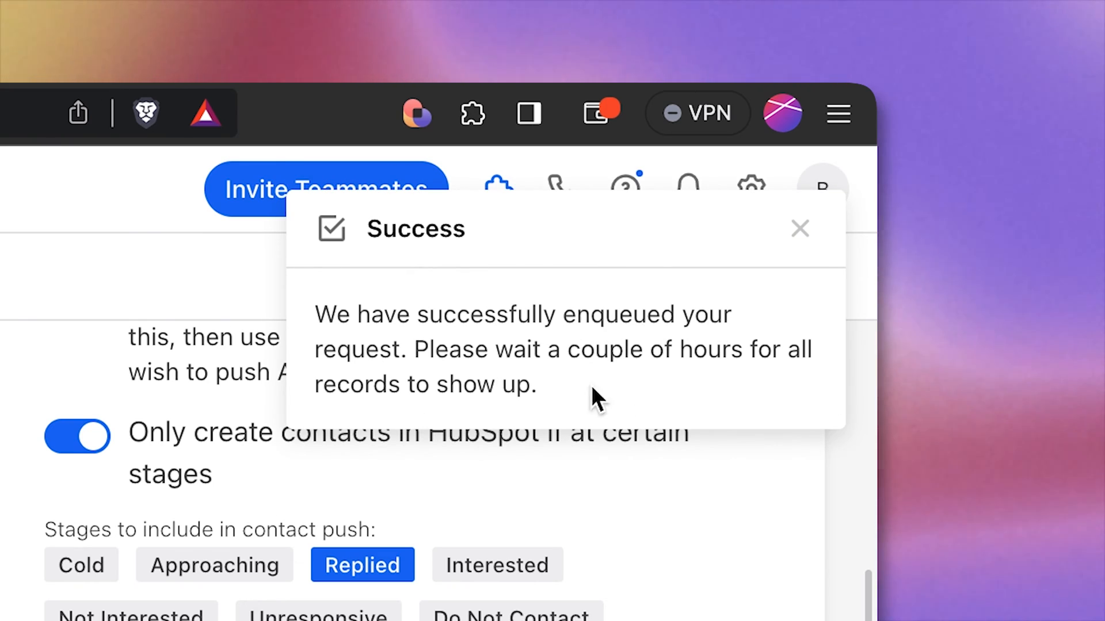
{"action": "left_click", "coordinate": [800, 229]}
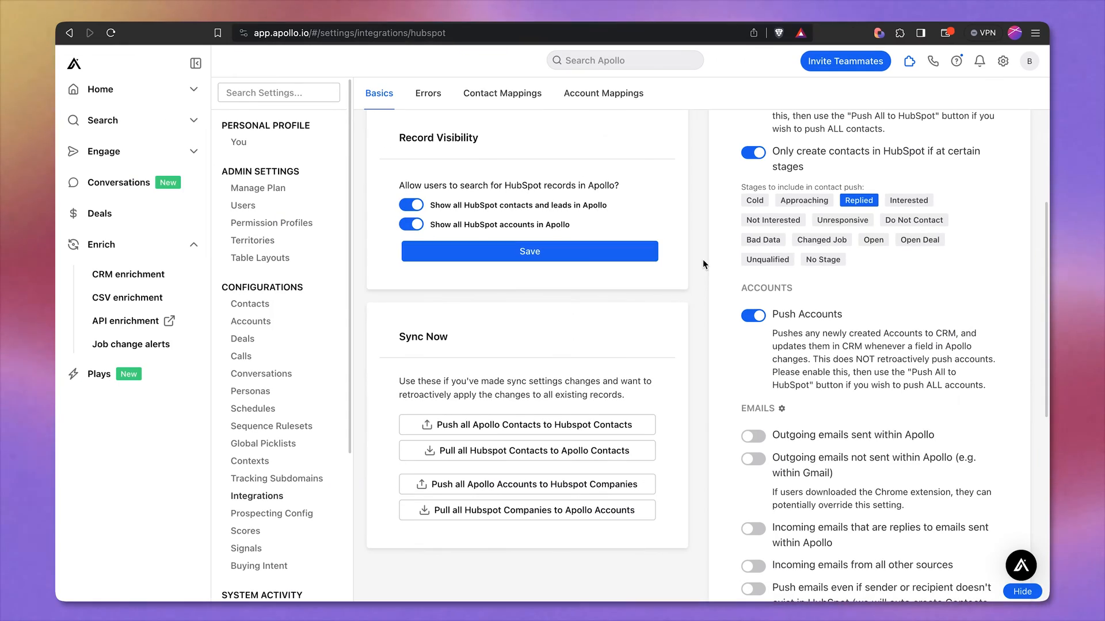
{"action": "mouse_move", "coordinate": [118, 262]}
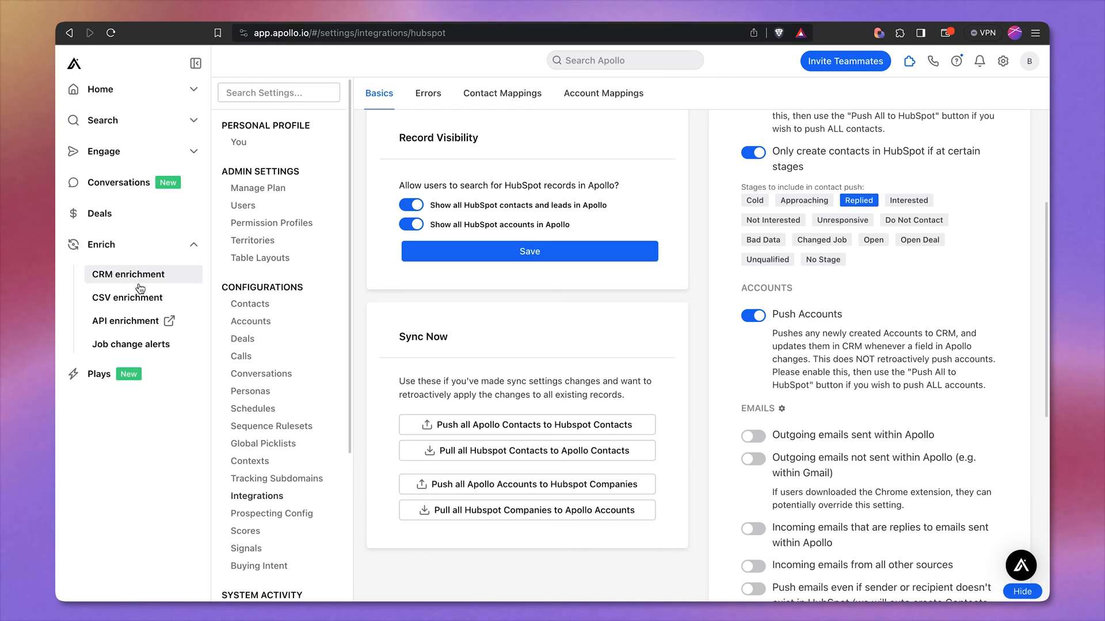
Step: Run Enrich all in CRM enrichment and acknowledge the no-new-data alert
{"action": "left_click", "coordinate": [128, 274]}
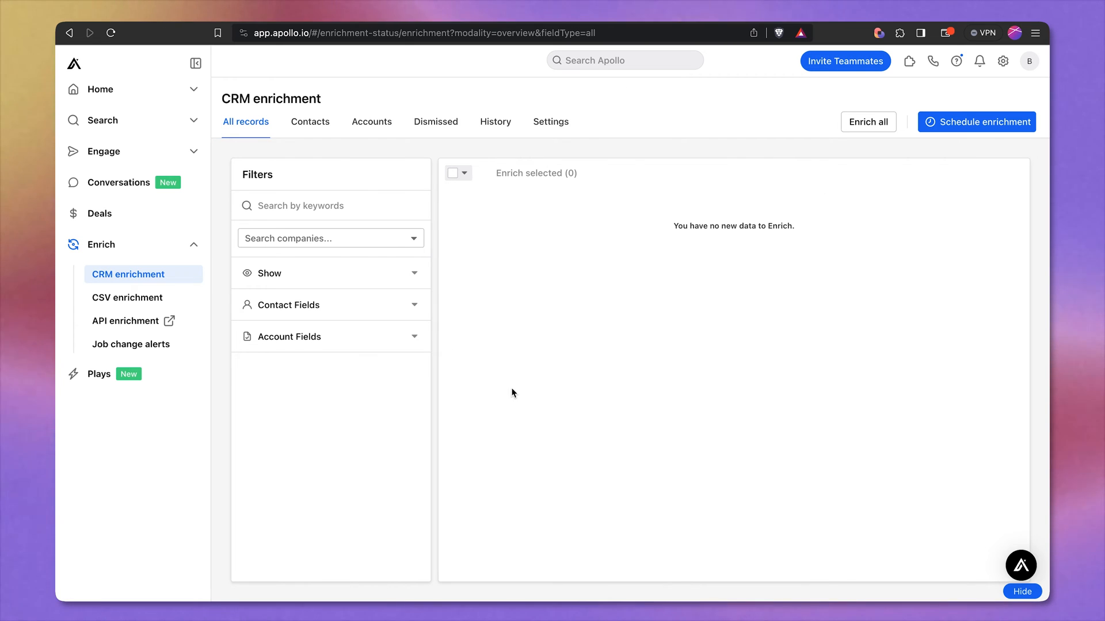
{"action": "left_click", "coordinate": [867, 122]}
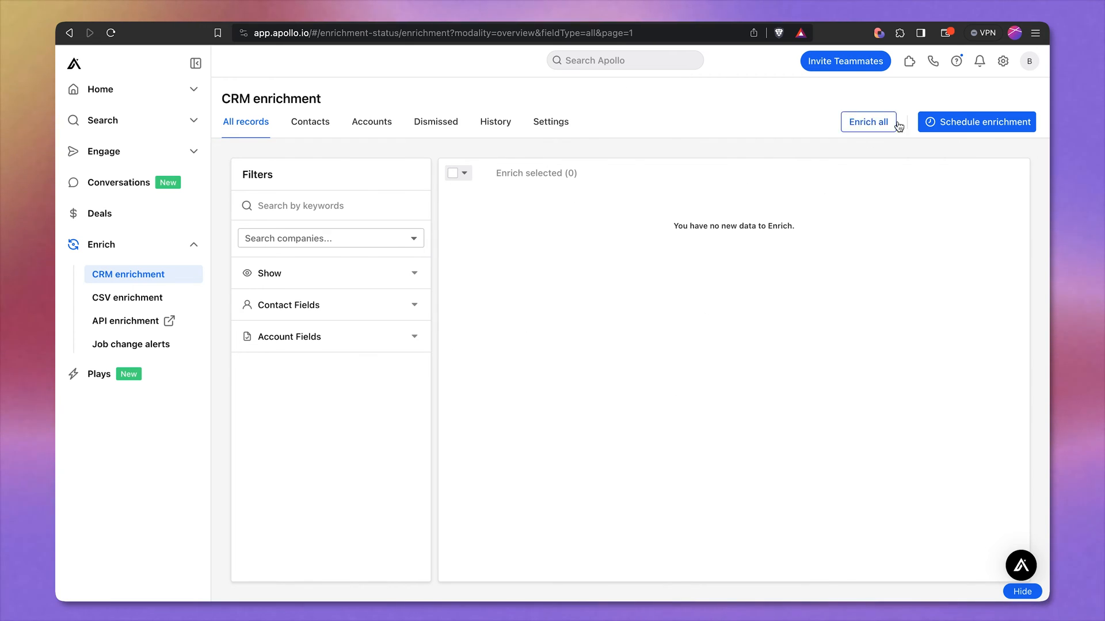
{"action": "left_click", "coordinate": [868, 122]}
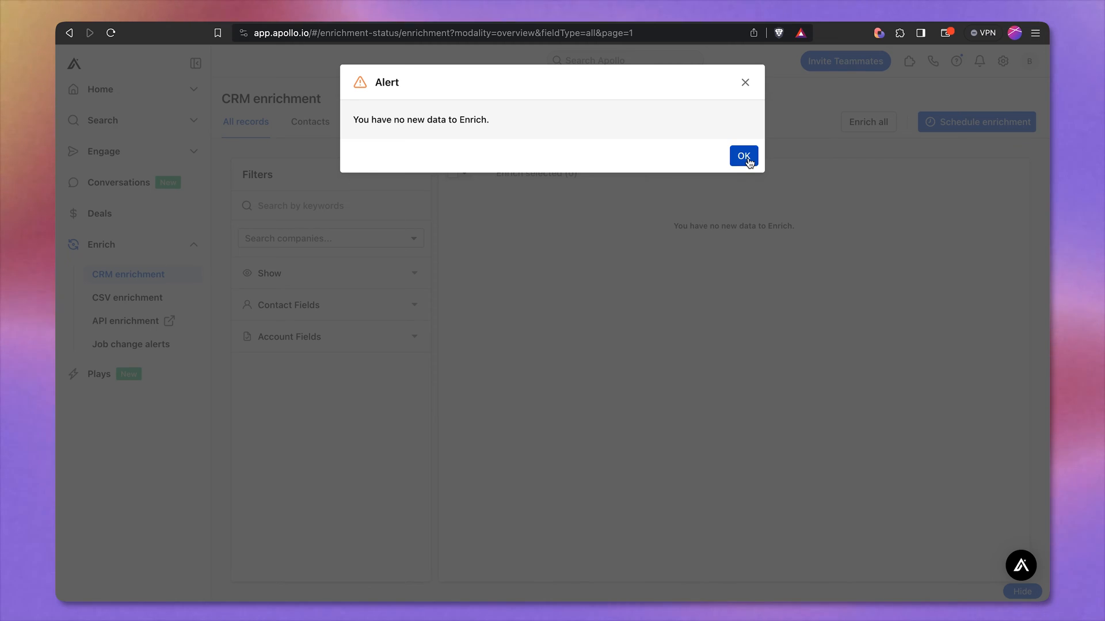
{"action": "left_click", "coordinate": [742, 156]}
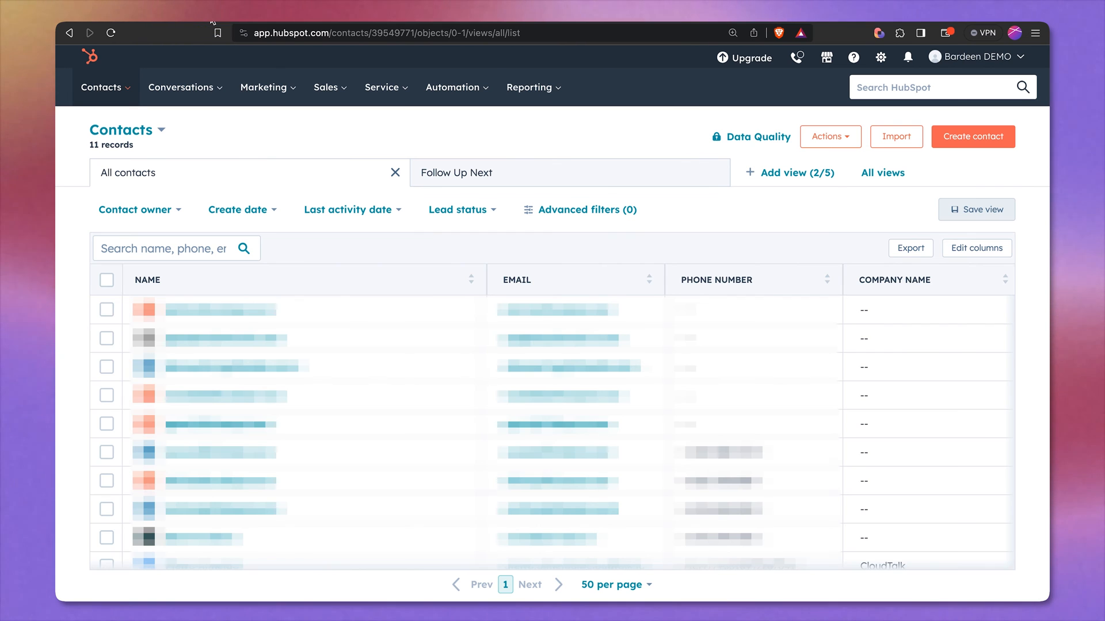
Step: Open the Bardeen contact's HubSpot record to check its LinkedIn link field
{"action": "scroll", "scroll_direction": "down", "scroll_amount": 3}
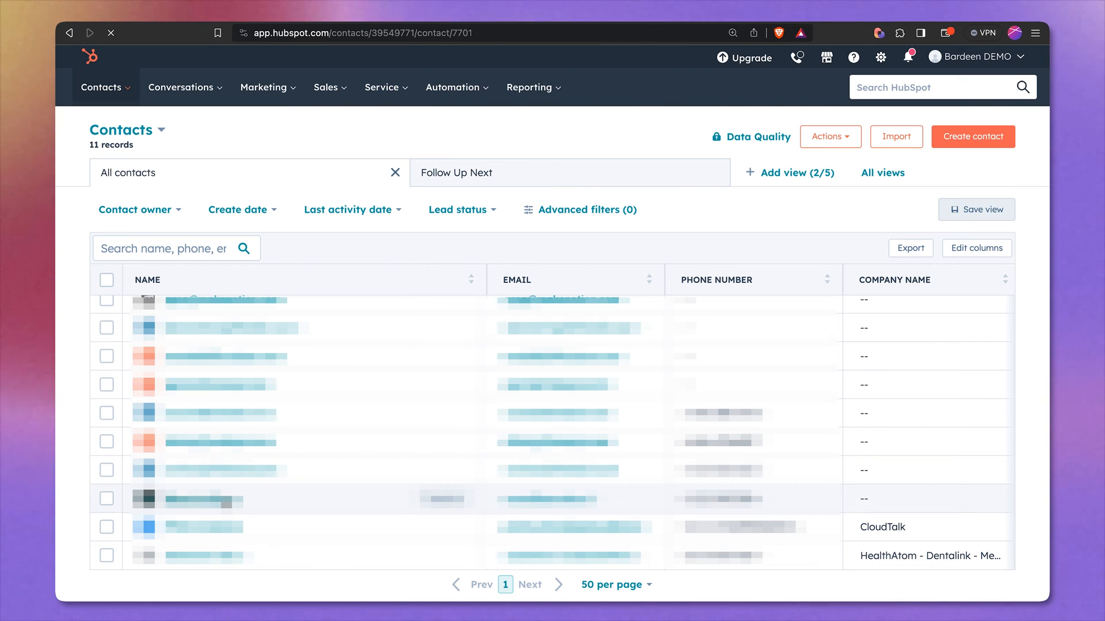
{"action": "left_click", "coordinate": [205, 527]}
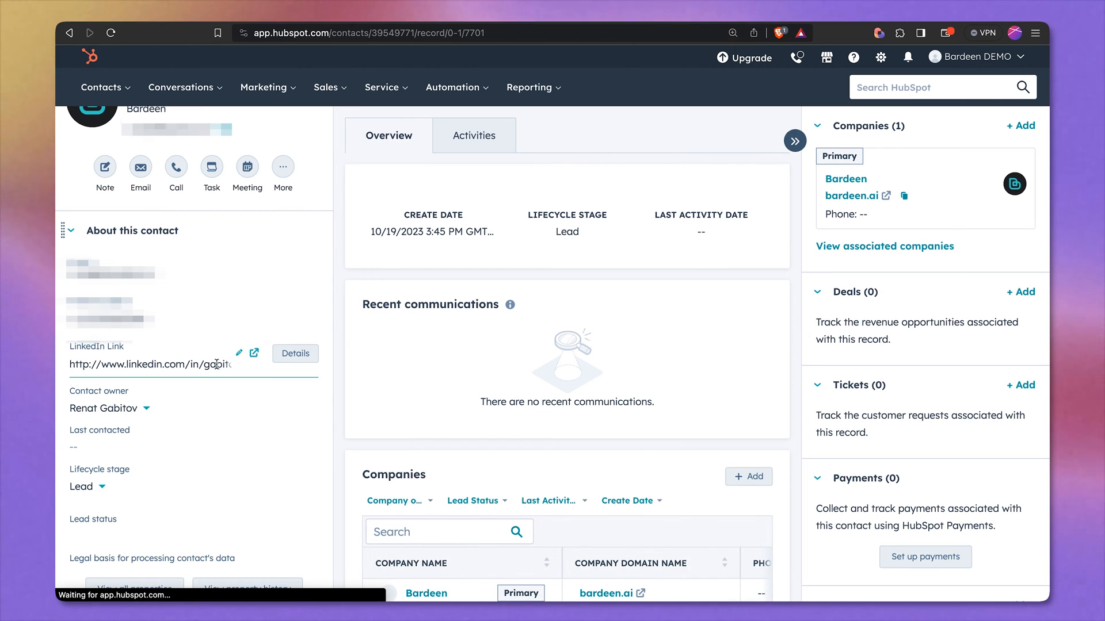
{"action": "left_click", "coordinate": [253, 353]}
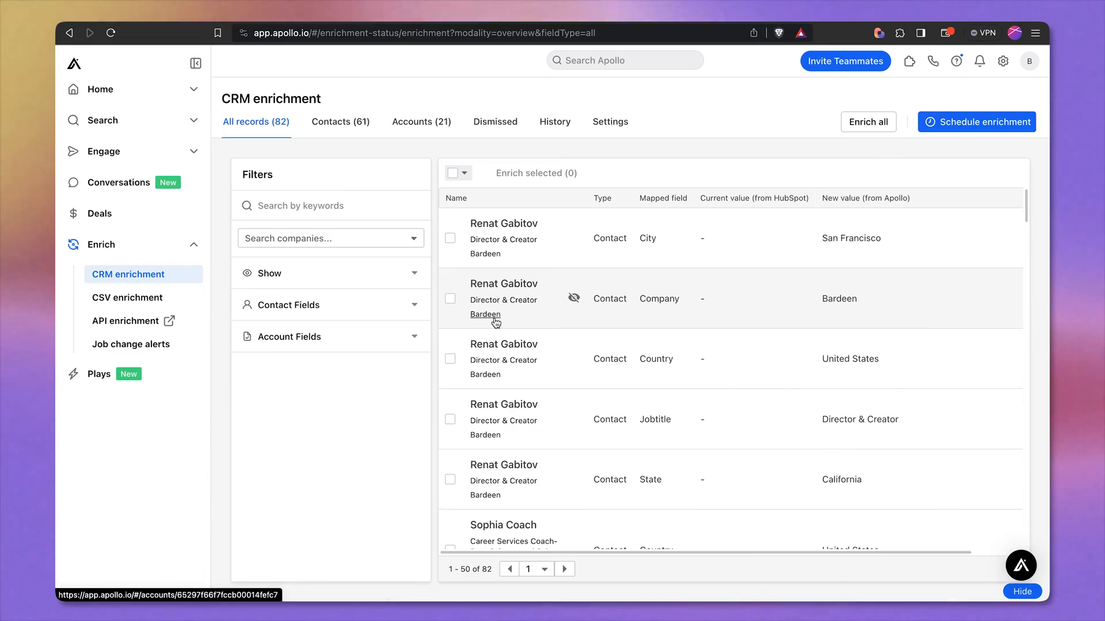
Step: Scroll through the CRM enrichment All records list to review the proposed HubSpot values
{"action": "scroll", "scroll_direction": "down", "scroll_amount": 3}
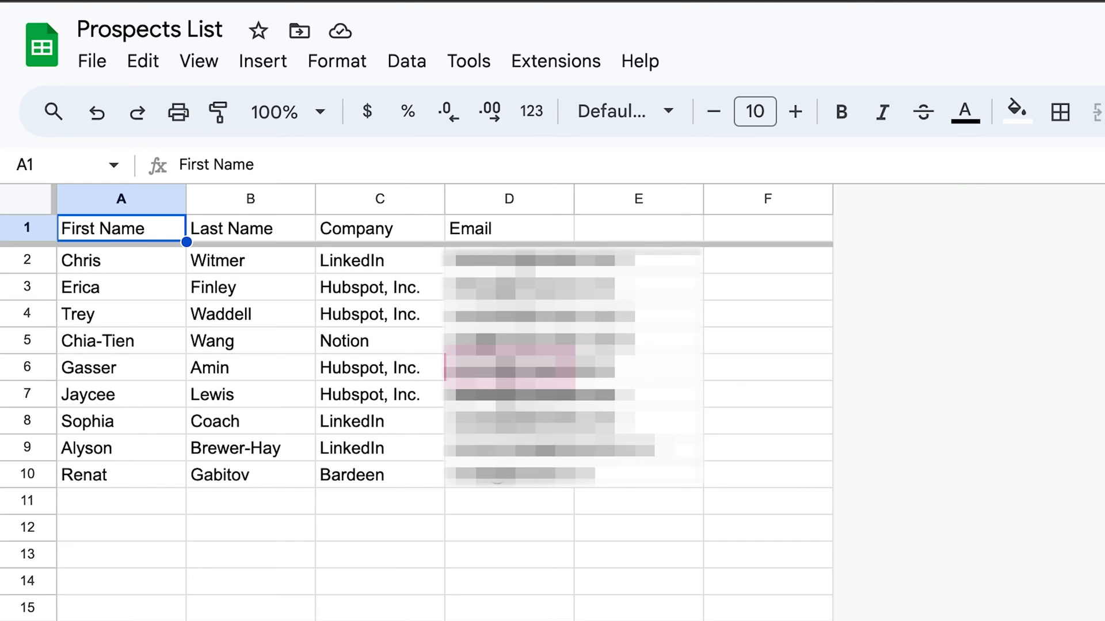
{"action": "mouse_move", "coordinate": [136, 303]}
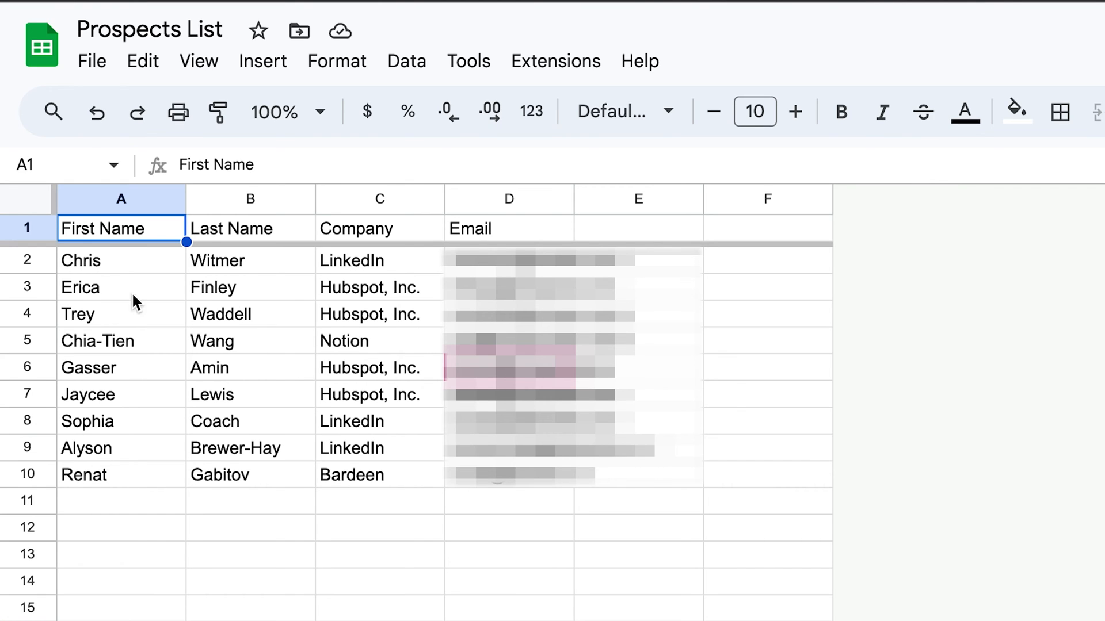
{"action": "mouse_move", "coordinate": [430, 233]}
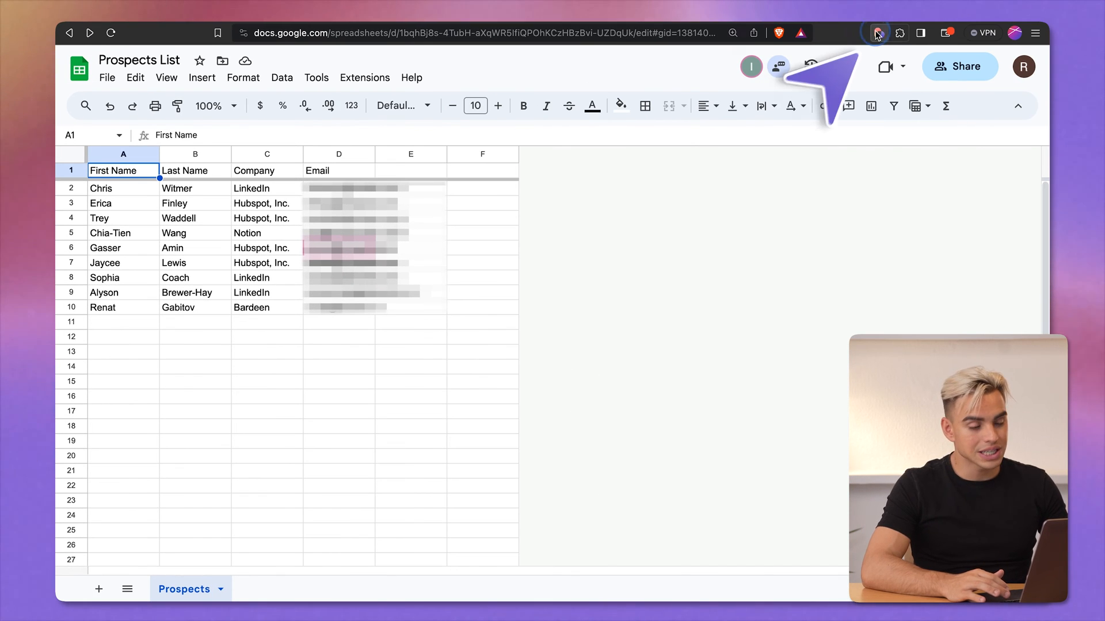
Step: Start a Bardeen playbook that gets the Prospects table from the Prospects List Google Sheet
{"action": "left_click", "coordinate": [878, 33]}
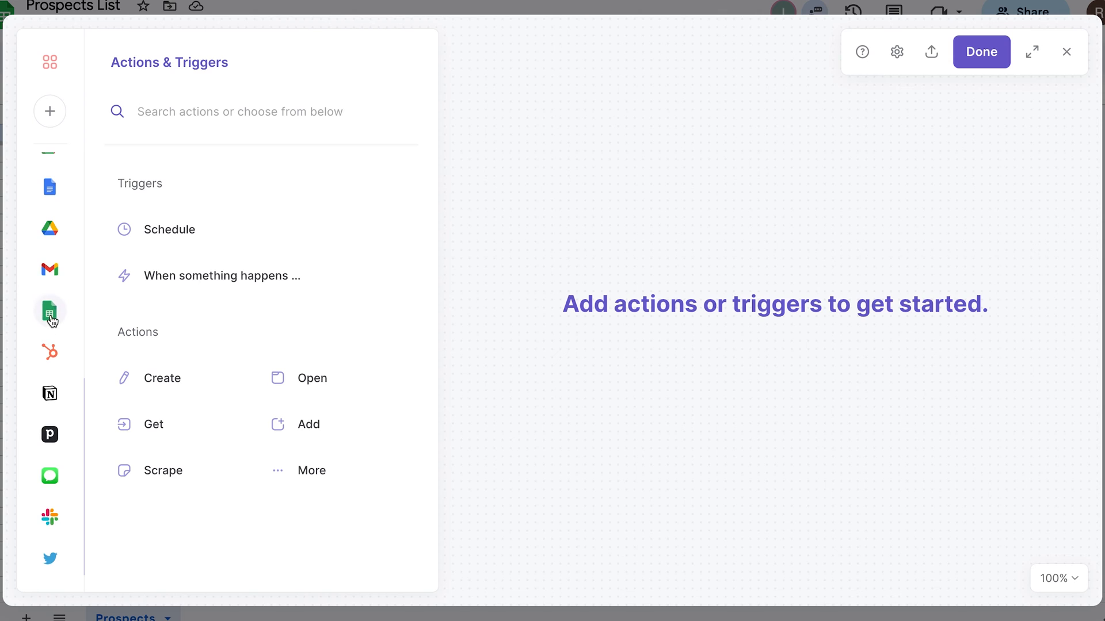
{"action": "left_click", "coordinate": [49, 311]}
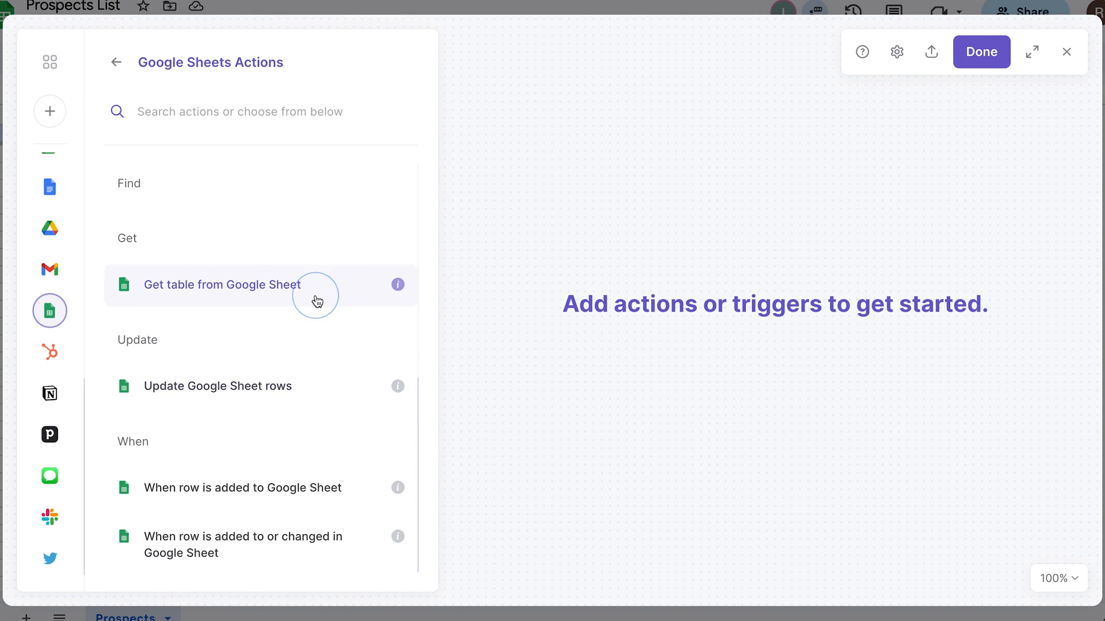
{"action": "left_click", "coordinate": [221, 284]}
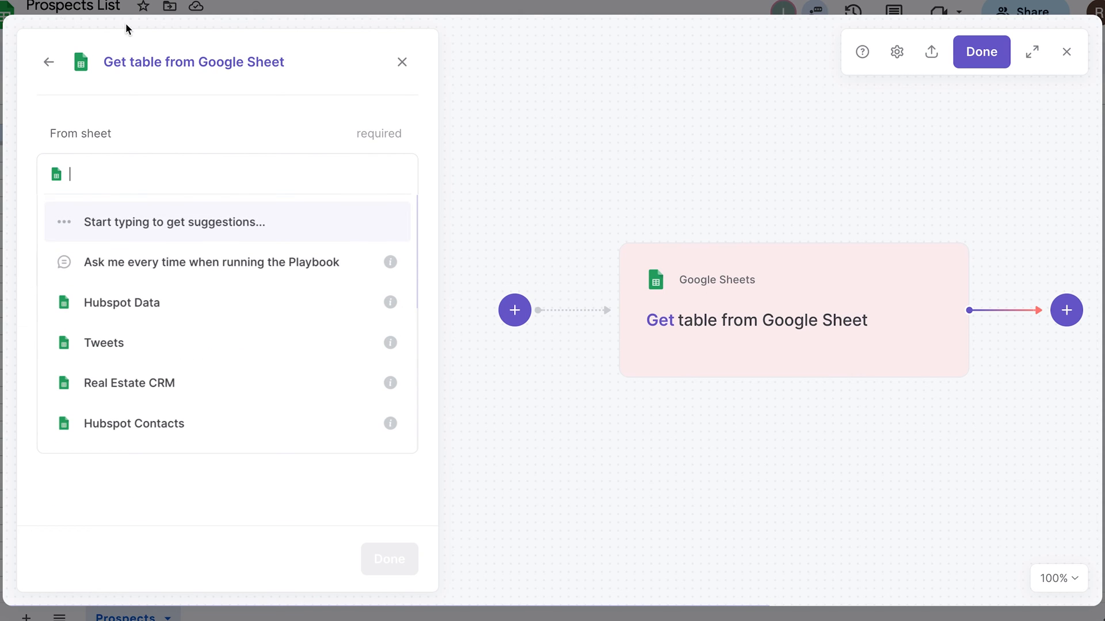
{"action": "type", "text": "Prospects"}
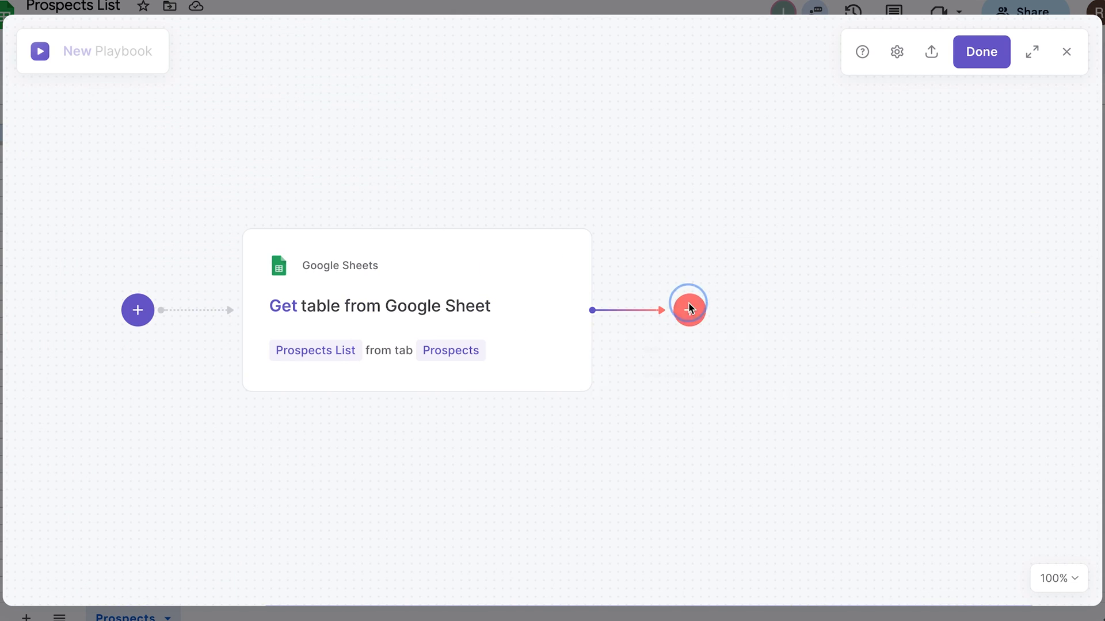
Step: Add an Apollo Get contact info step mapped to each row's Email and First Name
{"action": "left_click", "coordinate": [688, 310]}
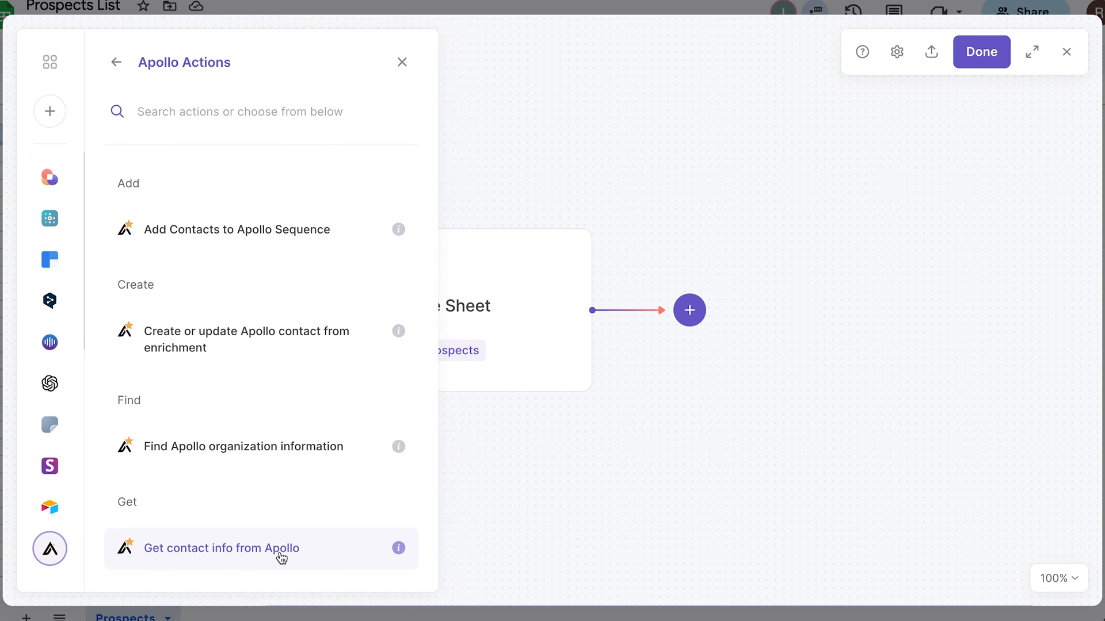
{"action": "left_click", "coordinate": [221, 548]}
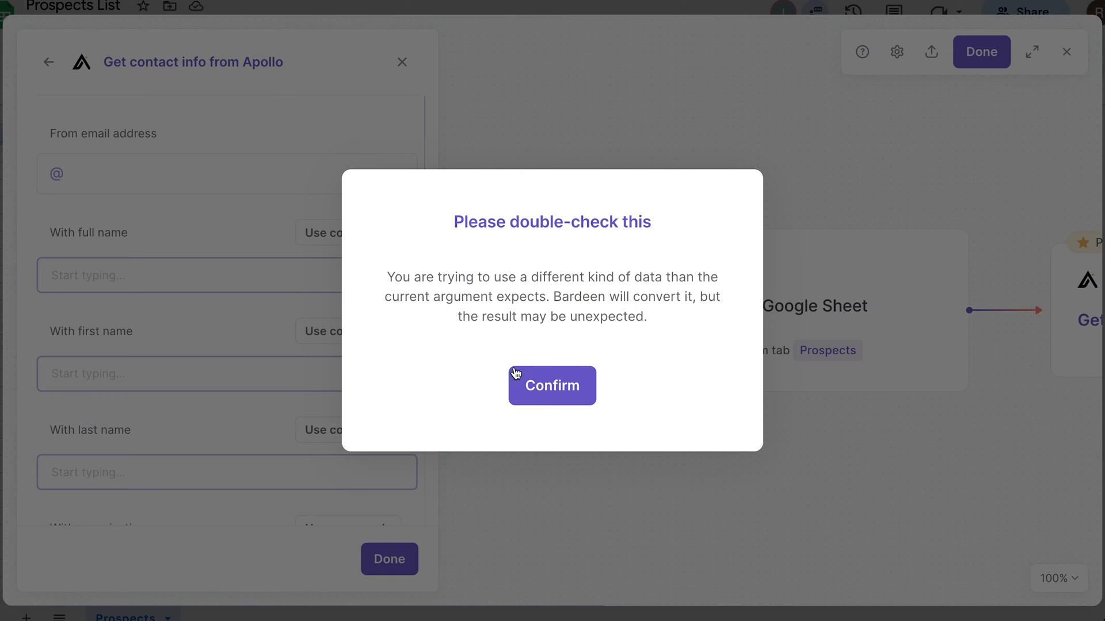
{"action": "left_click", "coordinate": [551, 386]}
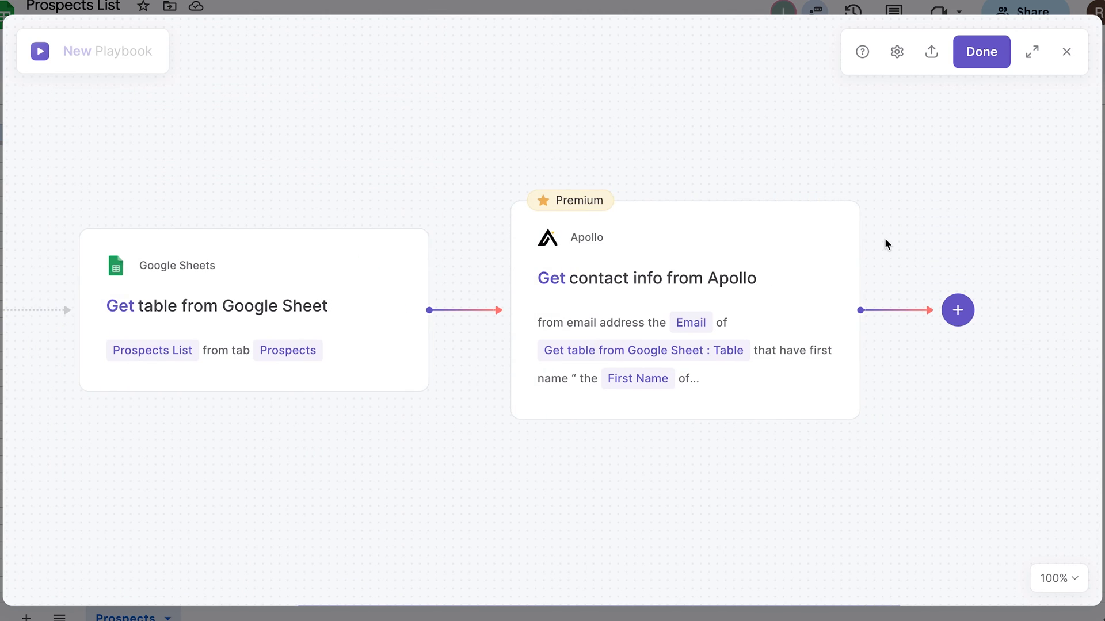
Step: Add an Update Google Sheet rows step matching Prospects rows by Email to the Apollo Person .Email
{"action": "left_click", "coordinate": [956, 310]}
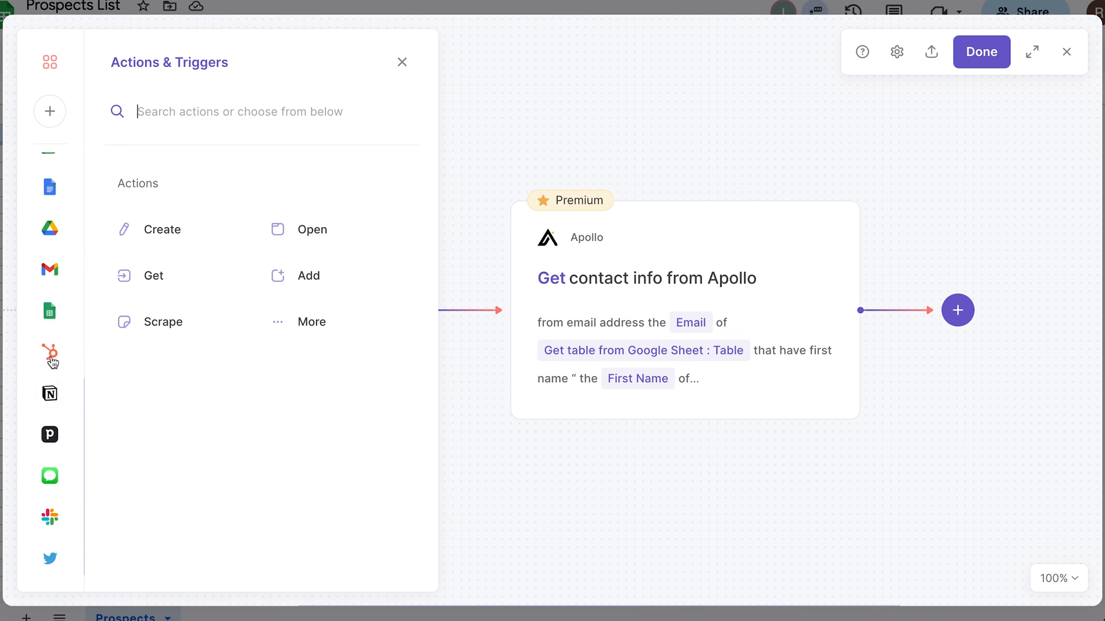
{"action": "left_click", "coordinate": [50, 311]}
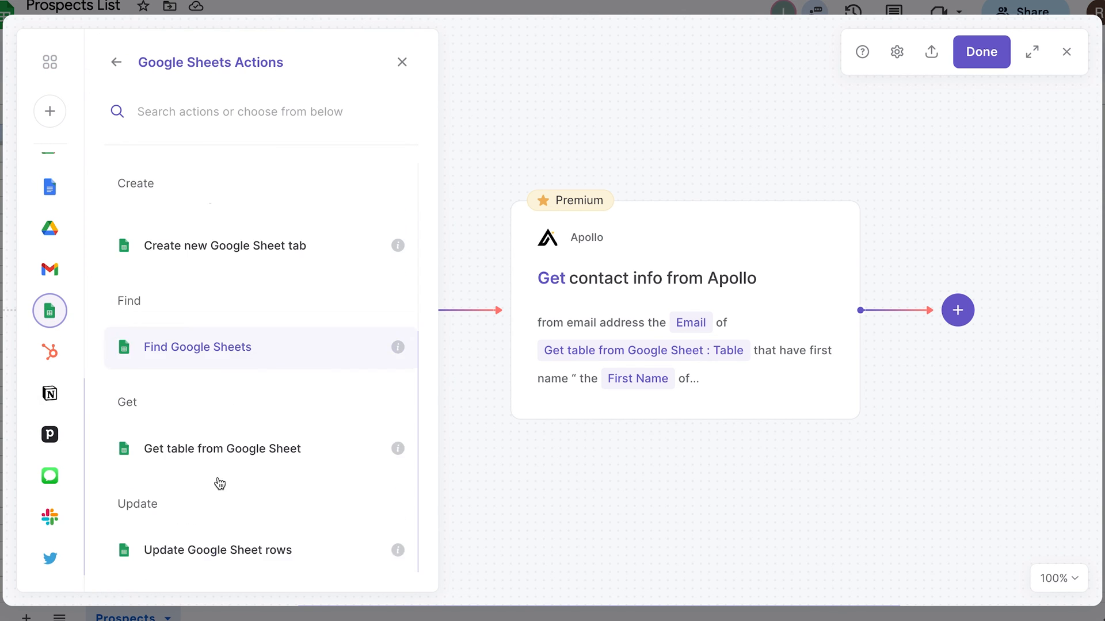
{"action": "left_click", "coordinate": [217, 550]}
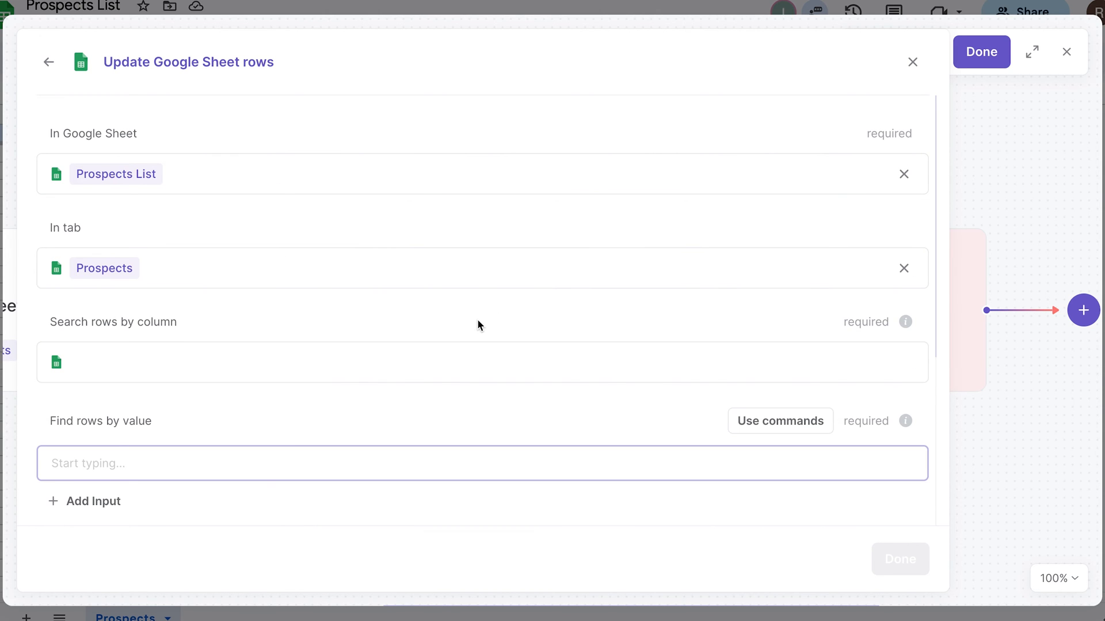
{"action": "mouse_move", "coordinate": [82, 318]}
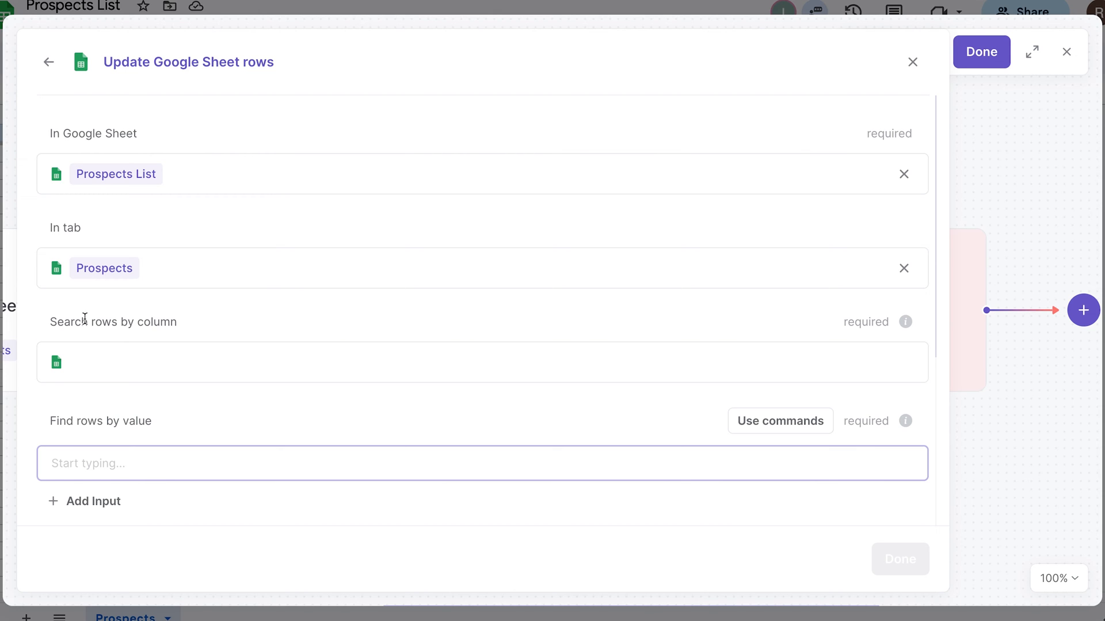
{"action": "left_click", "coordinate": [482, 363]}
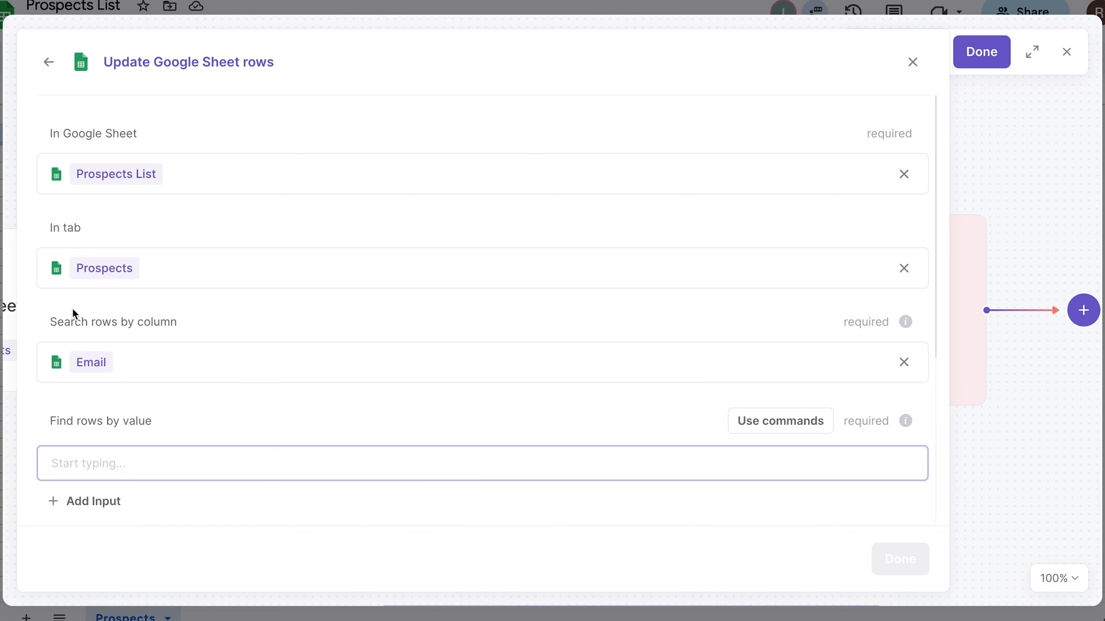
{"action": "left_click", "coordinate": [482, 362]}
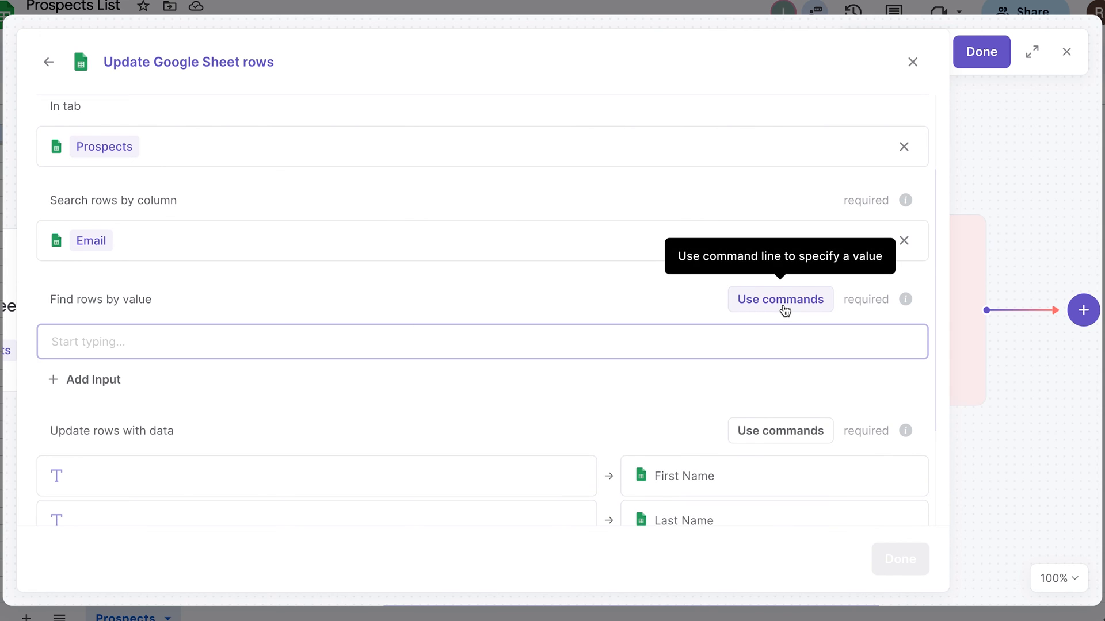
{"action": "left_click", "coordinate": [779, 300]}
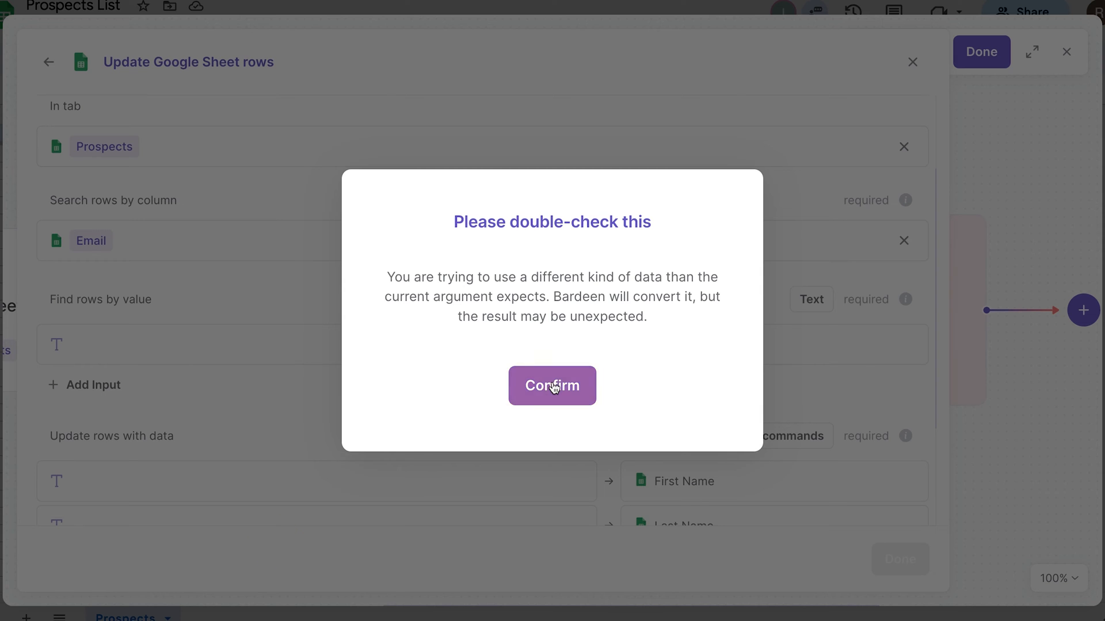
{"action": "left_click", "coordinate": [552, 385]}
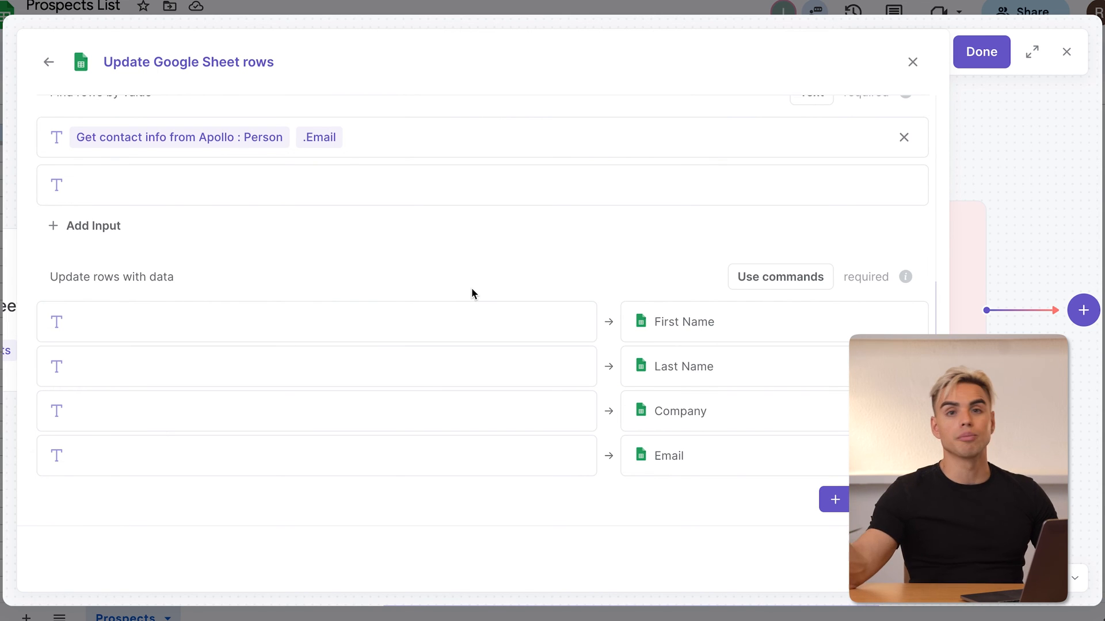
{"action": "mouse_move", "coordinate": [723, 248]}
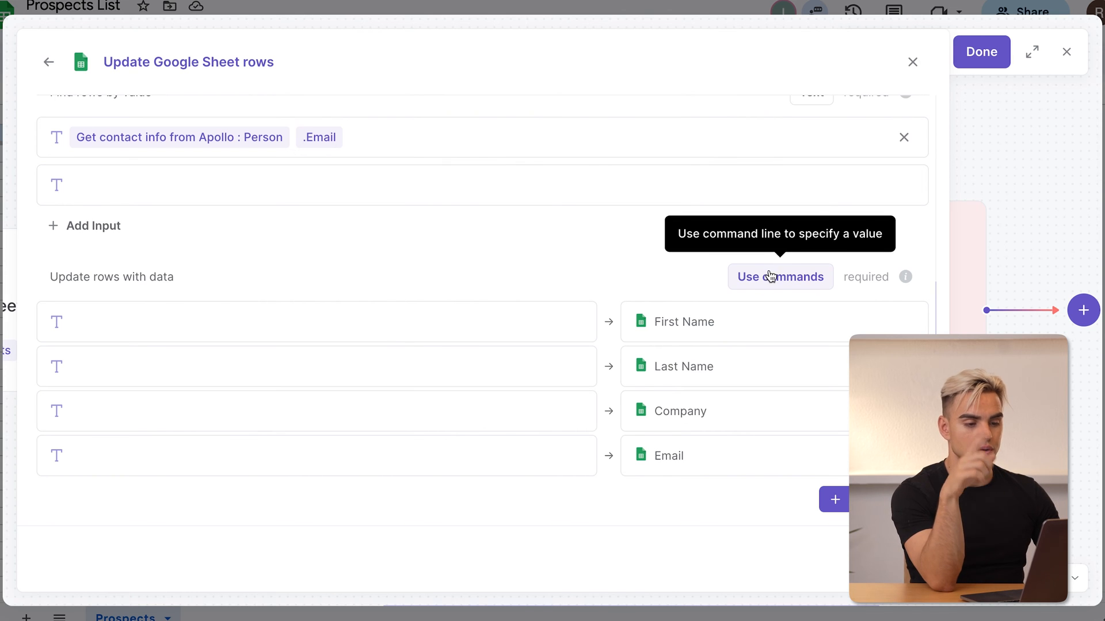
Step: Write all Apollo contact fields into the matched rows and save the playbook as Enrich CRM
{"action": "left_click", "coordinate": [780, 276]}
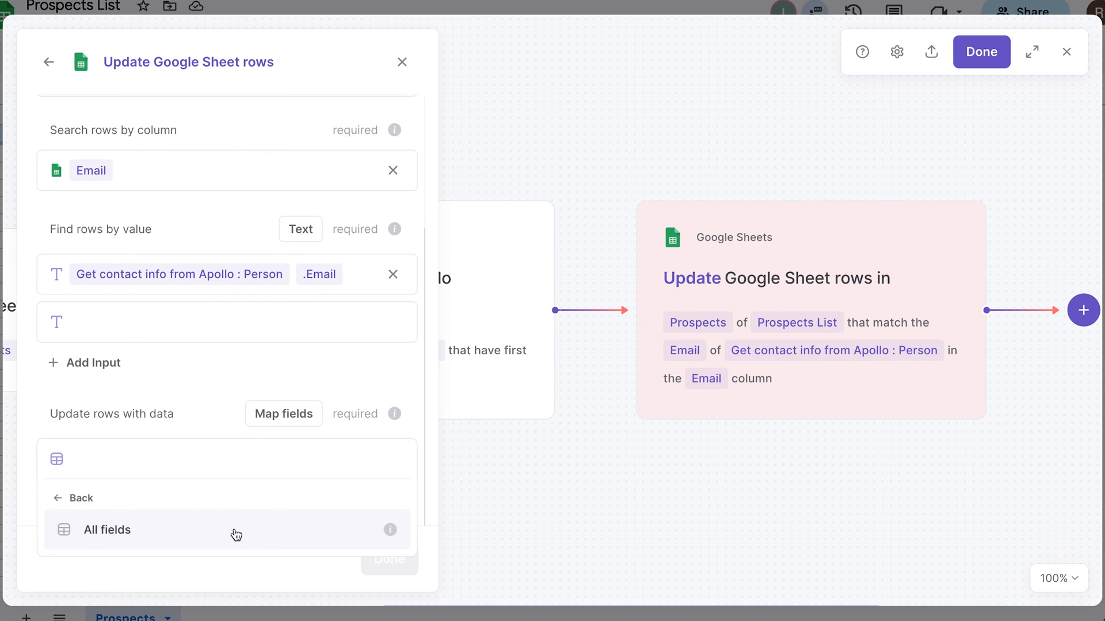
{"action": "left_click", "coordinate": [107, 530]}
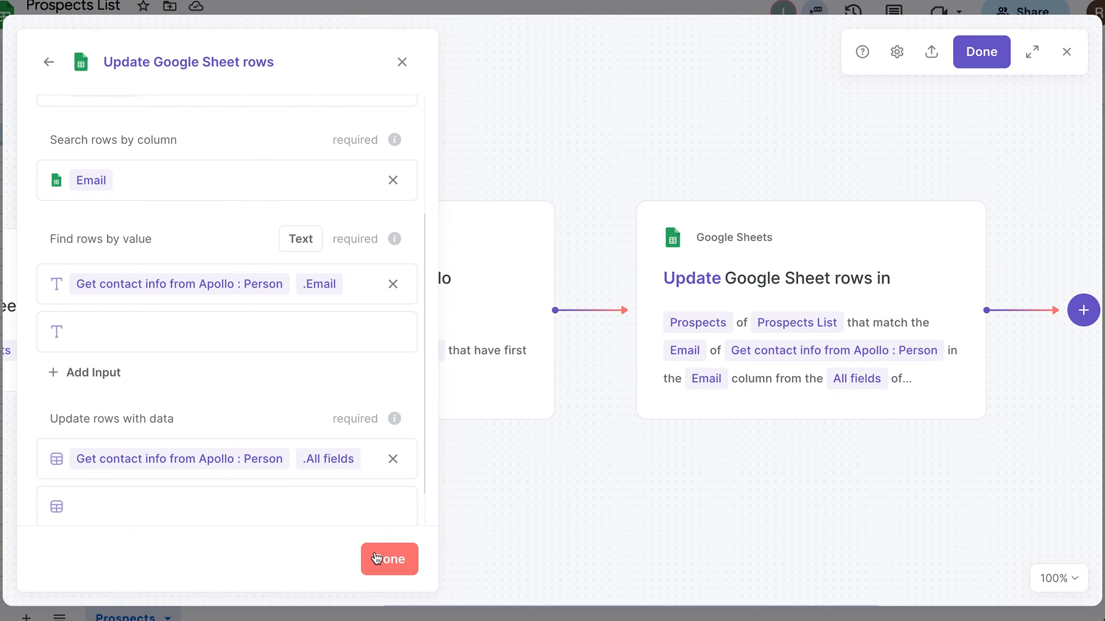
{"action": "left_click", "coordinate": [389, 559]}
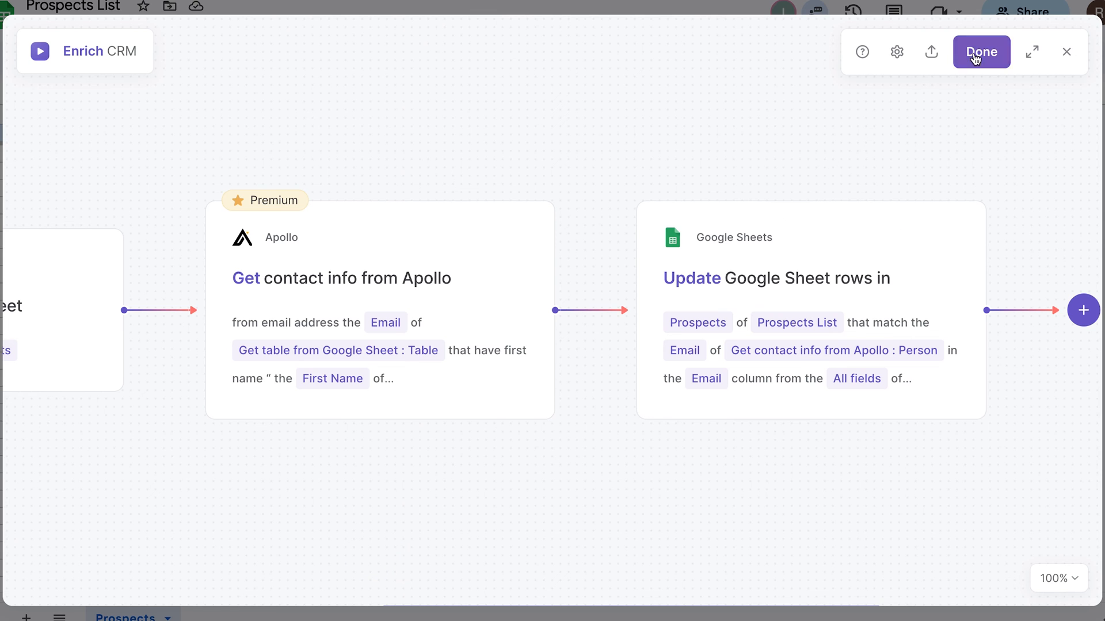
{"action": "left_click", "coordinate": [979, 52]}
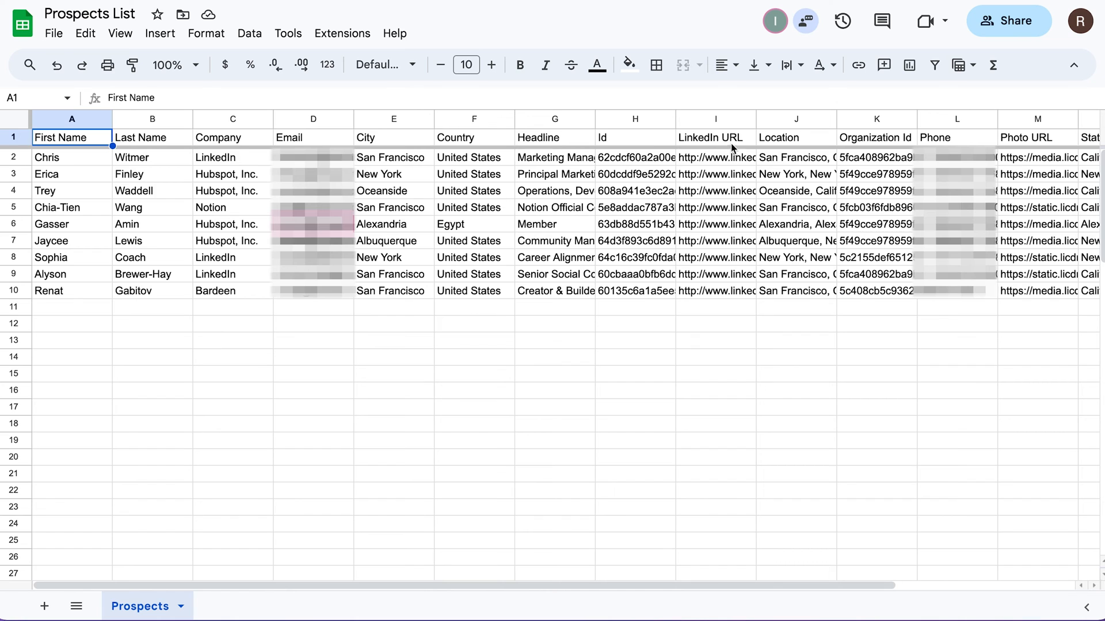
{"action": "left_click_drag", "start_coordinate": [715, 156], "coordinate": [714, 274]}
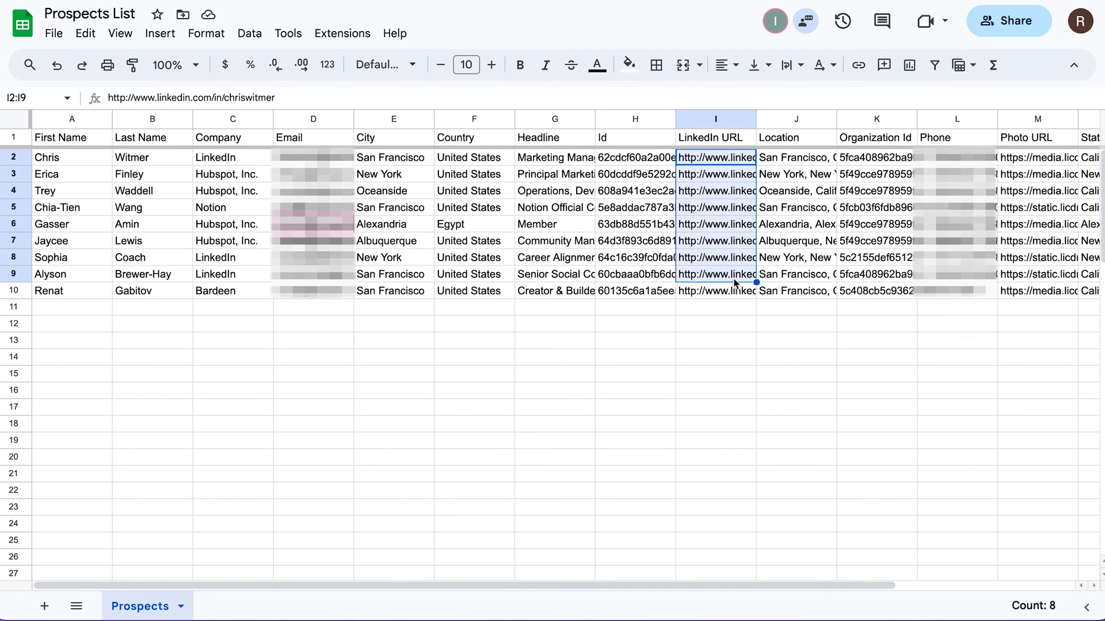
{"action": "scroll", "scroll_direction": "right", "scroll_amount": 3}
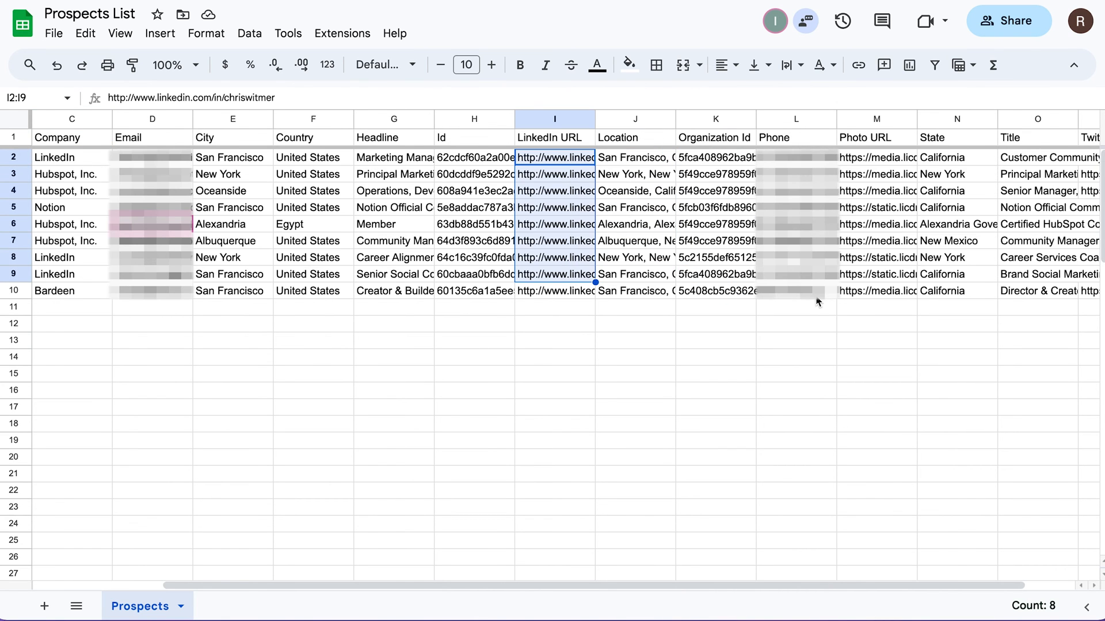
{"action": "scroll", "scroll_direction": "right", "scroll_amount": 3}
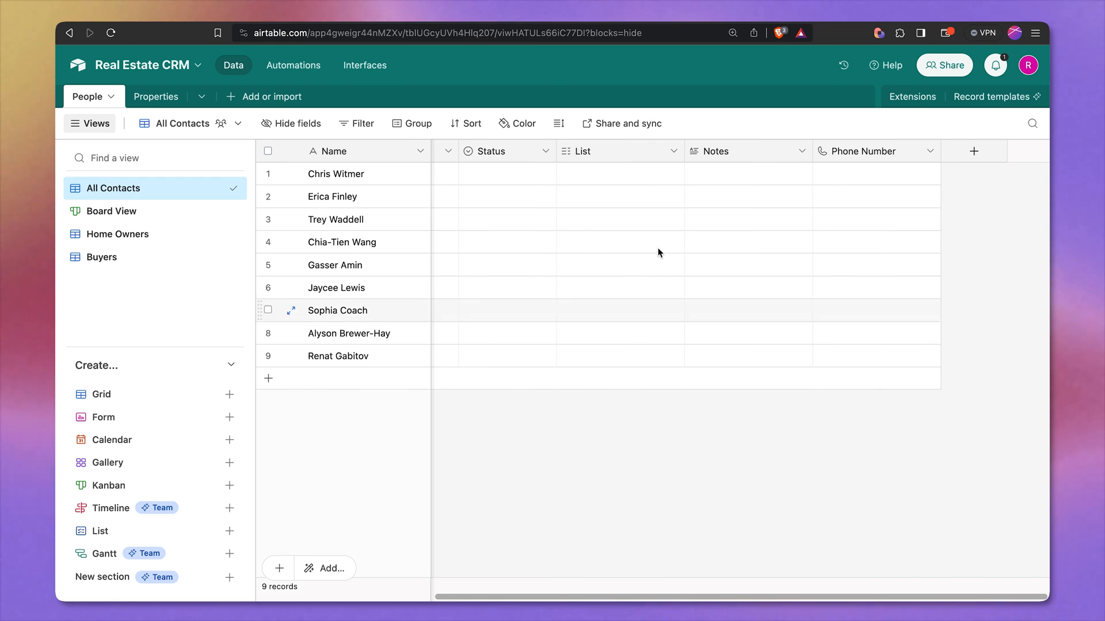
{"action": "mouse_move", "coordinate": [956, 186]}
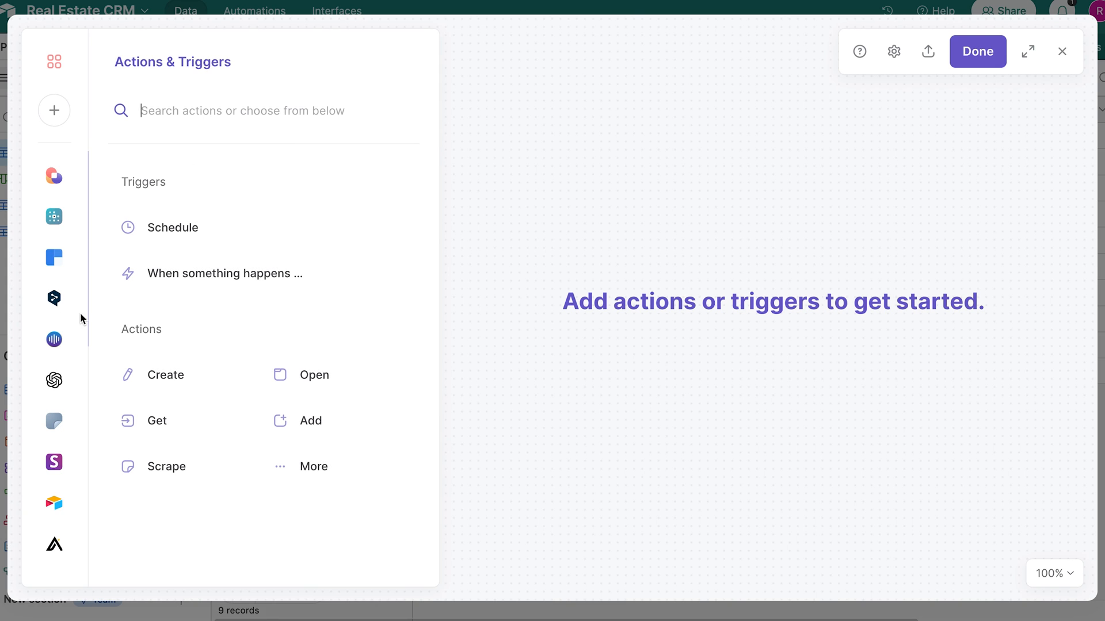
Step: Add an Airtable step reading values from the Real Estate CRM People table
{"action": "left_click", "coordinate": [54, 503]}
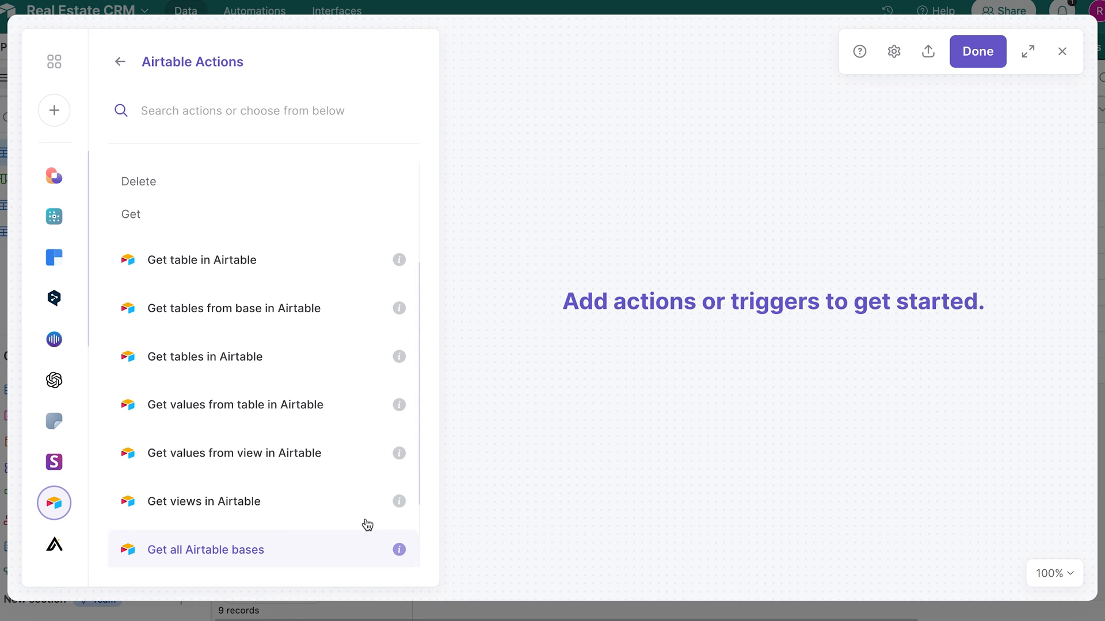
{"action": "left_click", "coordinate": [235, 404]}
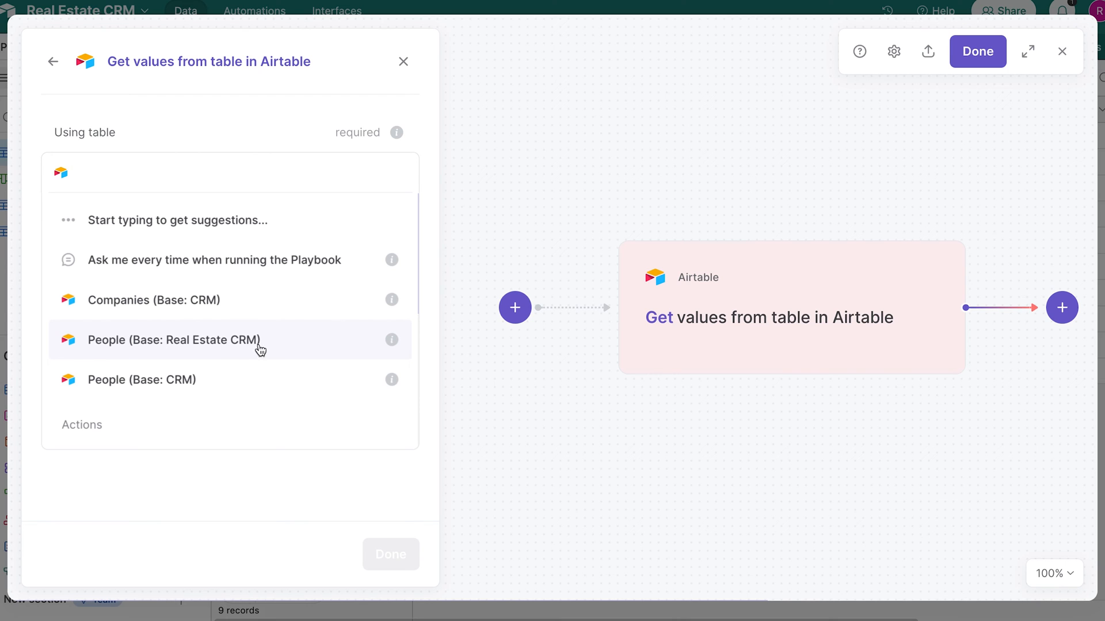
{"action": "left_click", "coordinate": [173, 339]}
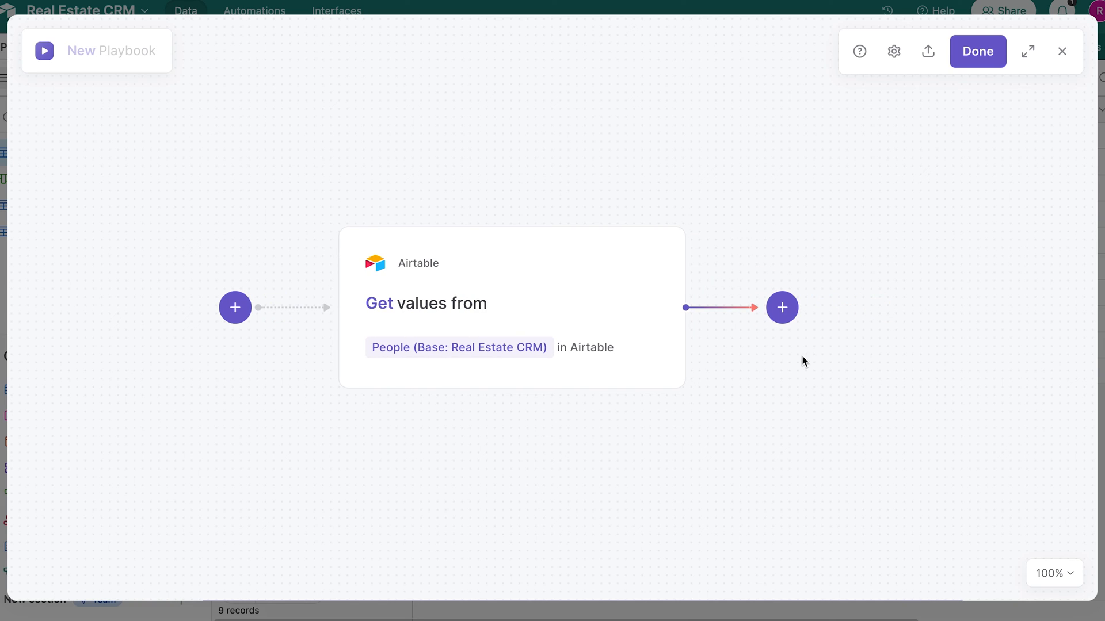
Step: Add an Apollo Get contact info step mapped to each People record's Email and Name
{"action": "left_click", "coordinate": [782, 307]}
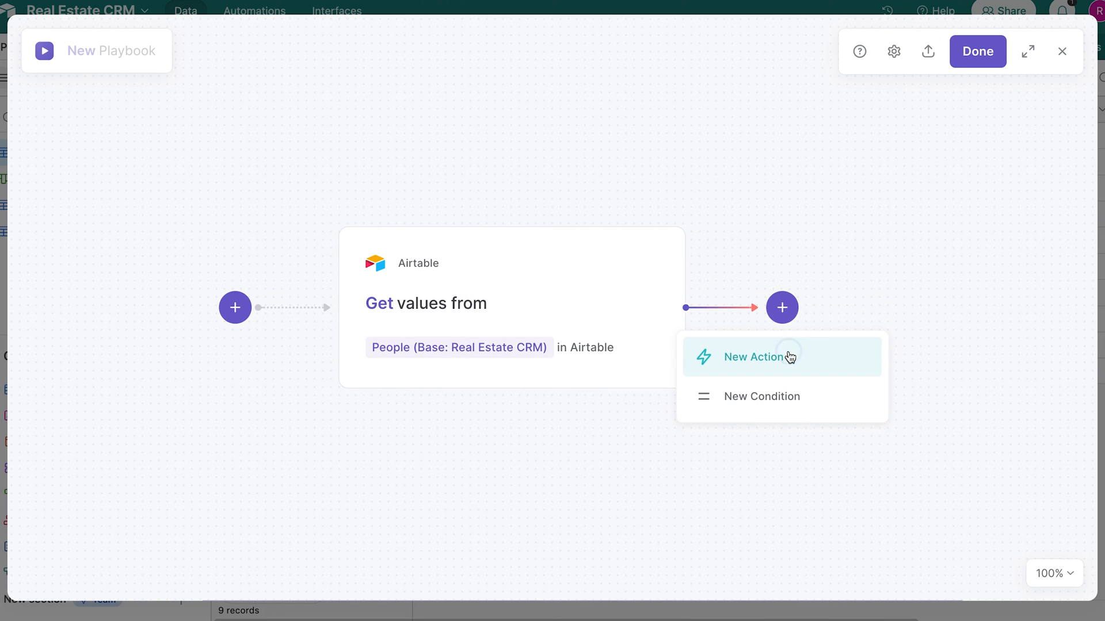
{"action": "left_click", "coordinate": [760, 357]}
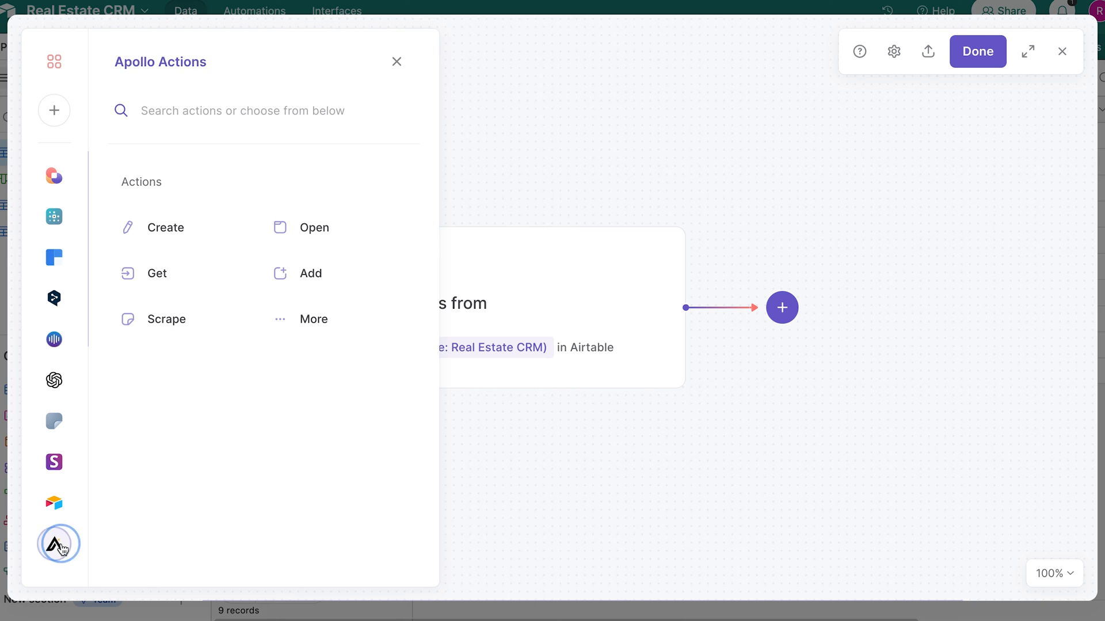
{"action": "left_click", "coordinate": [58, 543]}
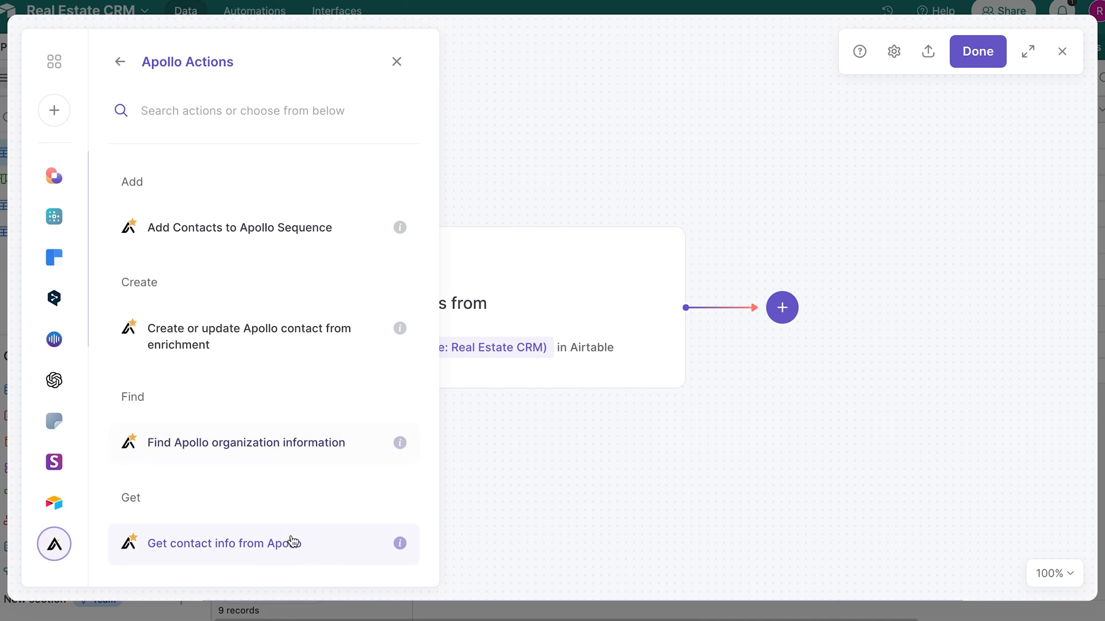
{"action": "left_click", "coordinate": [224, 543]}
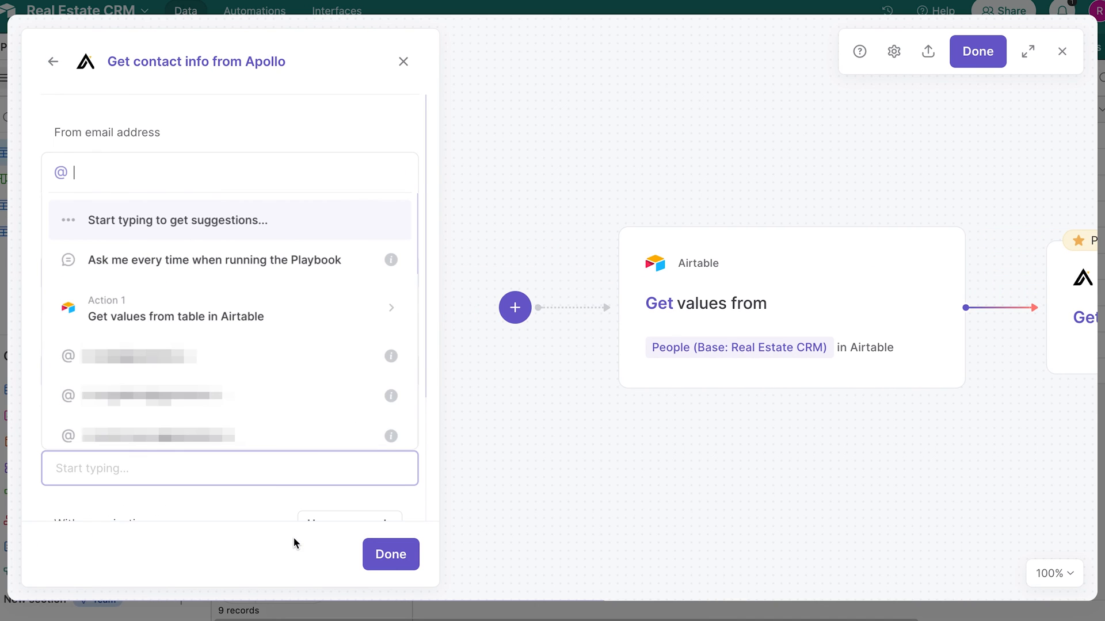
{"action": "mouse_move", "coordinate": [231, 315]}
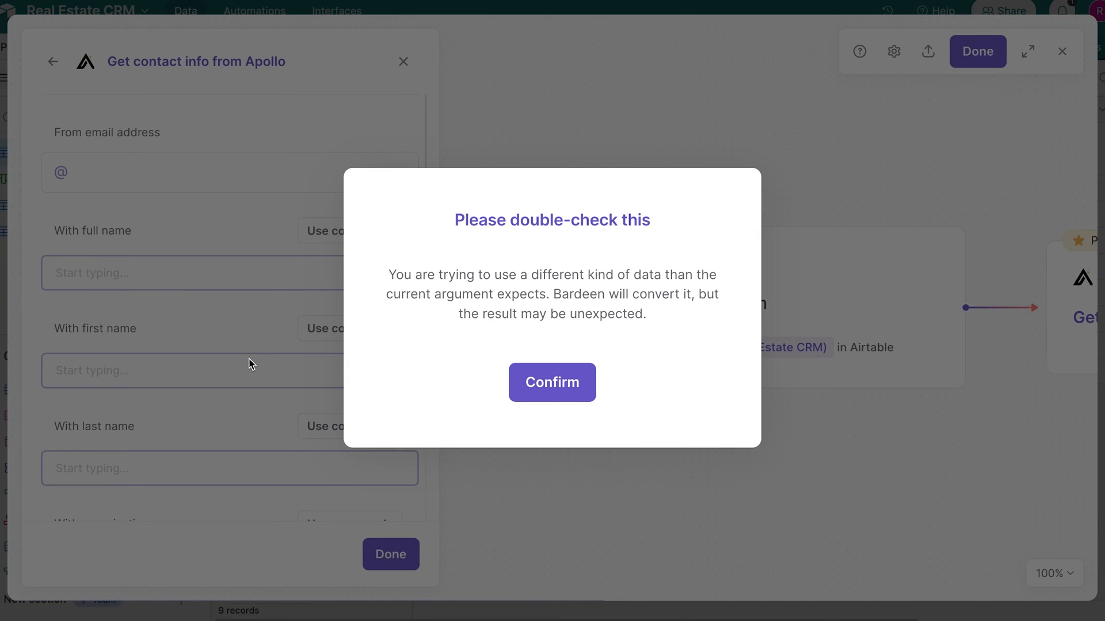
{"action": "left_click", "coordinate": [551, 382]}
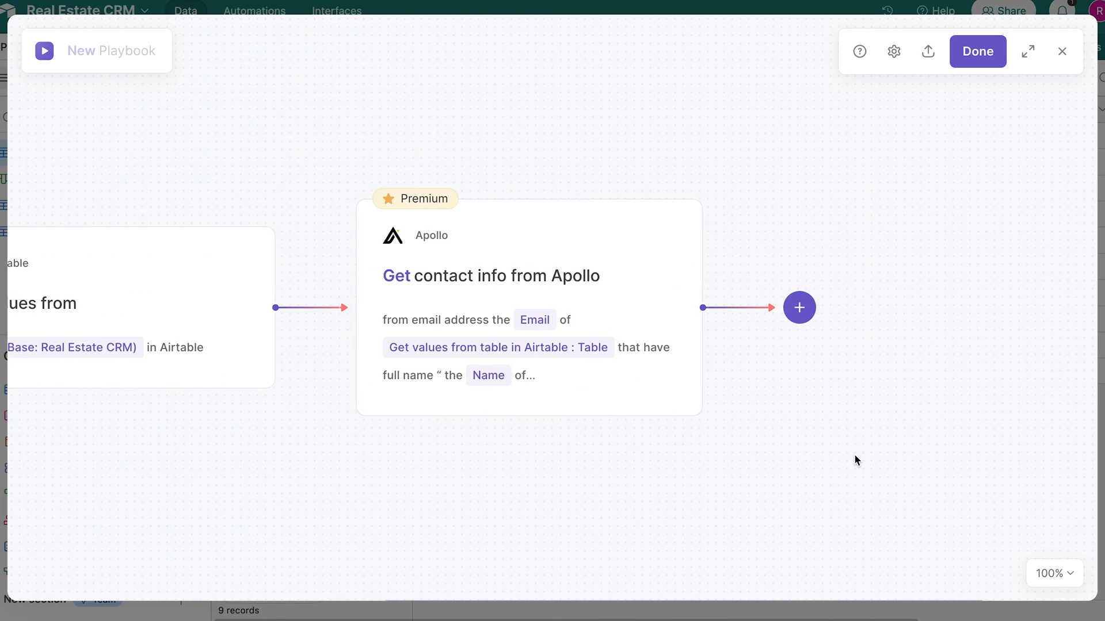
Step: Add an Update Airtable records step on People matching the Email column to the Apollo Person .Email
{"action": "left_click", "coordinate": [799, 308]}
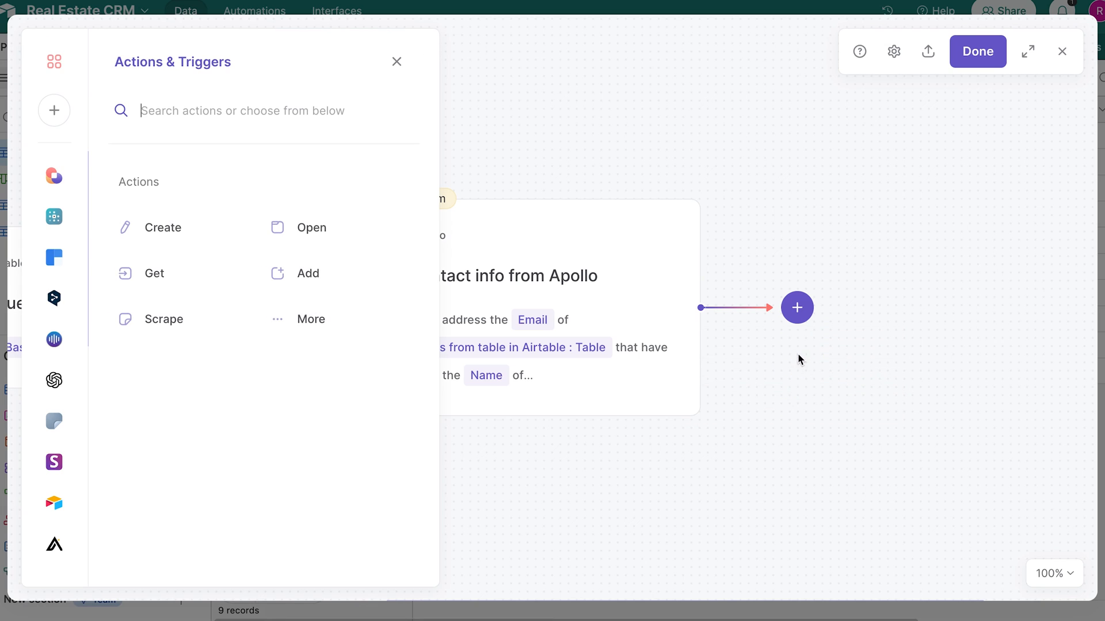
{"action": "left_click", "coordinate": [54, 503]}
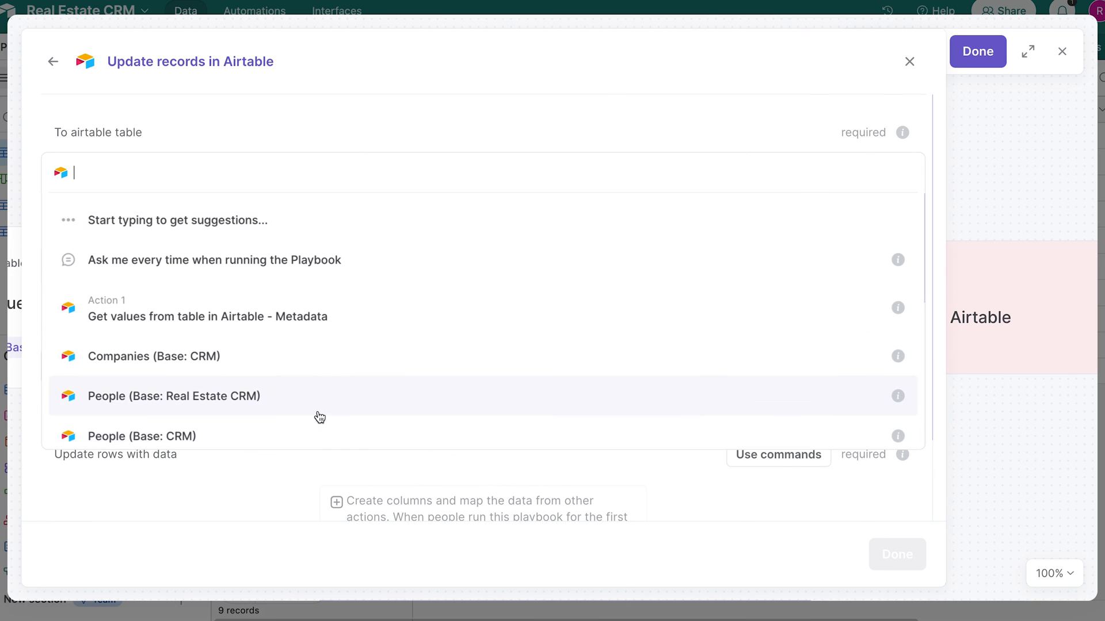
{"action": "left_click", "coordinate": [174, 396]}
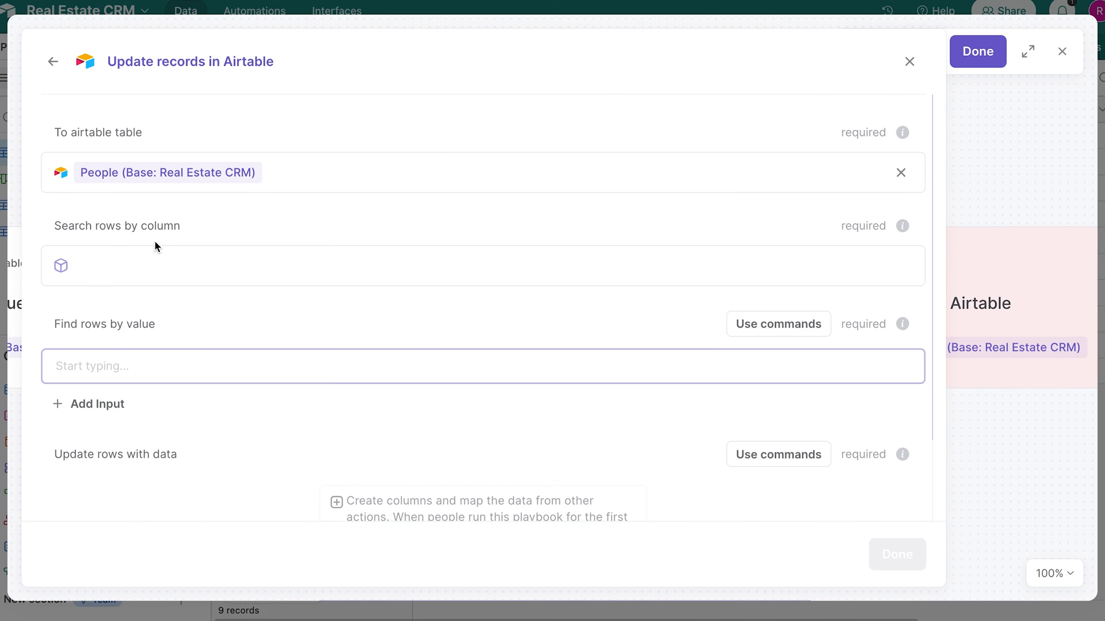
{"action": "double_click", "coordinate": [159, 225]}
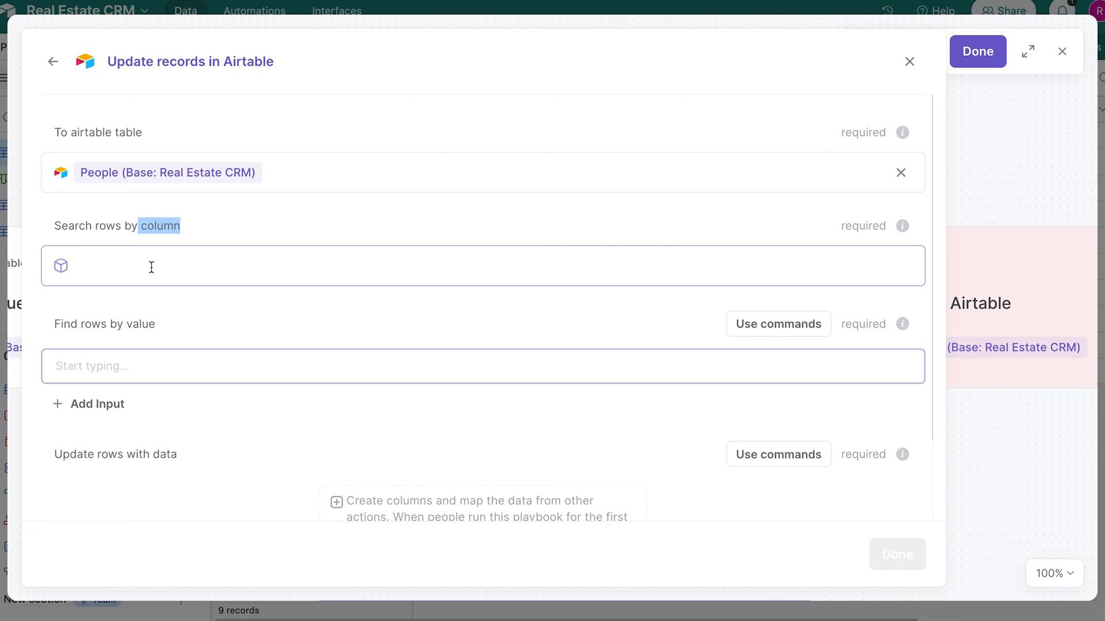
{"action": "type", "text": "Email"}
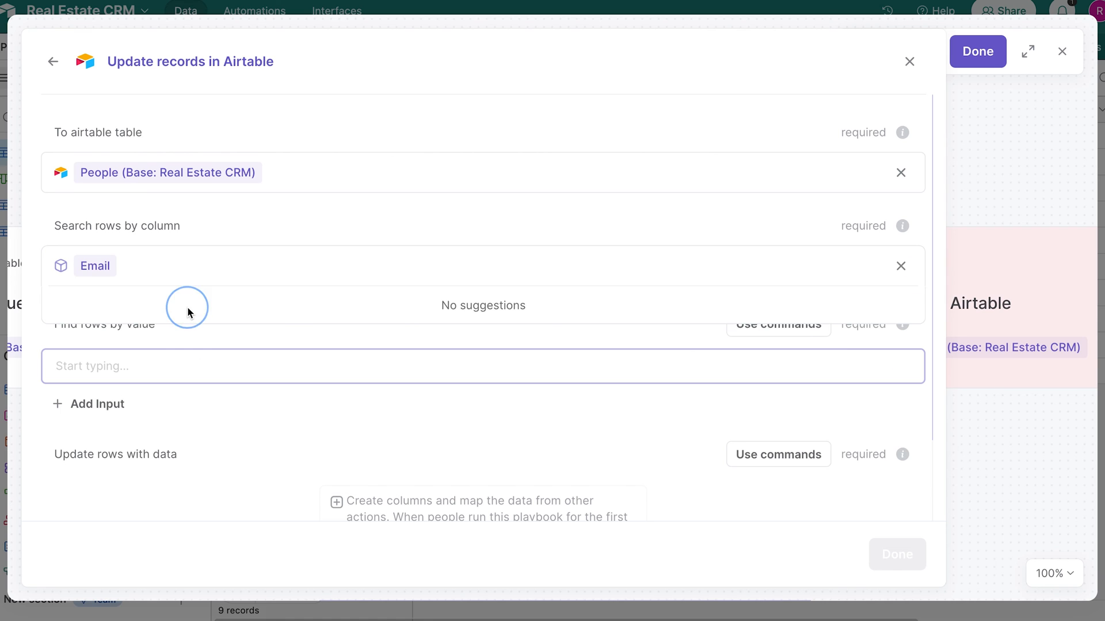
{"action": "left_click", "coordinate": [482, 366]}
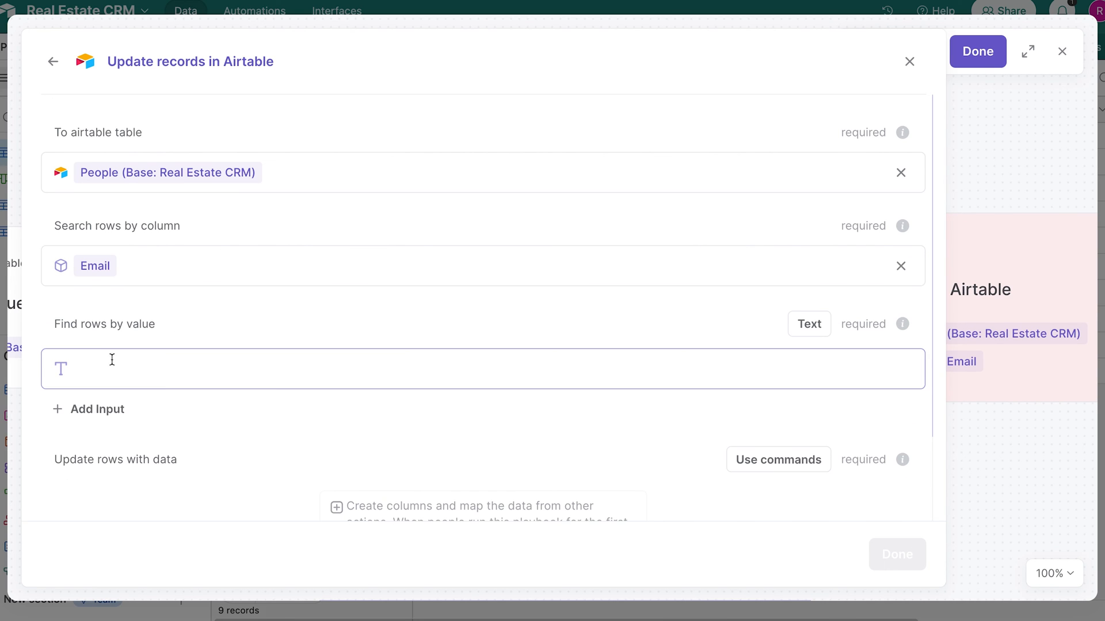
{"action": "left_click", "coordinate": [482, 368]}
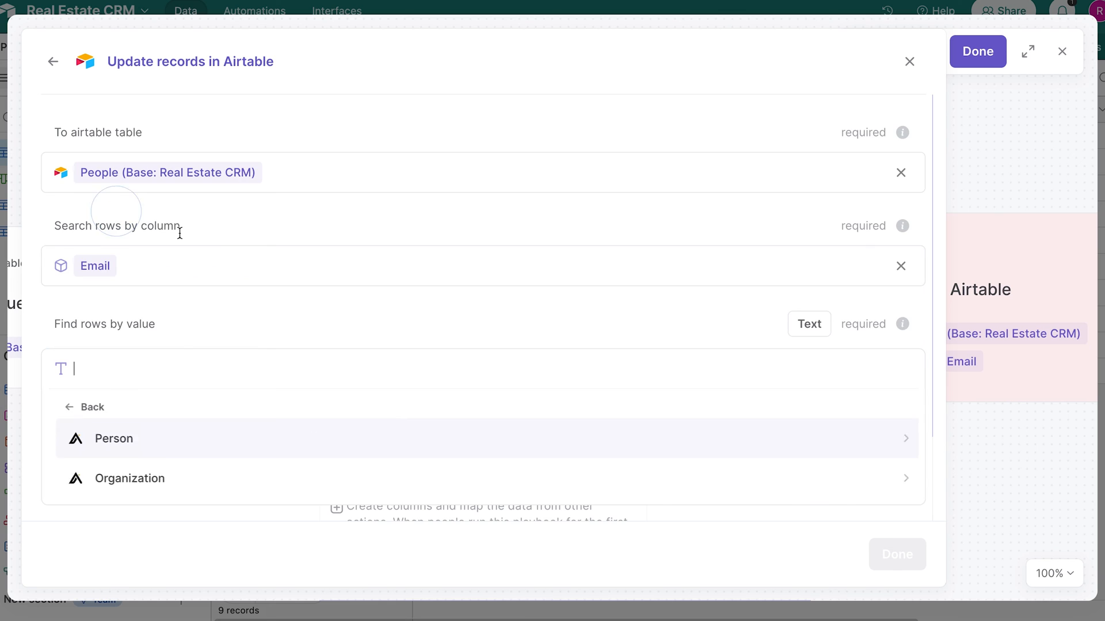
{"action": "left_click", "coordinate": [112, 439]}
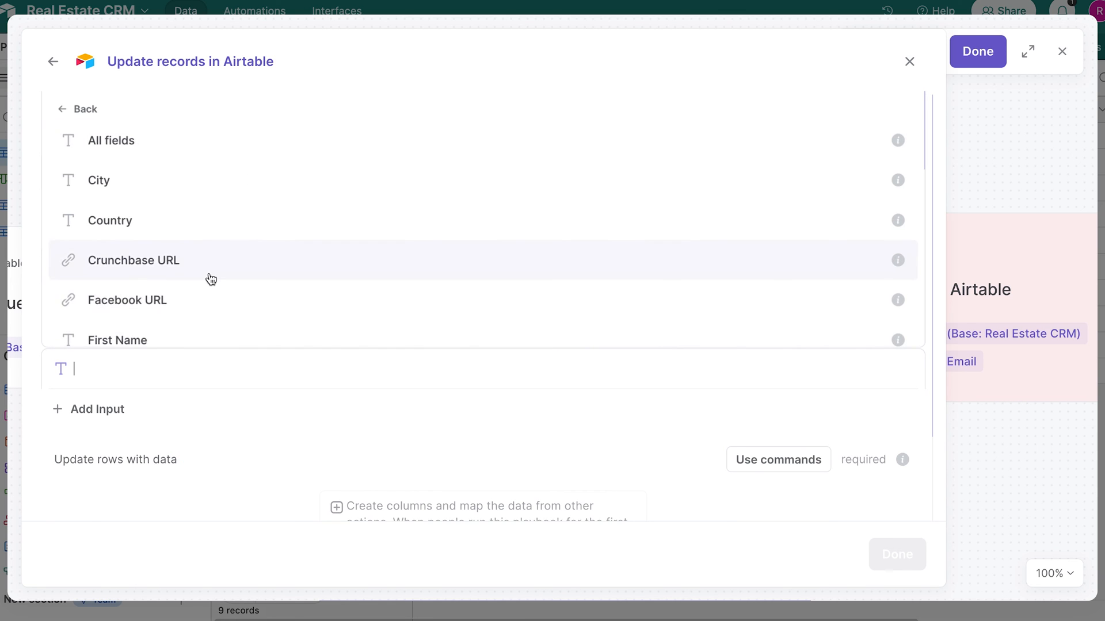
{"action": "scroll", "scroll_direction": "down", "scroll_amount": 3}
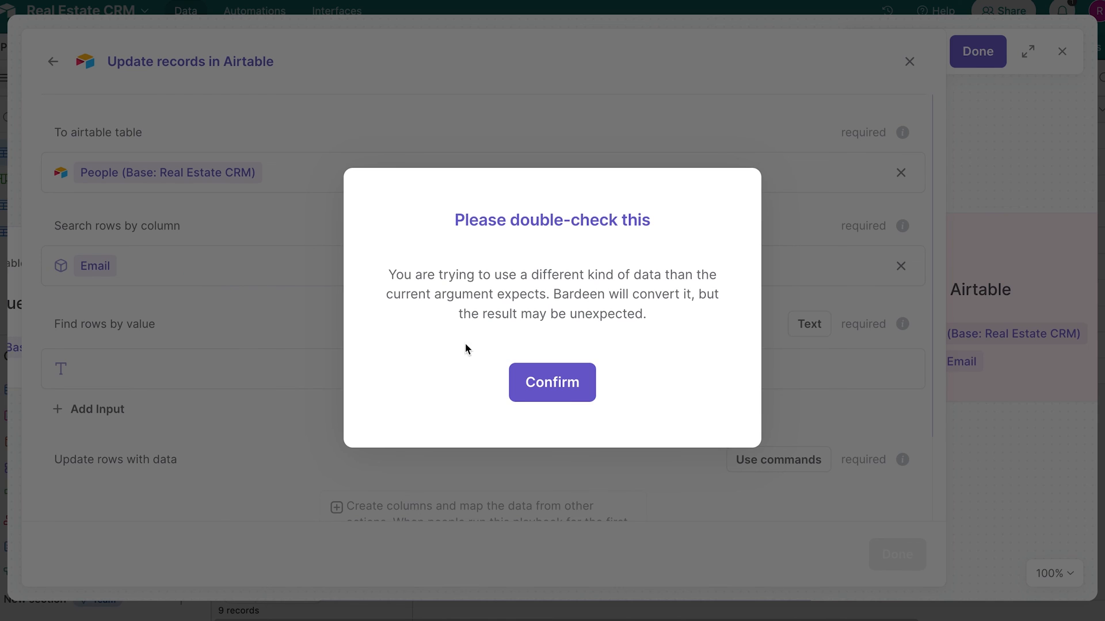
{"action": "left_click", "coordinate": [551, 382]}
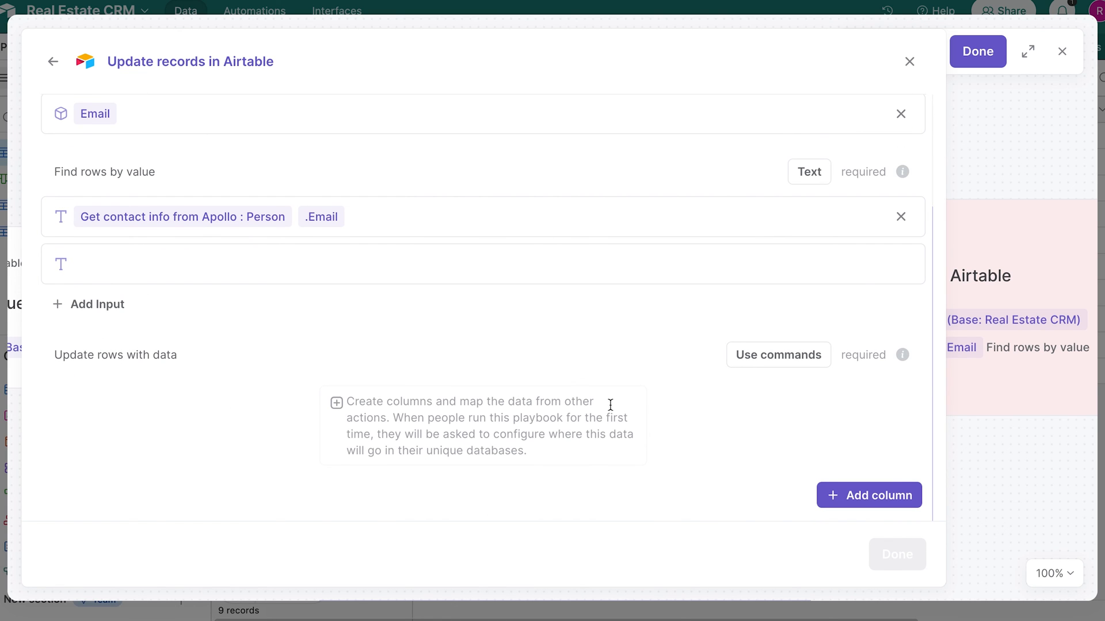
Step: Set the update data to all Apollo Person fields and finish the step
{"action": "left_click", "coordinate": [482, 264]}
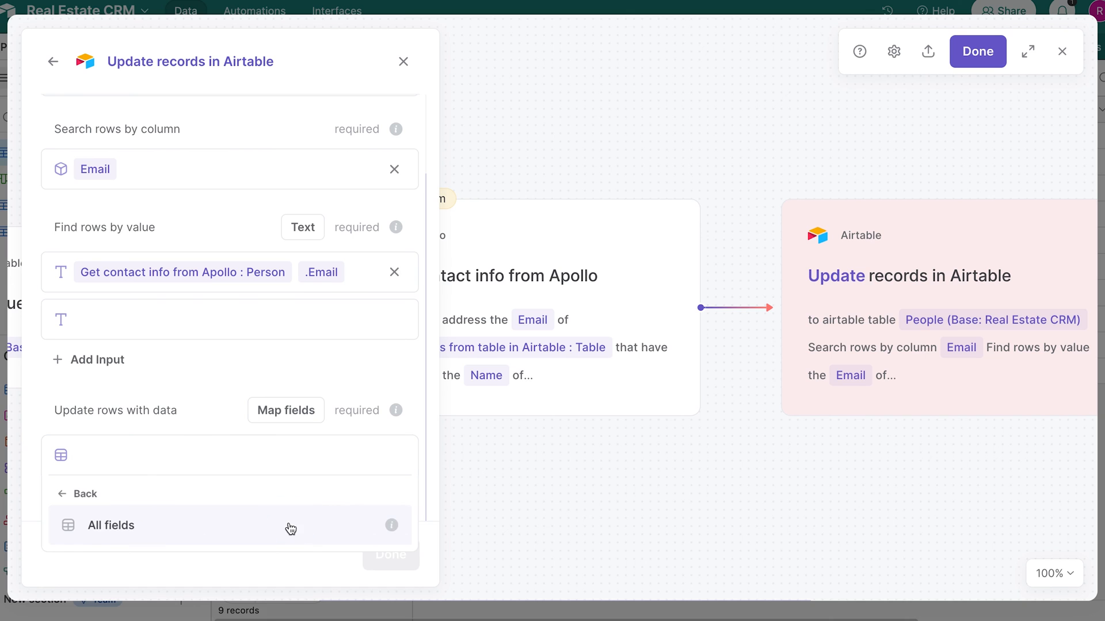
{"action": "left_click", "coordinate": [111, 524]}
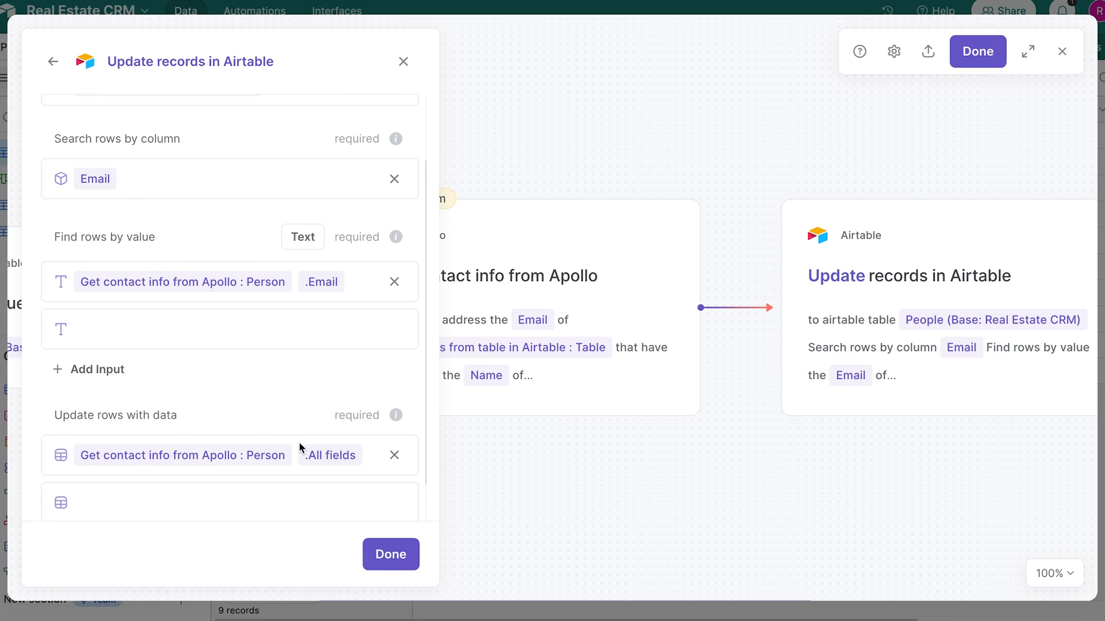
{"action": "mouse_move", "coordinate": [390, 555]}
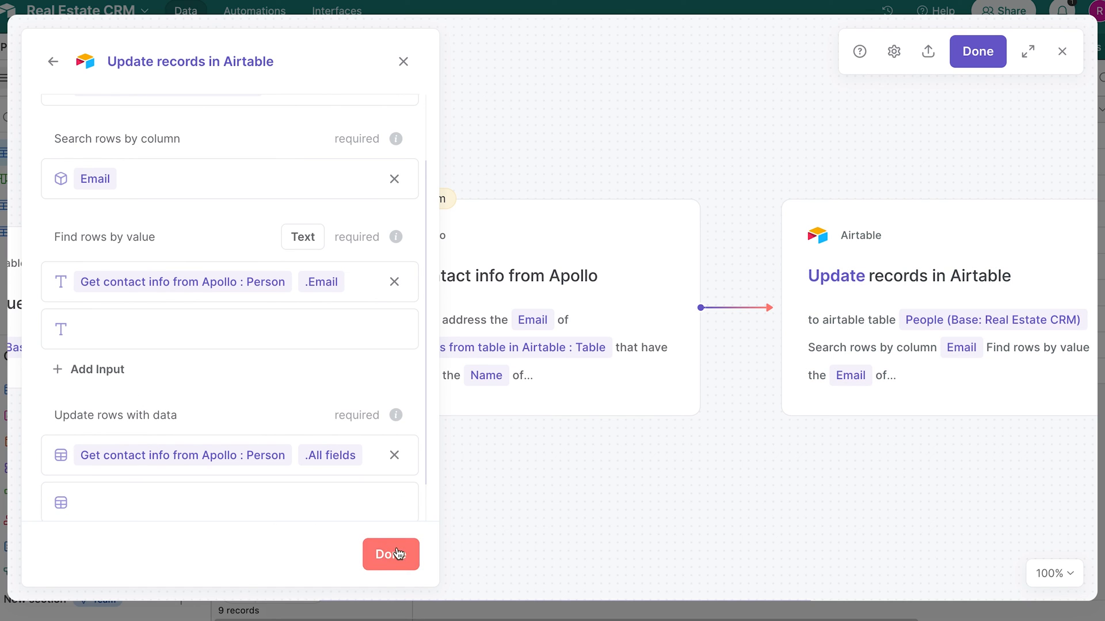
{"action": "left_click", "coordinate": [390, 555]}
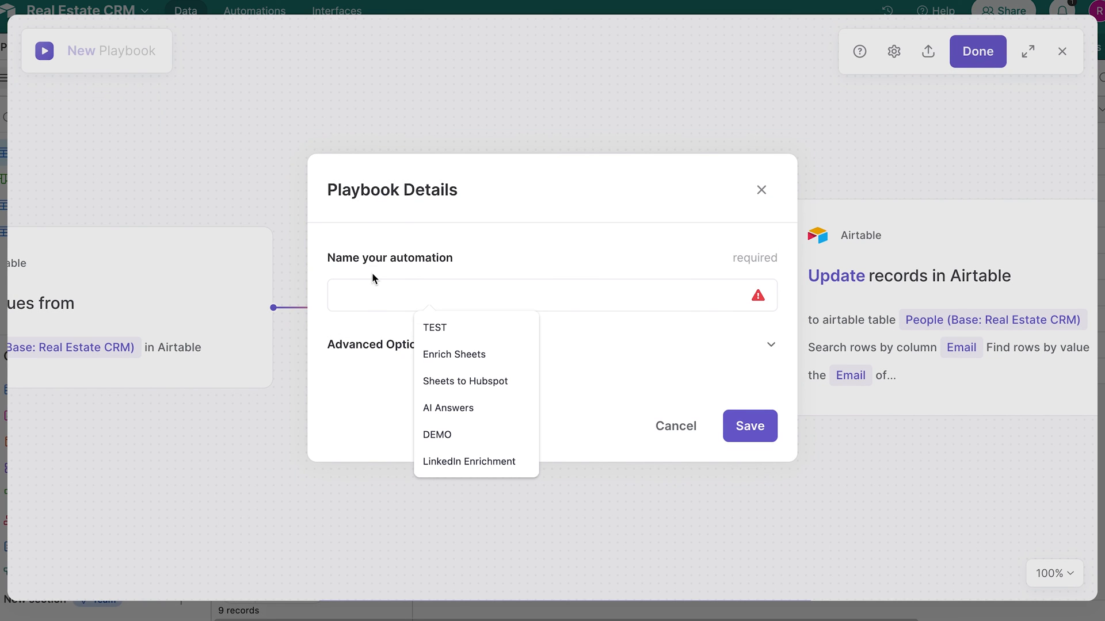
Step: Name the playbook Airtable CRM Enrichment, run it to update 9 rows, and close the results
{"action": "left_click", "coordinate": [552, 295]}
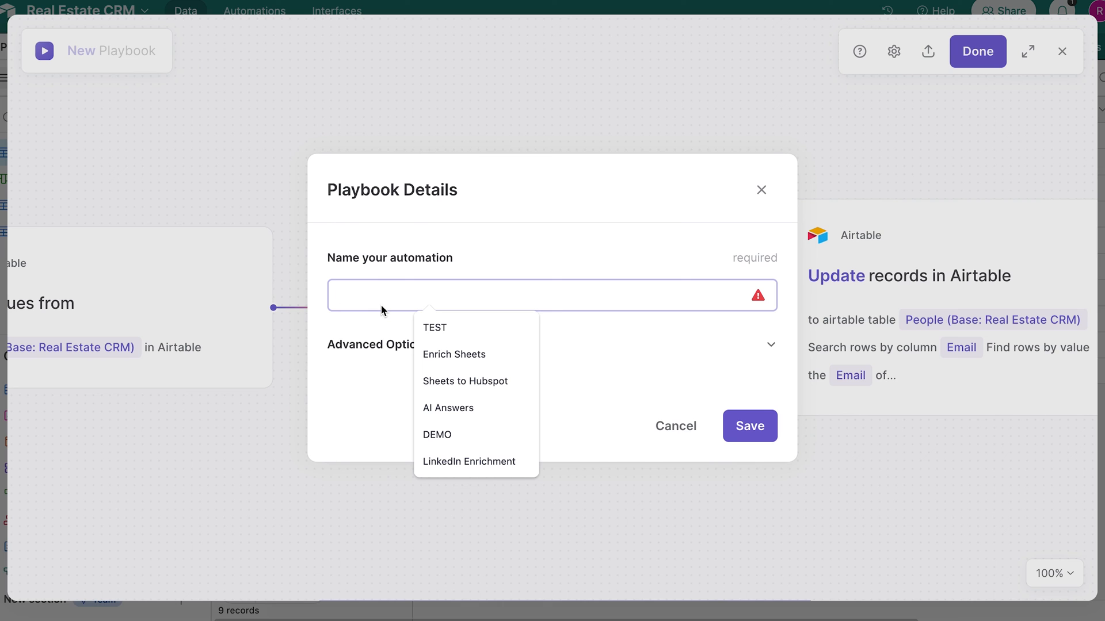
{"action": "type", "text": "Airtable CR"}
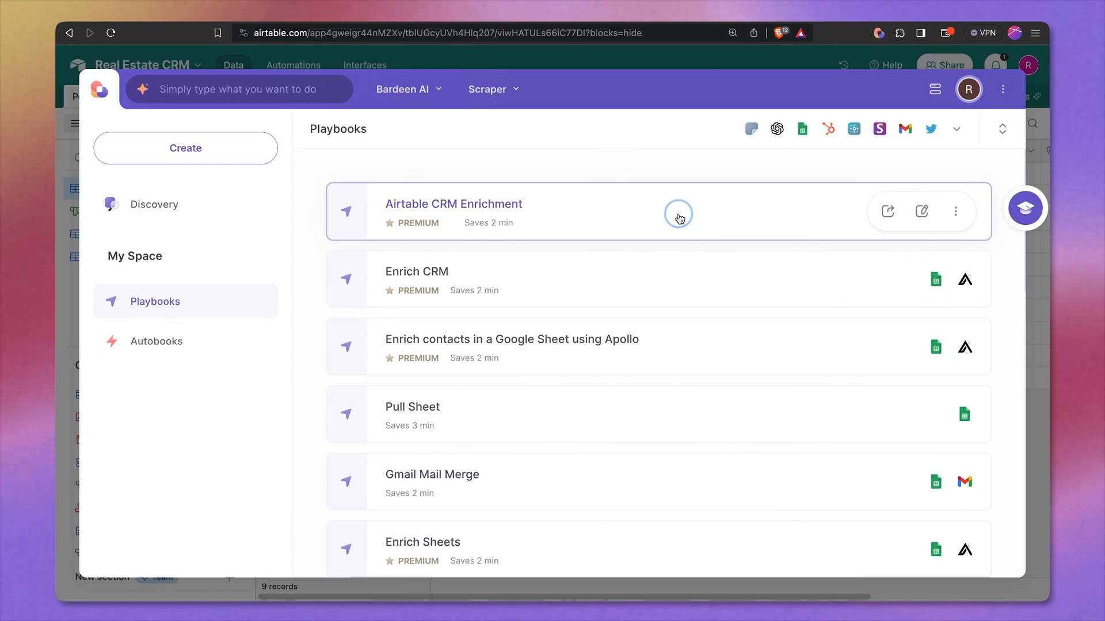
{"action": "left_click", "coordinate": [677, 214]}
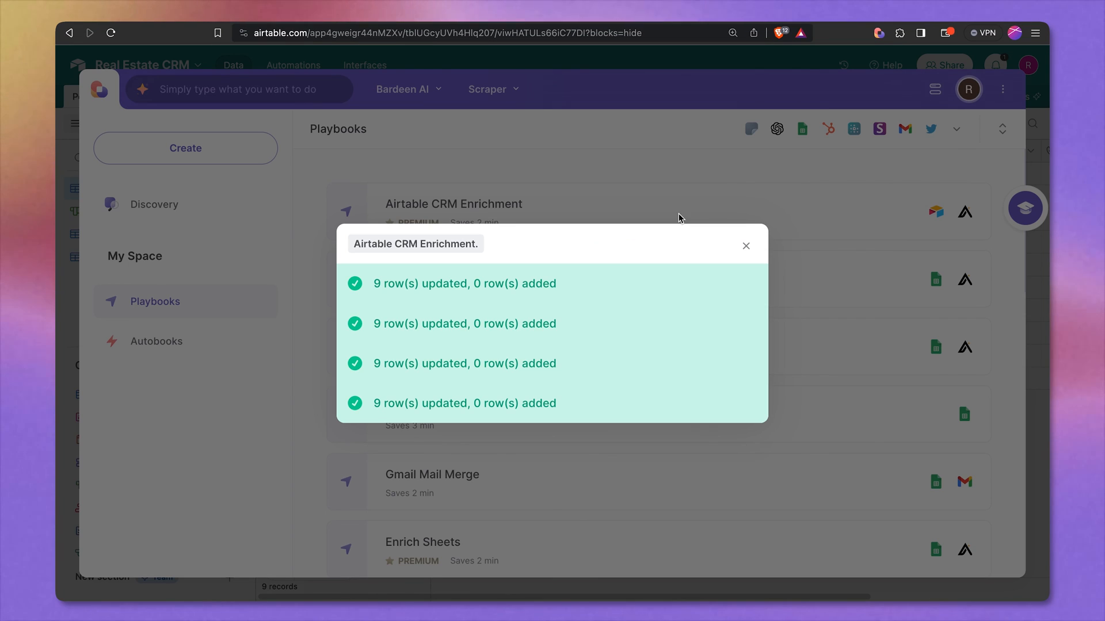
{"action": "left_click", "coordinate": [746, 246]}
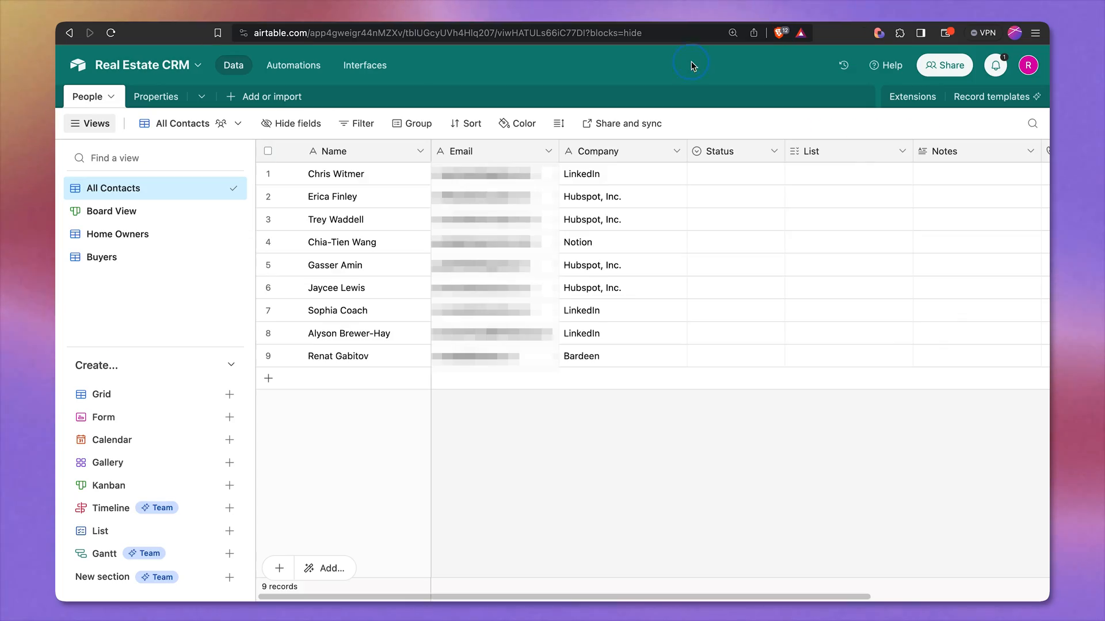
{"action": "scroll", "scroll_direction": "right", "scroll_amount": 3}
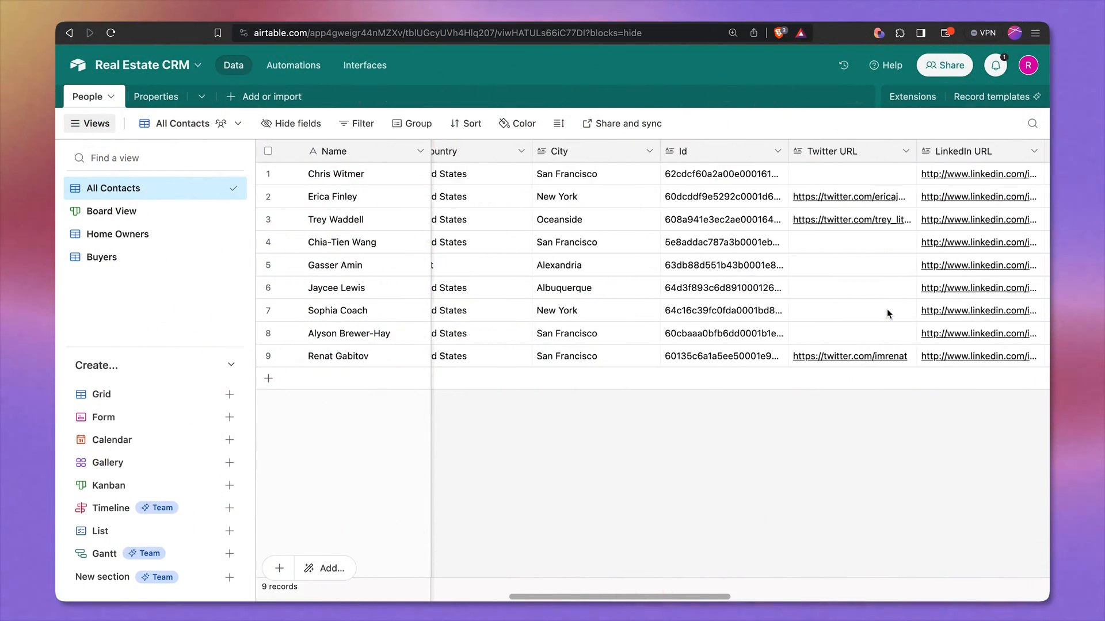
{"action": "scroll", "scroll_direction": "right", "scroll_amount": 3}
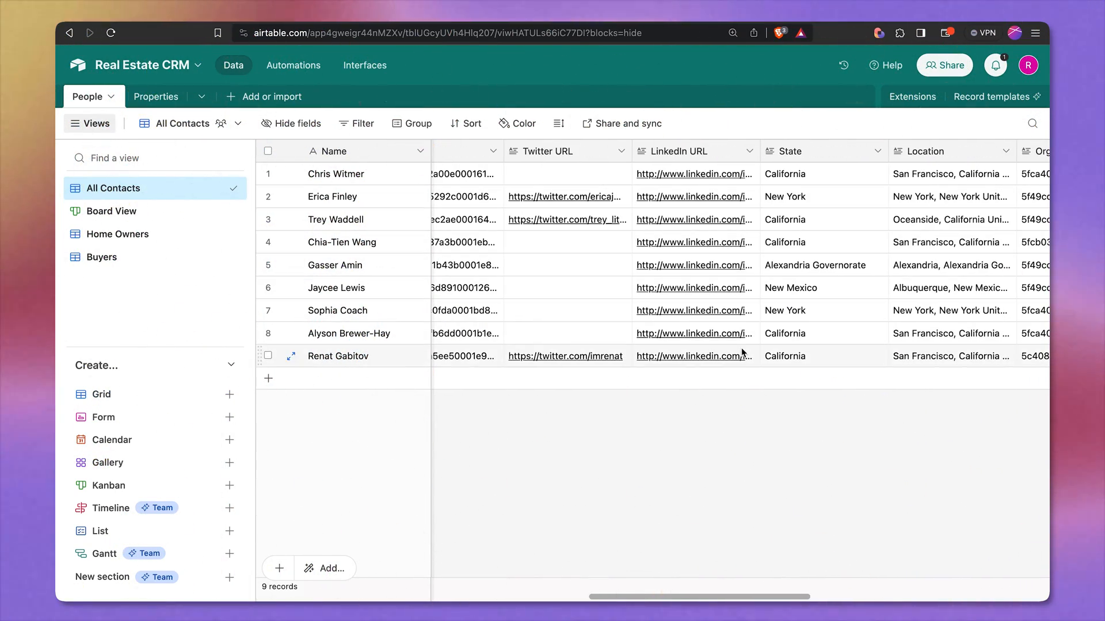
{"action": "scroll", "scroll_direction": "right", "scroll_amount": 3}
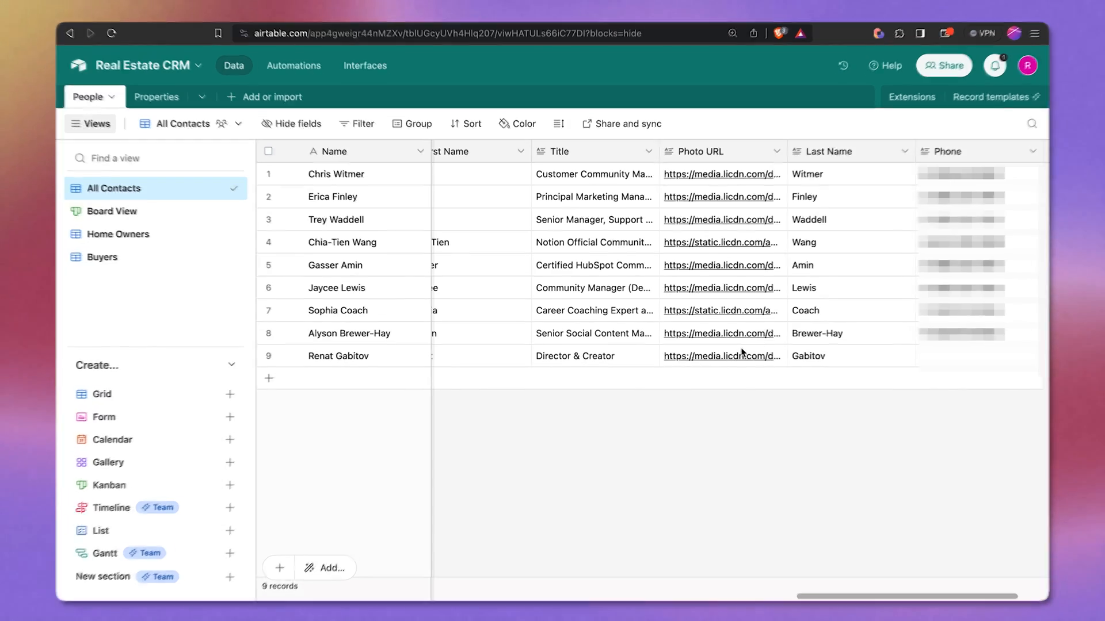